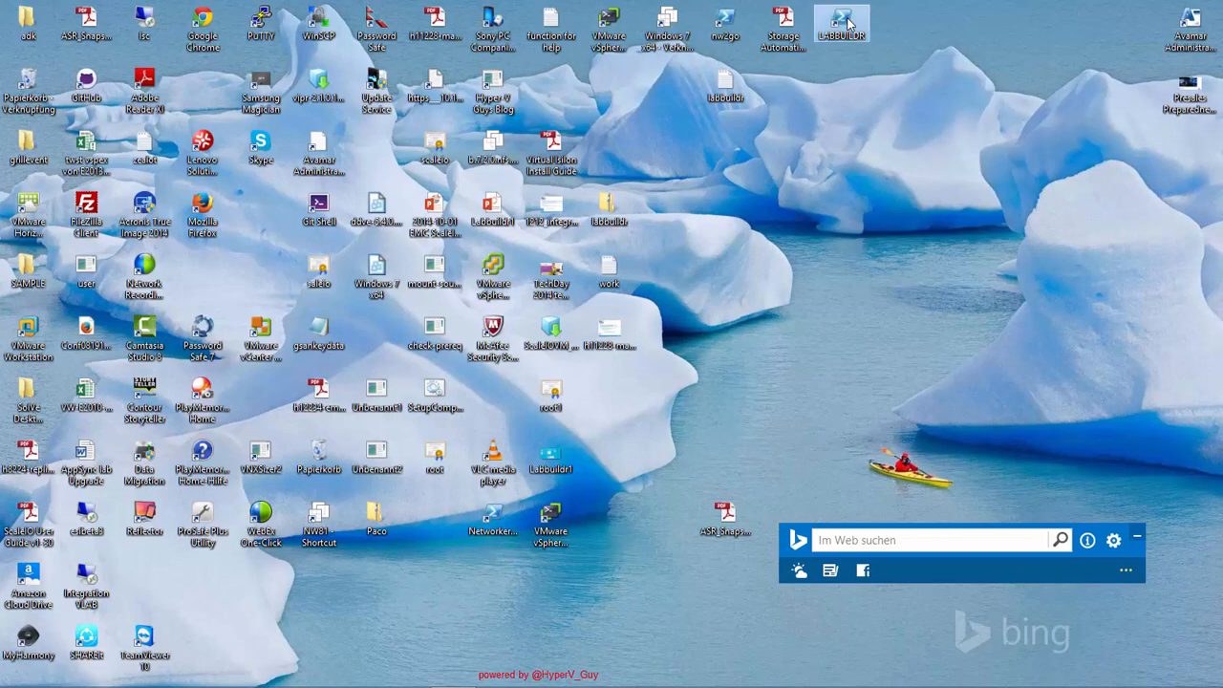
# Launch the labbuildr PowerShell console from its desktop shortcut.
pyautogui.doubleClick(841, 23)
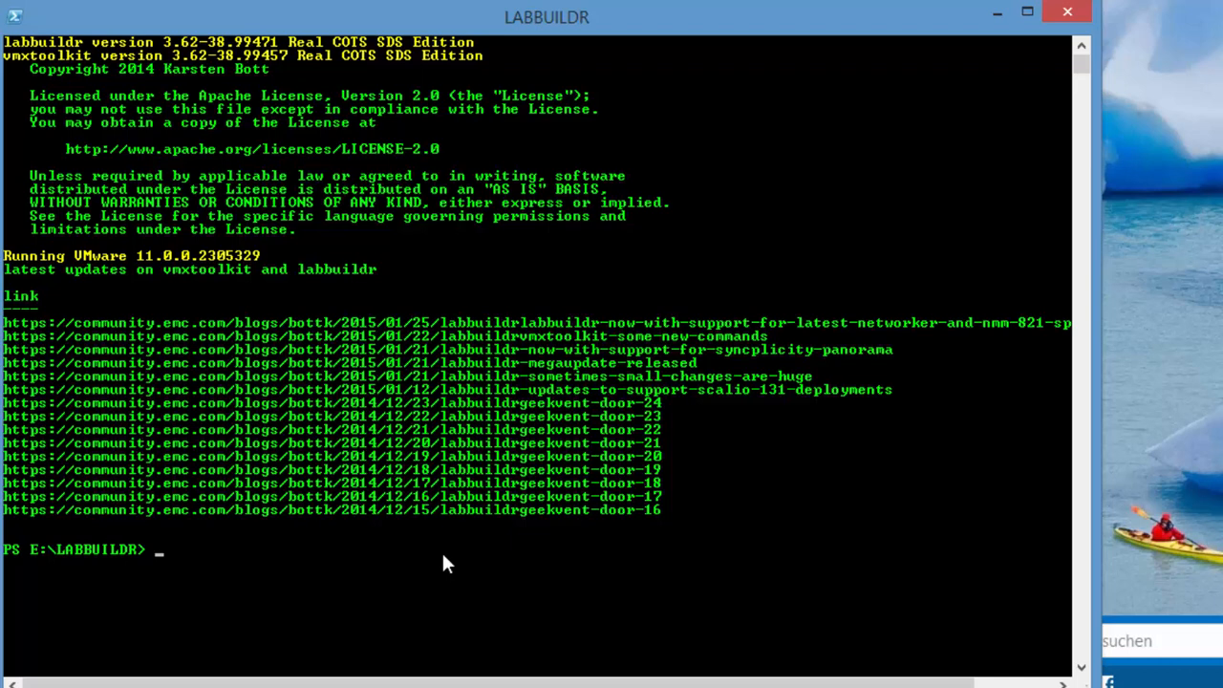
# Run .\install-ave.ps1 -MasterPath F:\labbuildr\ave -AVESize 1TB to deploy the AVE node.
pyautogui.write('i')
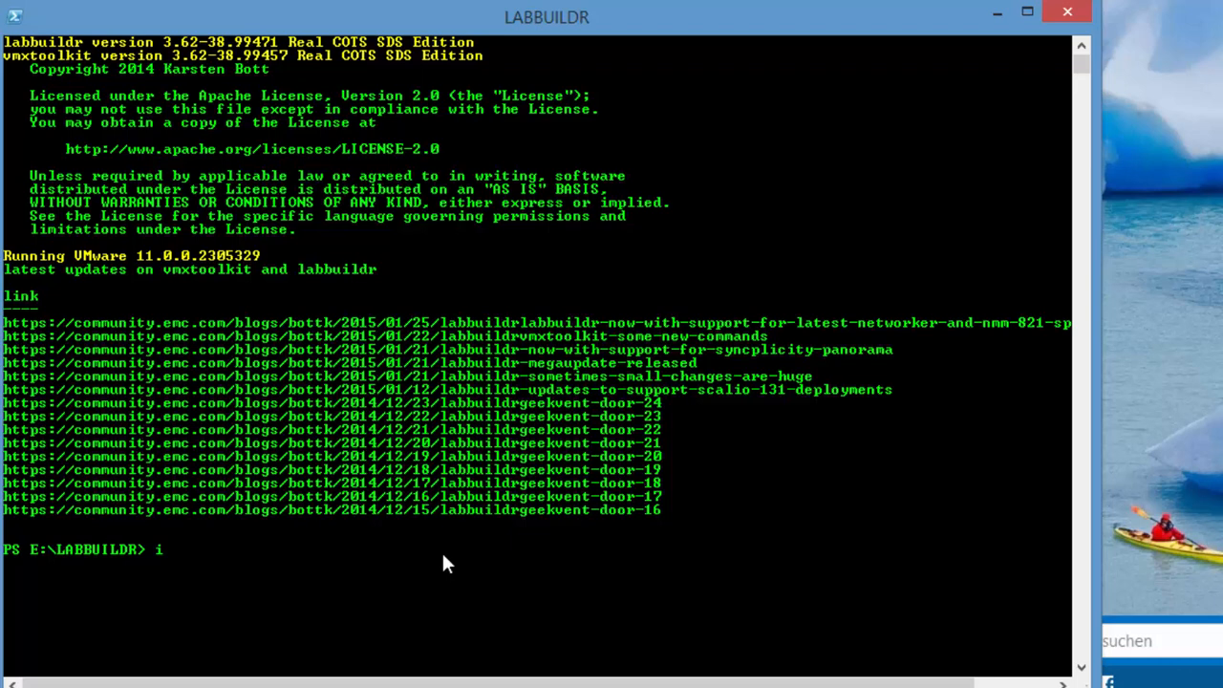
pyautogui.write('ns')
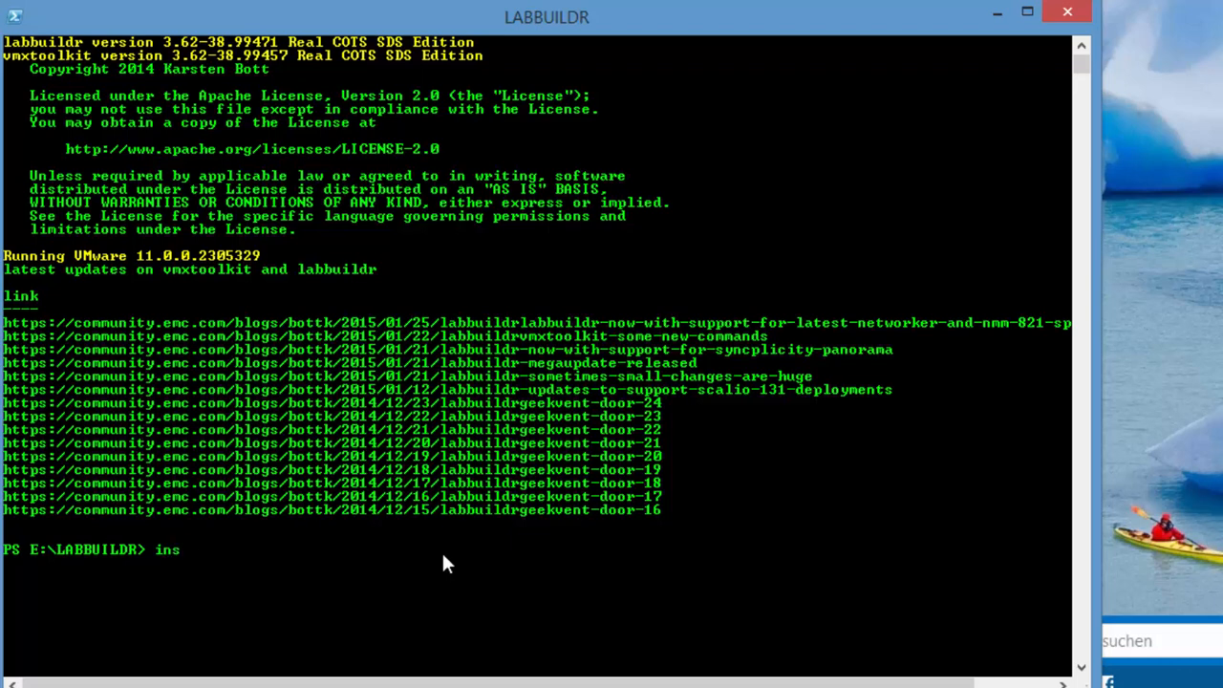
pyautogui.write('.\\install-ave.ps1')
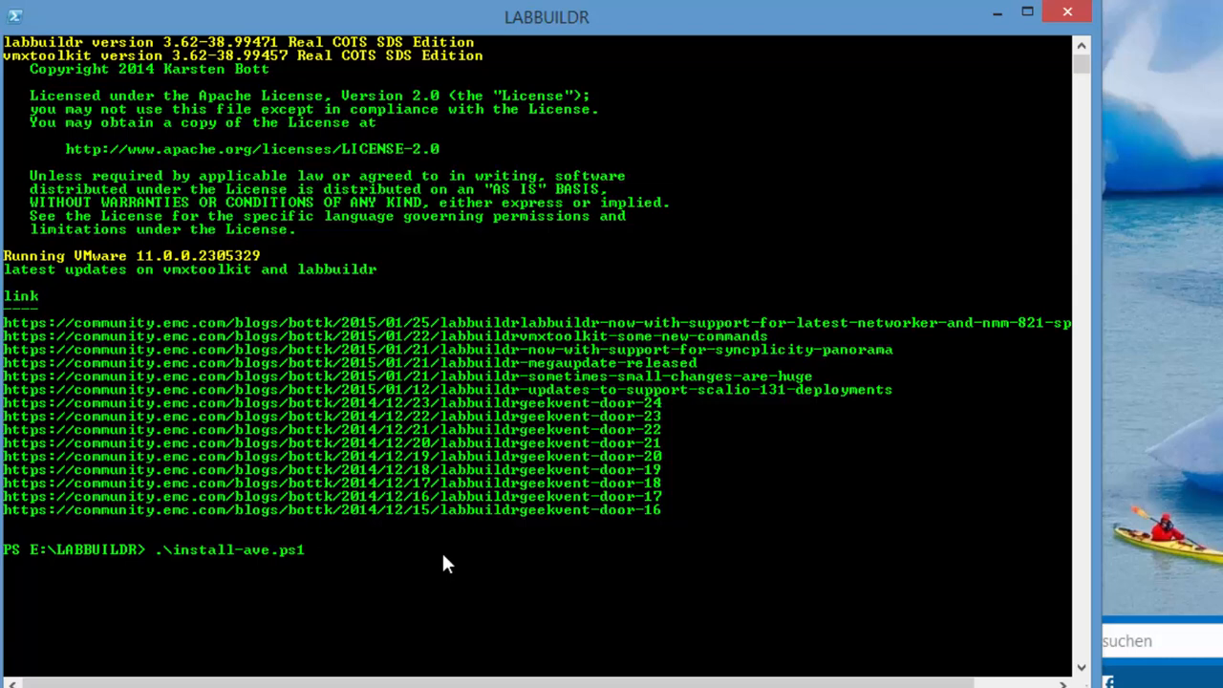
pyautogui.write('m')
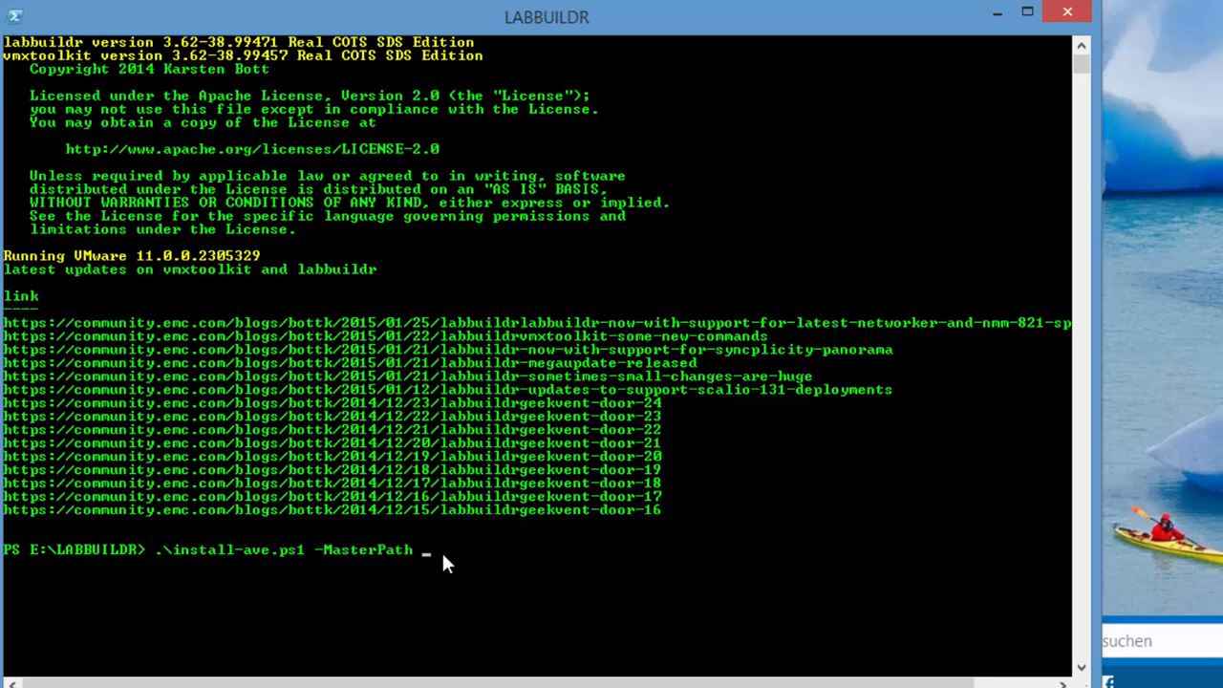
pyautogui.write('f:\\')
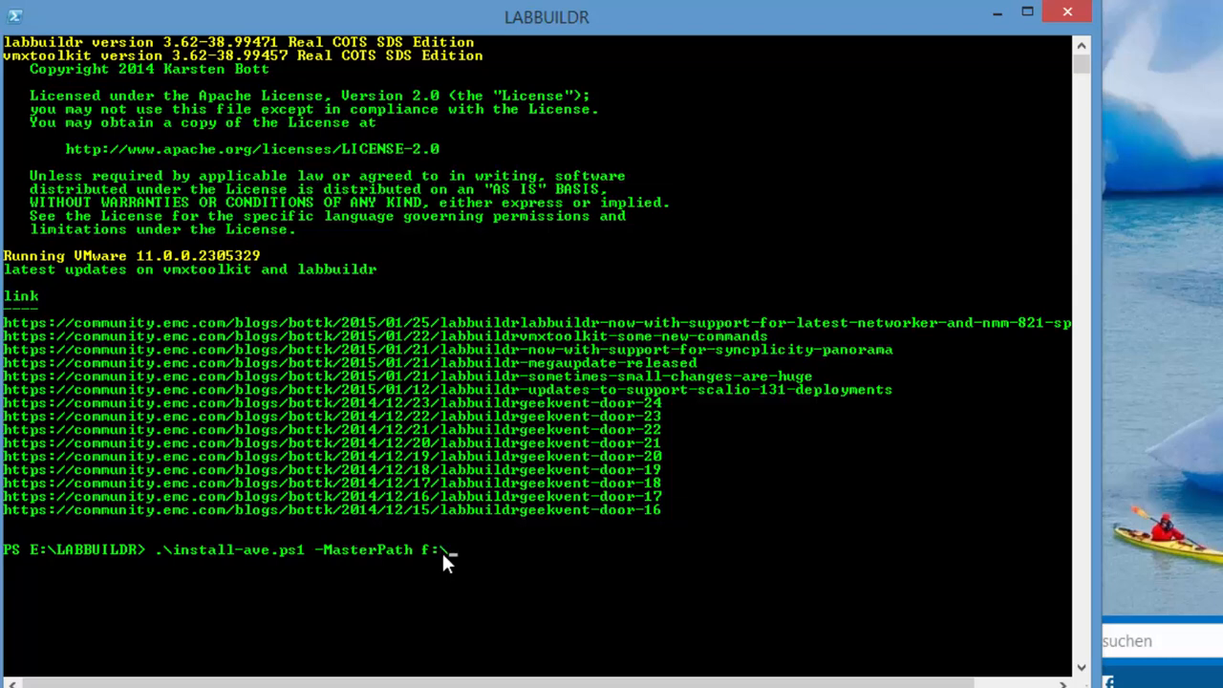
pyautogui.write('labbuildr\\a')
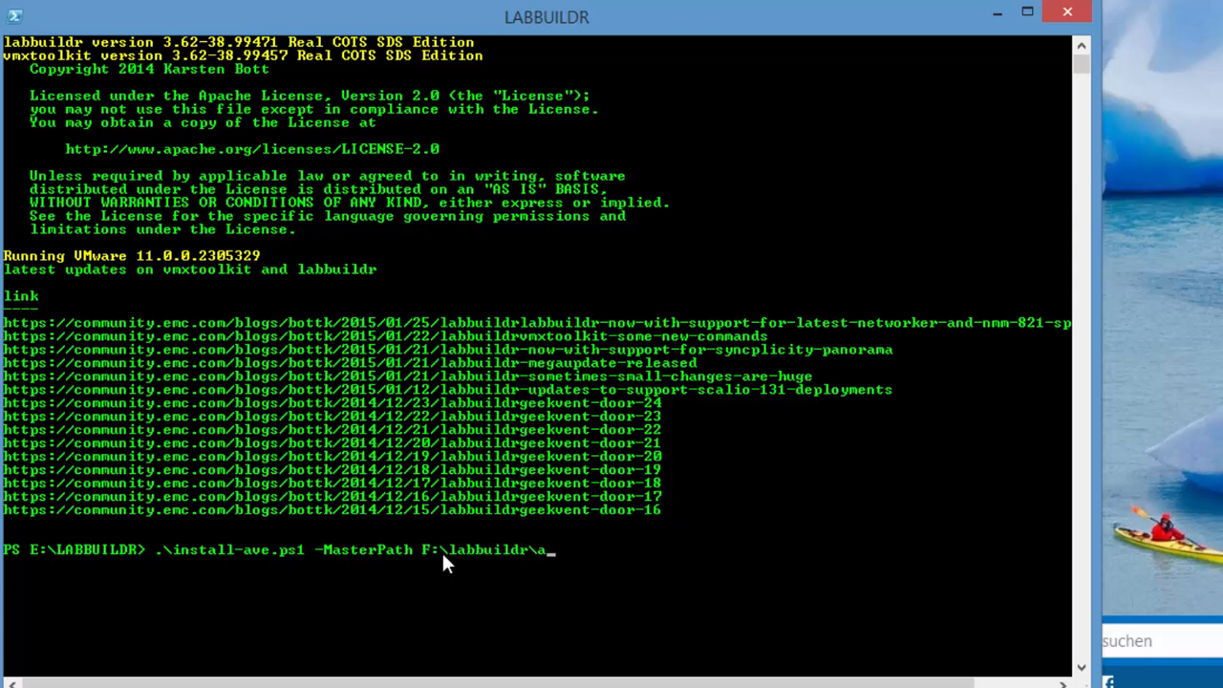
pyautogui.write('ve -')
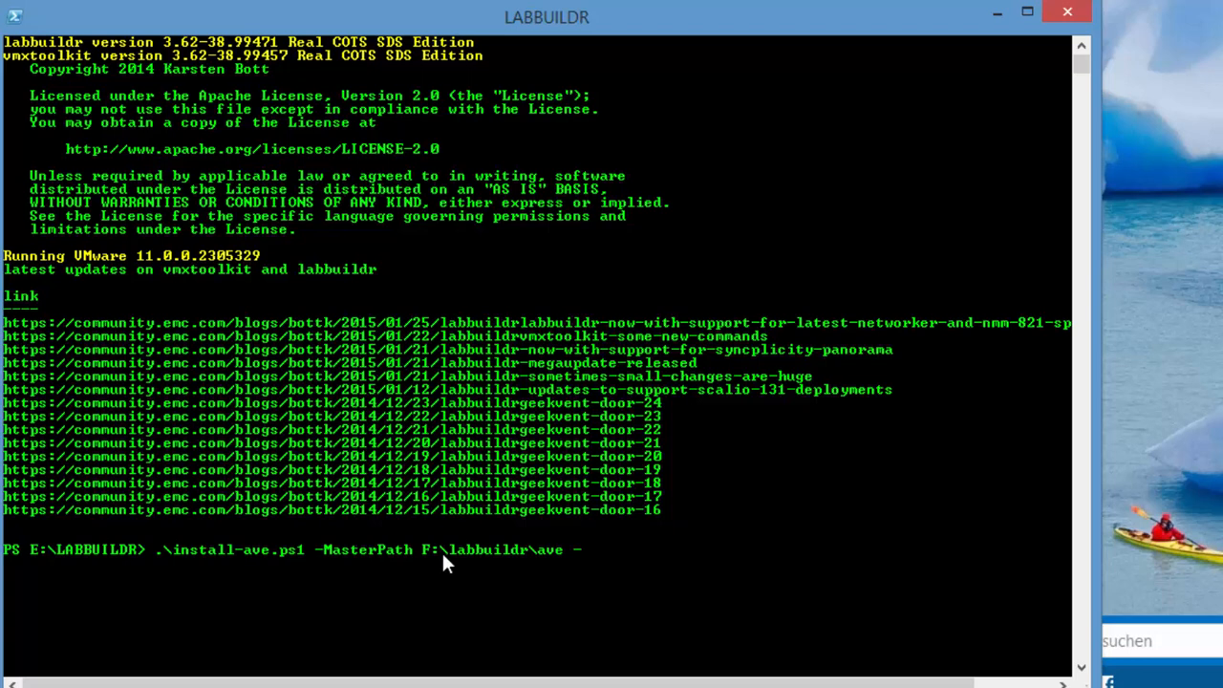
pyautogui.write('AVESize')
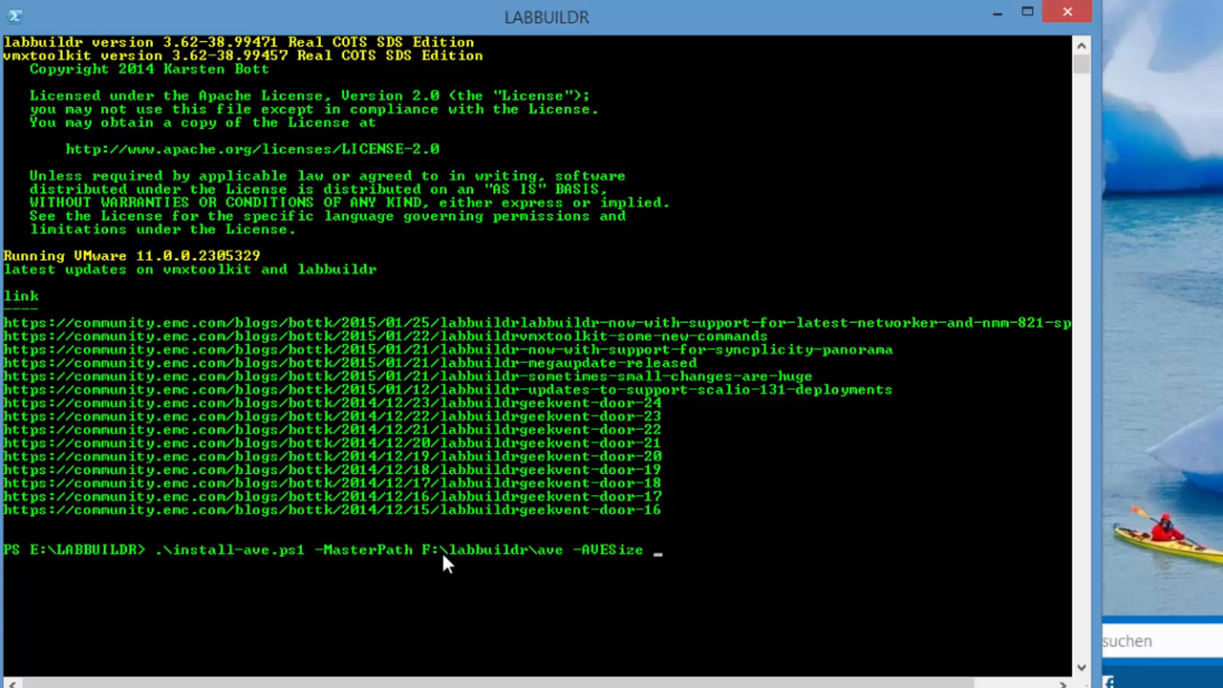
pyautogui.write('1TB')
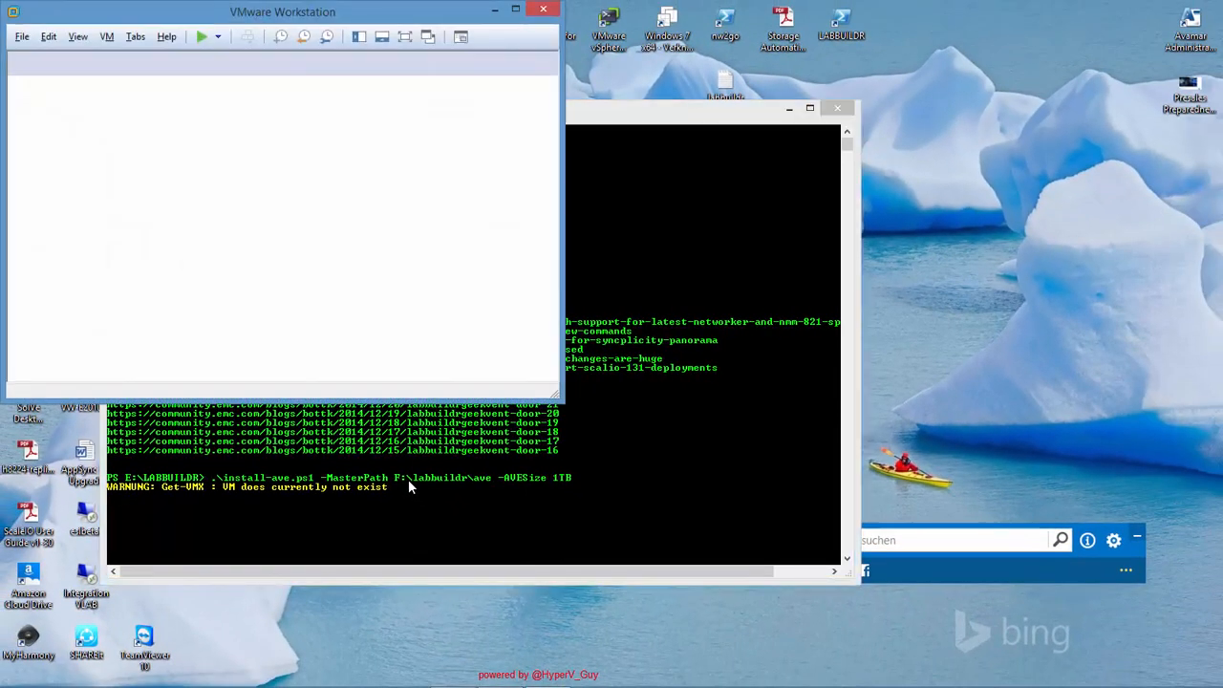
# Bring VMware Workstation forward and view AVENode1's hardware summary instead of its console.
pyautogui.click(201, 37)
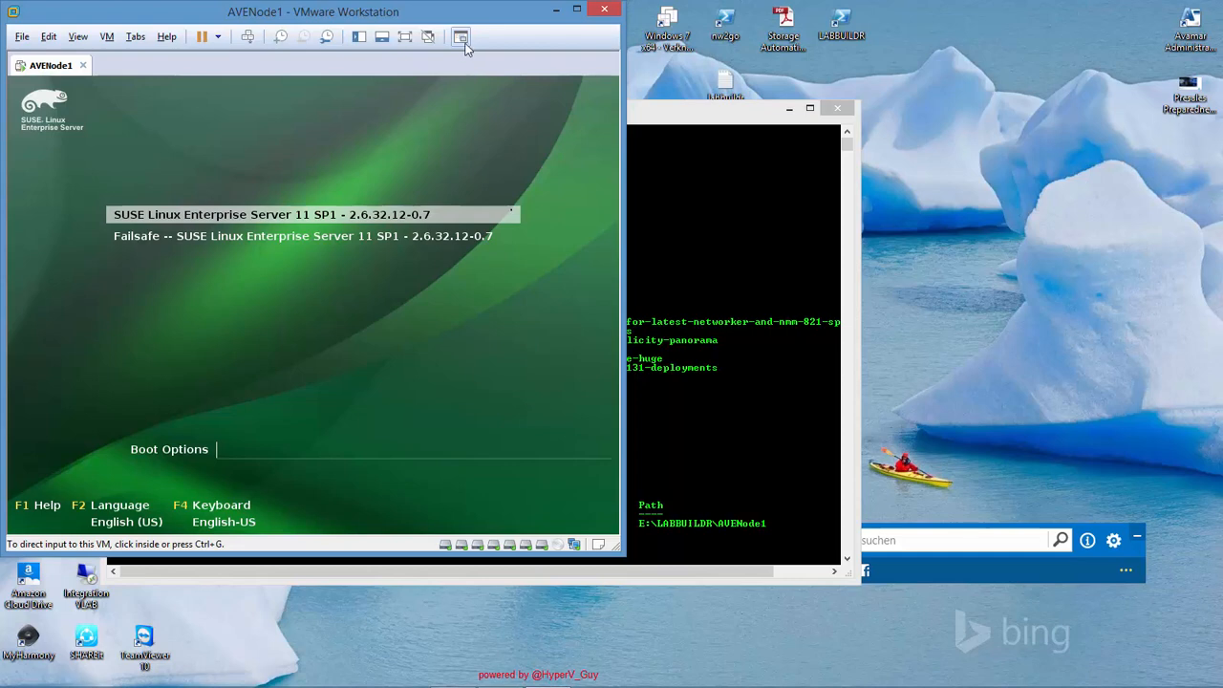
pyautogui.click(463, 36)
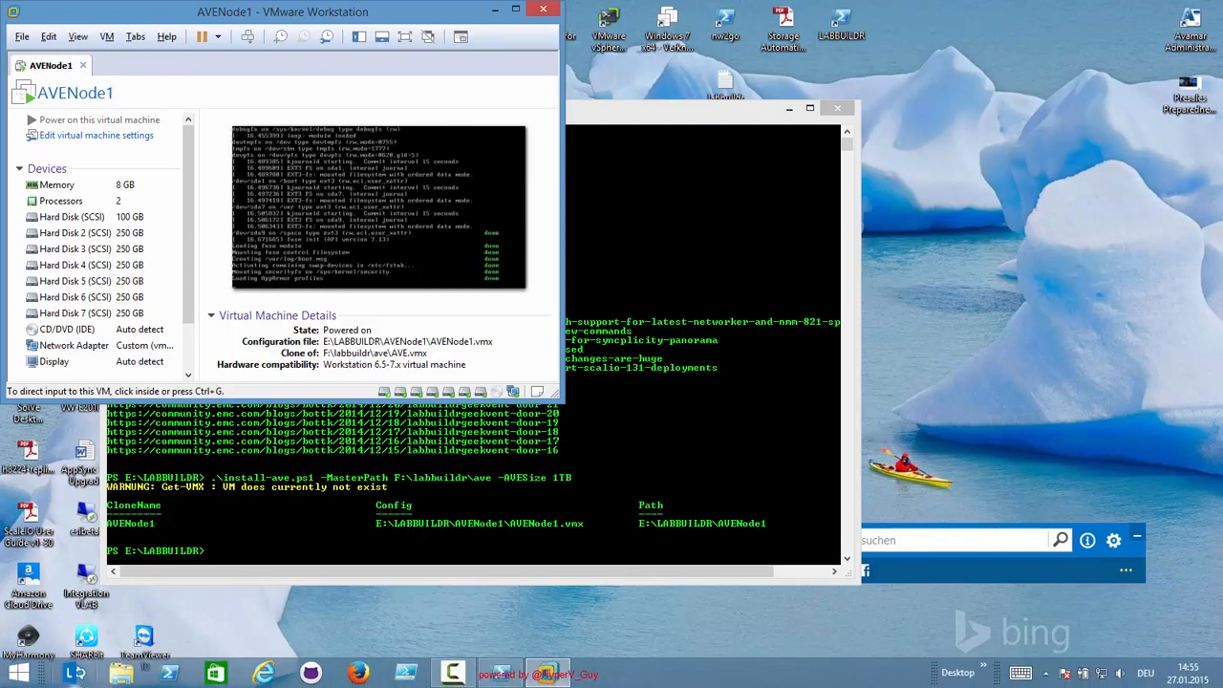
# Browse to Downloads > AVE and launch the EMC_Avamar_Virtual_Edition_OVF10 template for import.
pyautogui.click(121, 673)
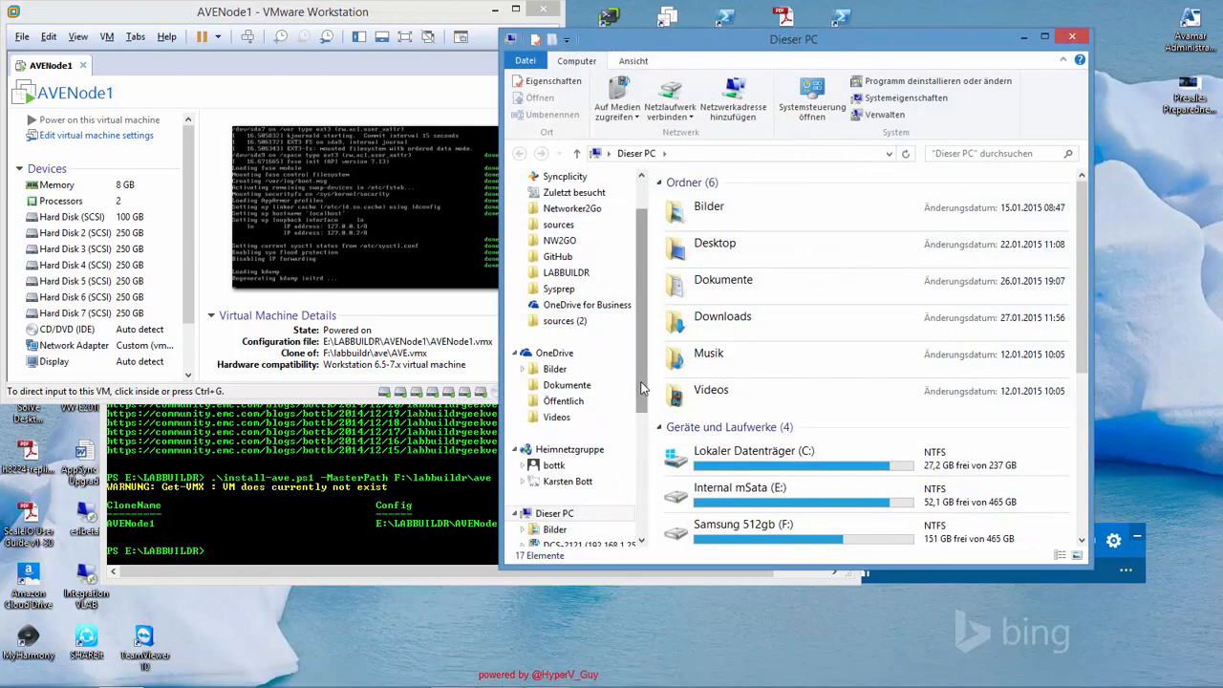
pyautogui.scroll(-3)
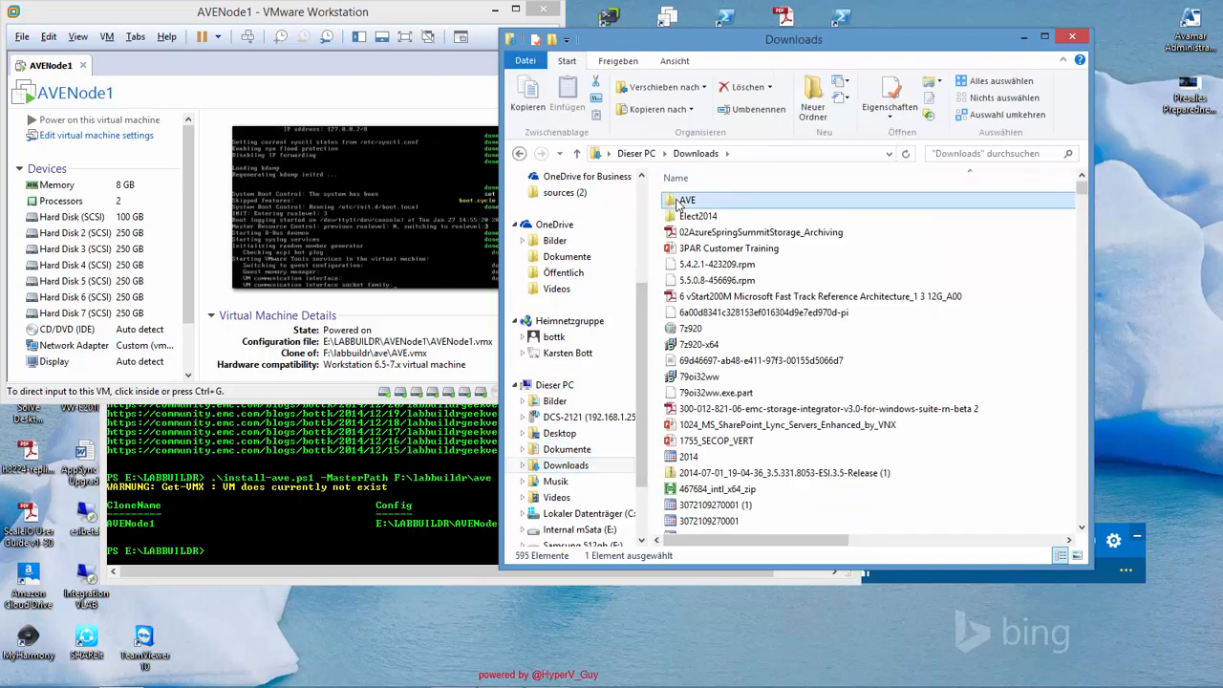
pyautogui.doubleClick(684, 201)
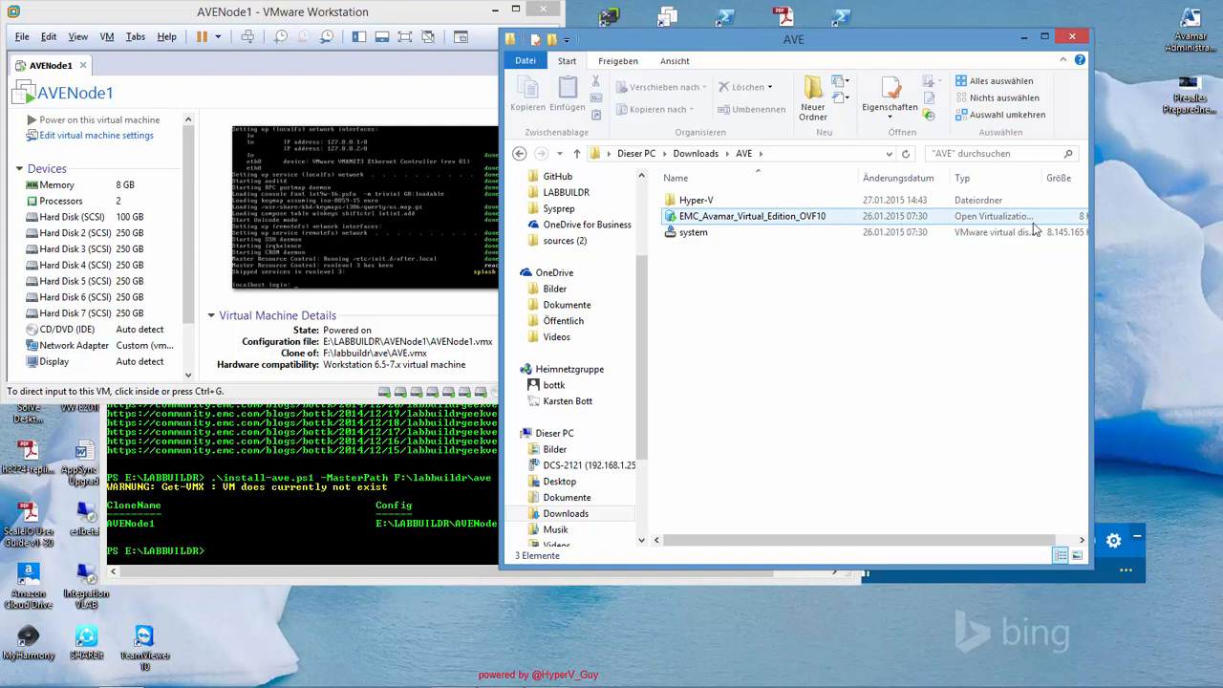
pyautogui.click(692, 234)
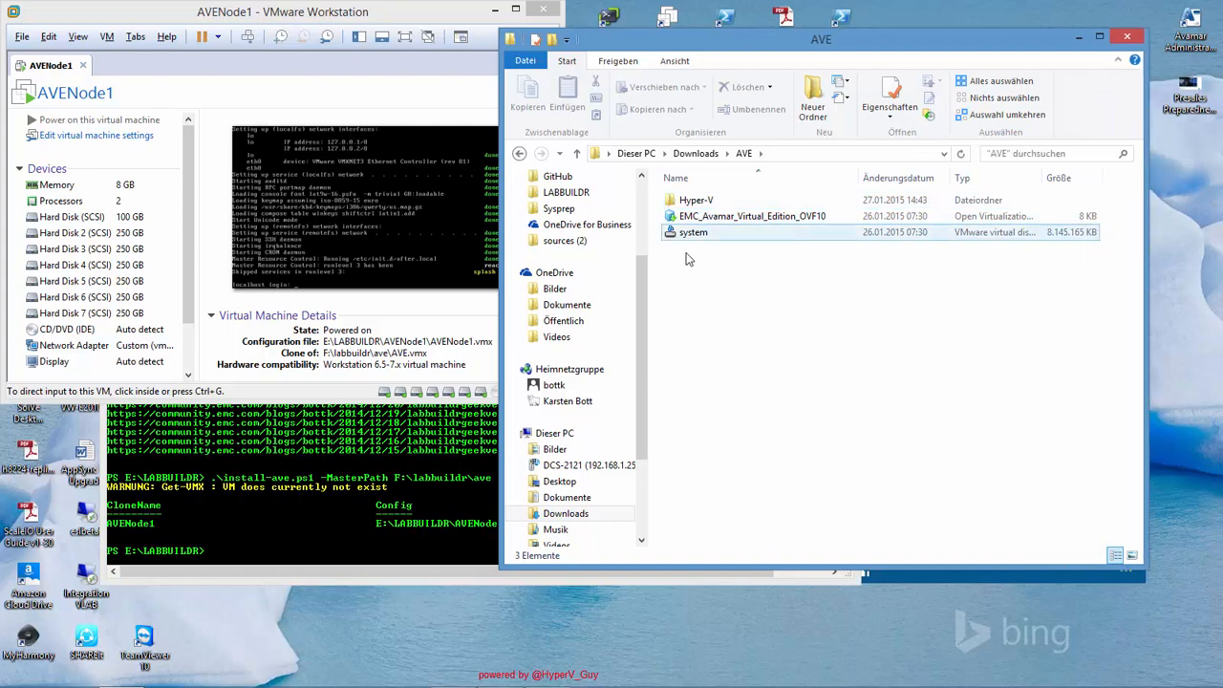
pyautogui.moveTo(692, 234)
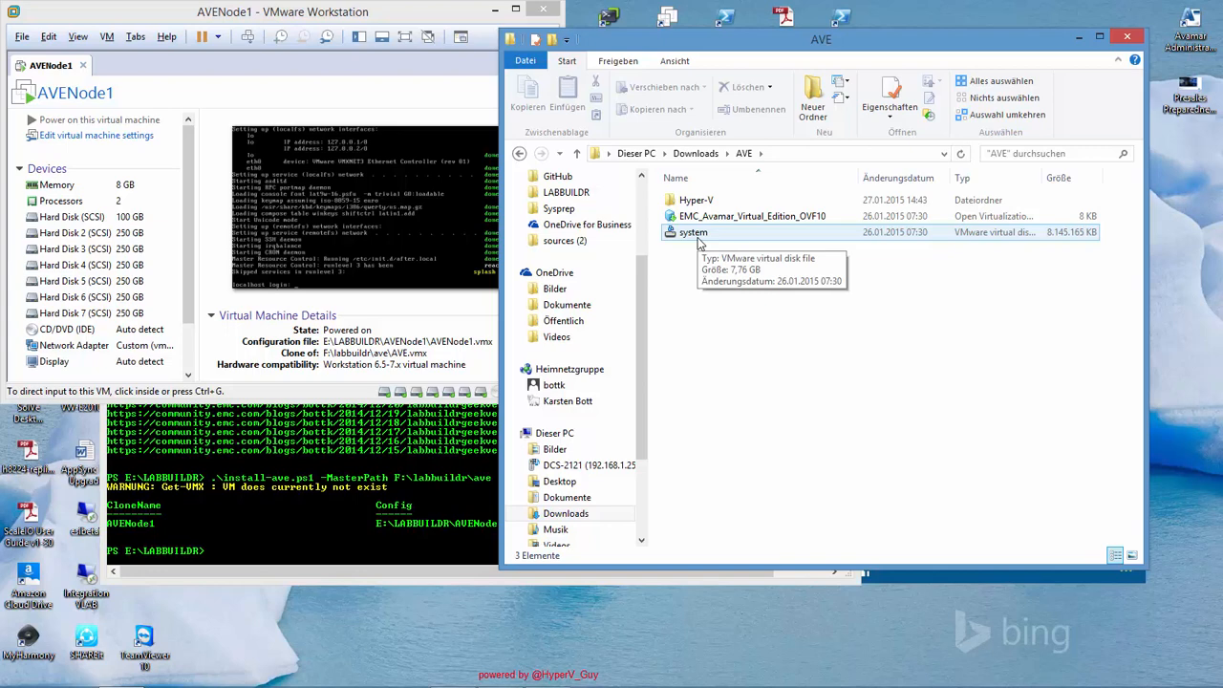
pyautogui.doubleClick(753, 216)
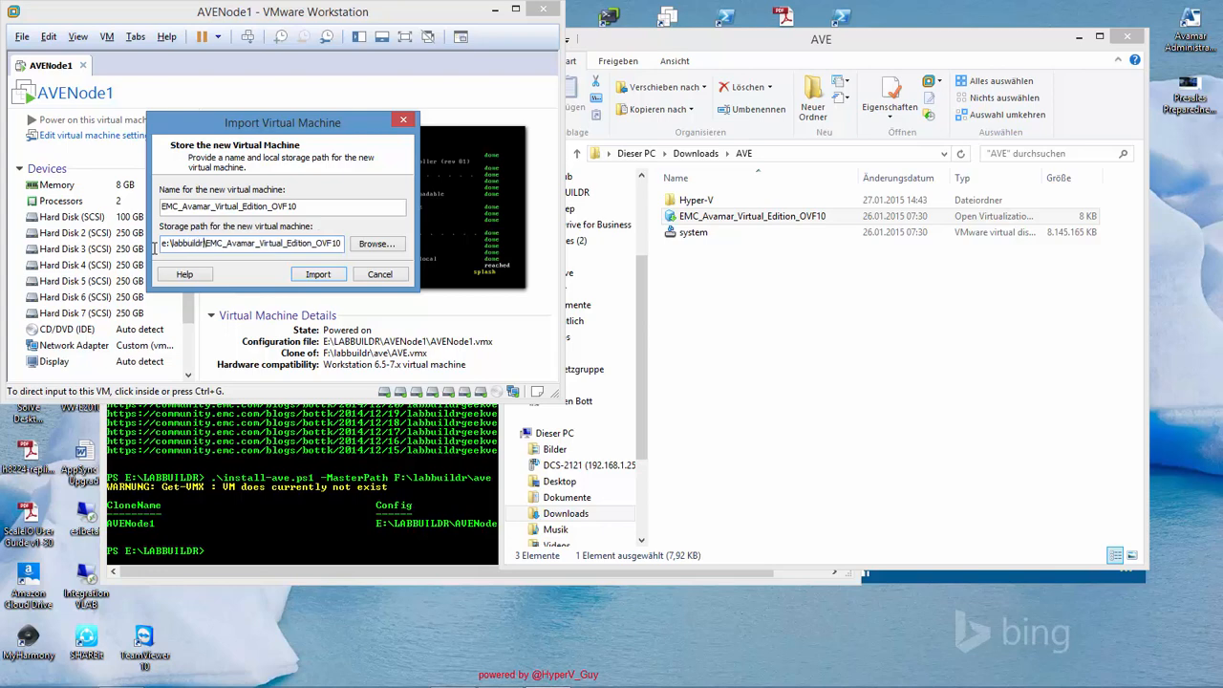
# Cancel the import and browse E:\LABBUILDR\EMC_Avamar_Virtual_Edition_OVF10 to see its disk files.
pyautogui.click(318, 275)
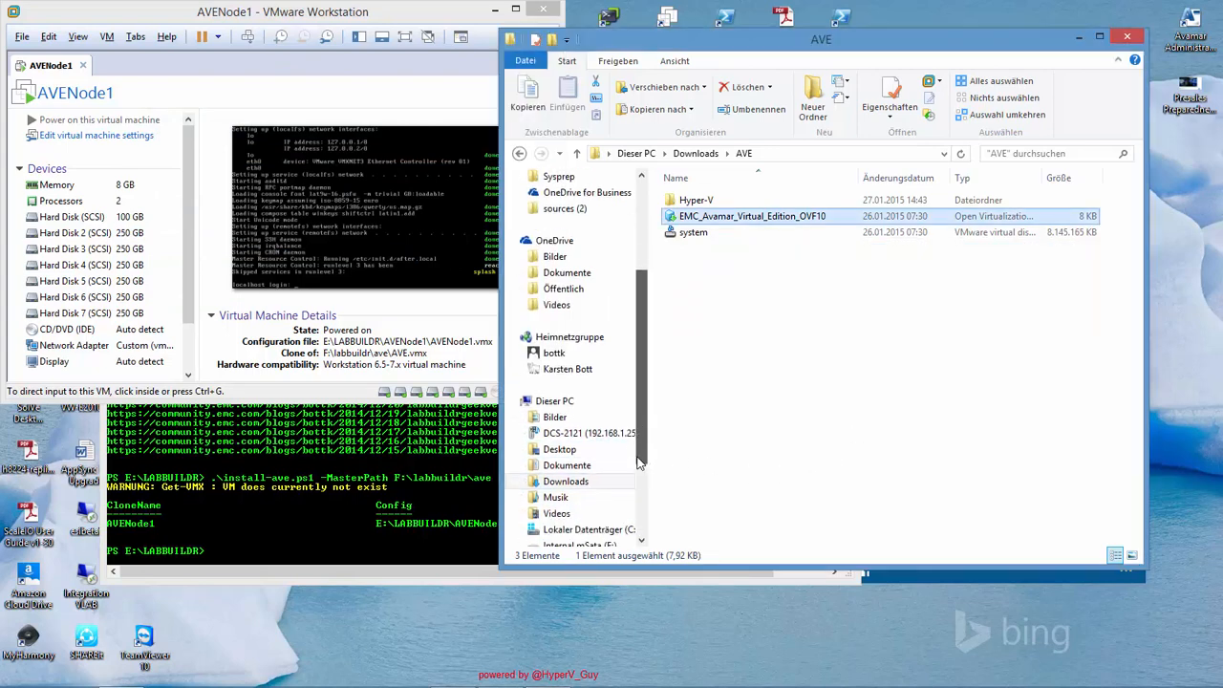
pyautogui.scroll(-3)
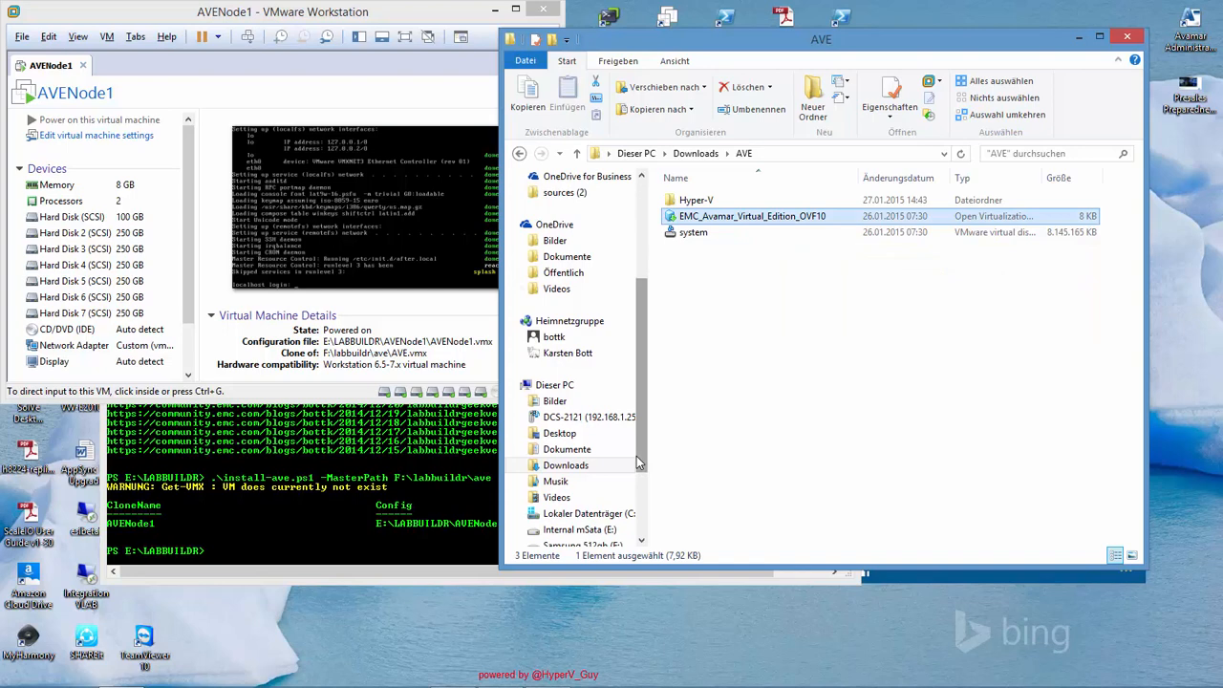
pyautogui.click(581, 497)
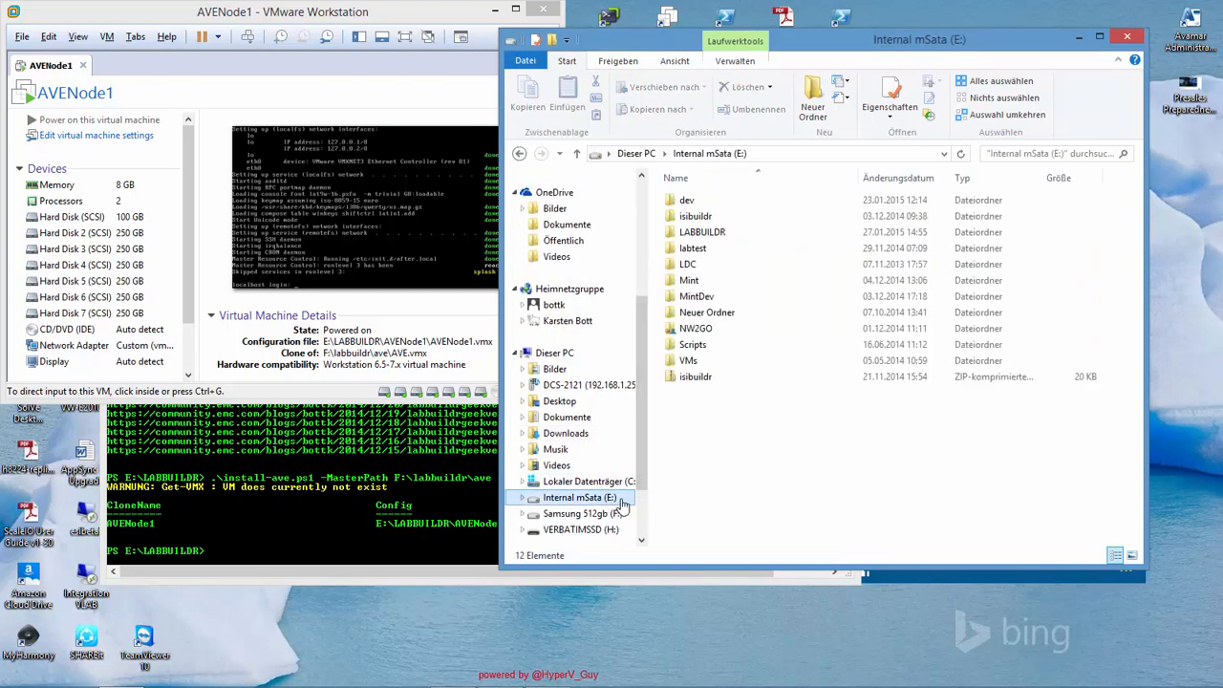
pyautogui.doubleClick(704, 232)
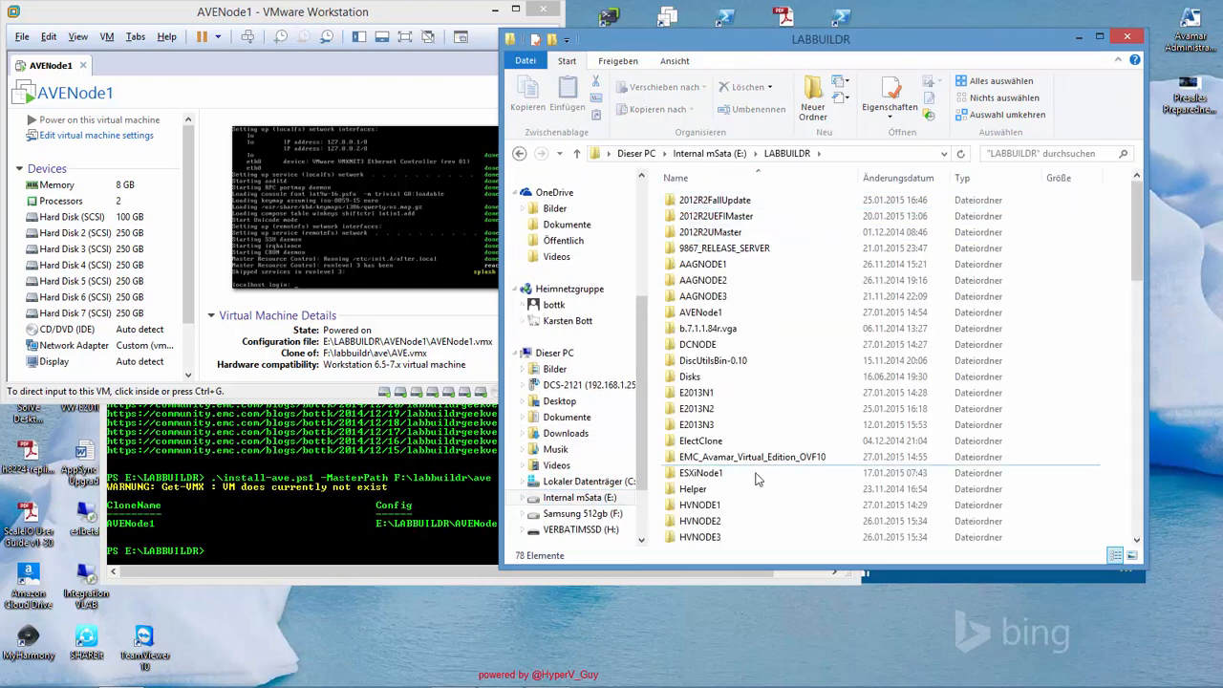
pyautogui.doubleClick(753, 455)
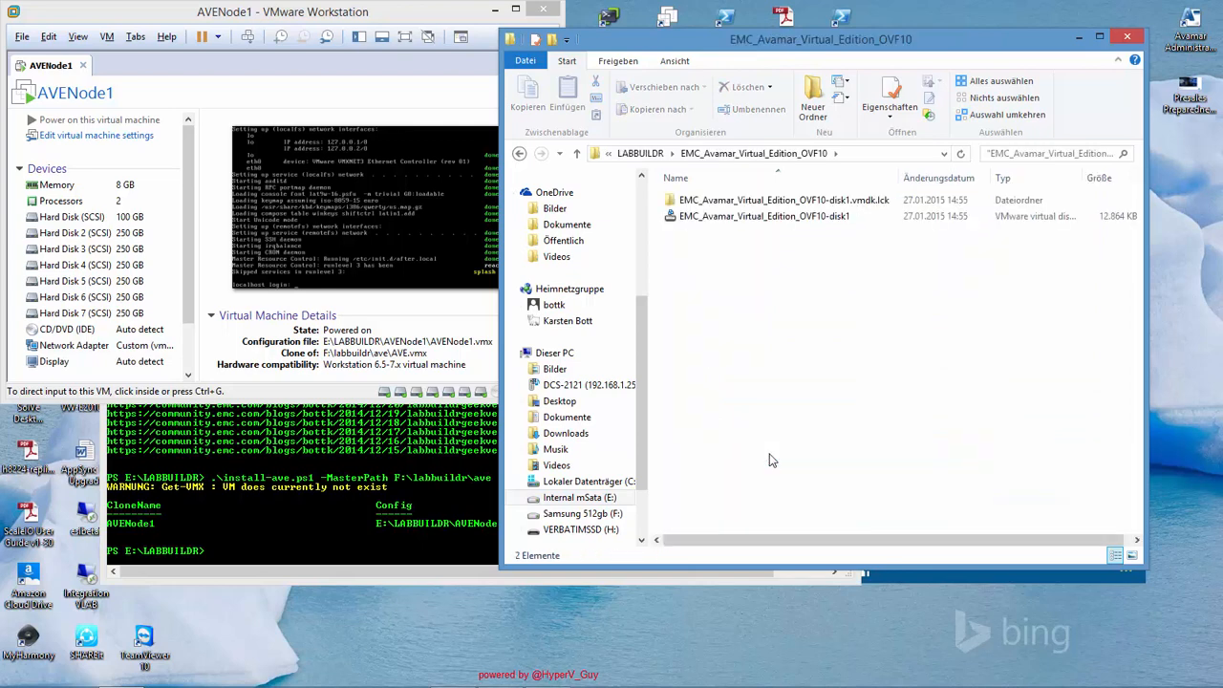
pyautogui.click(765, 216)
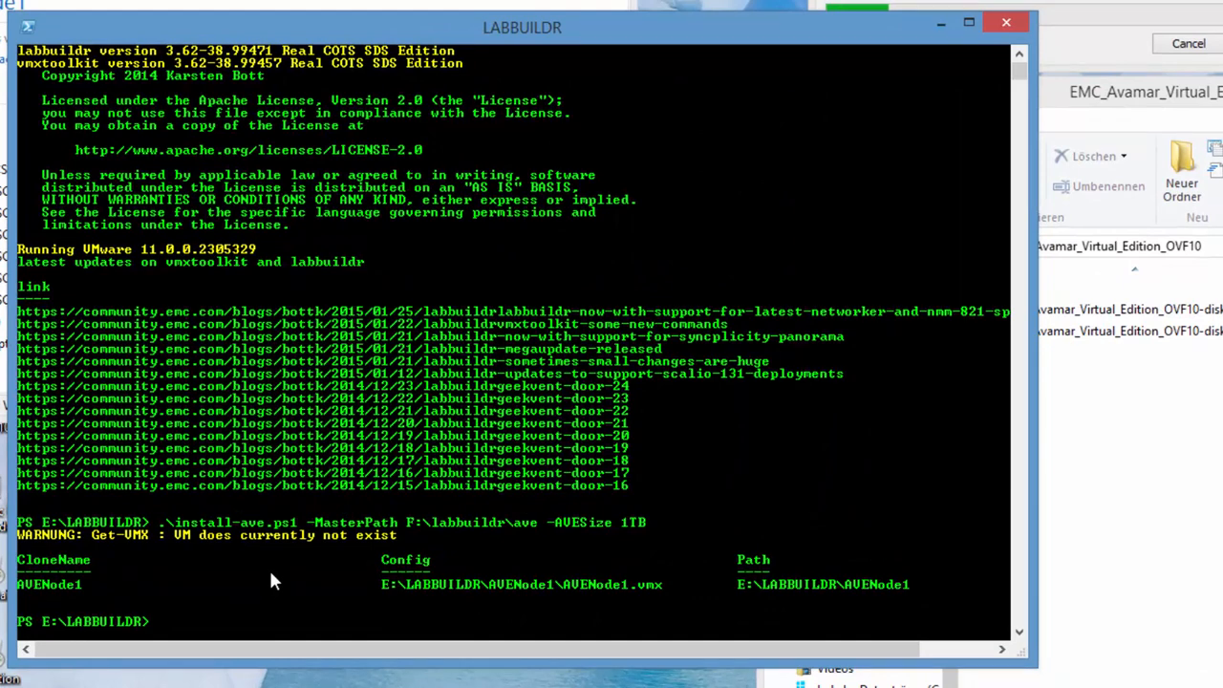
# Run get-help .\install-ave.ps1 -Parameter avesize to list the 0.5TB–4TB configurations.
pyautogui.write('insta')
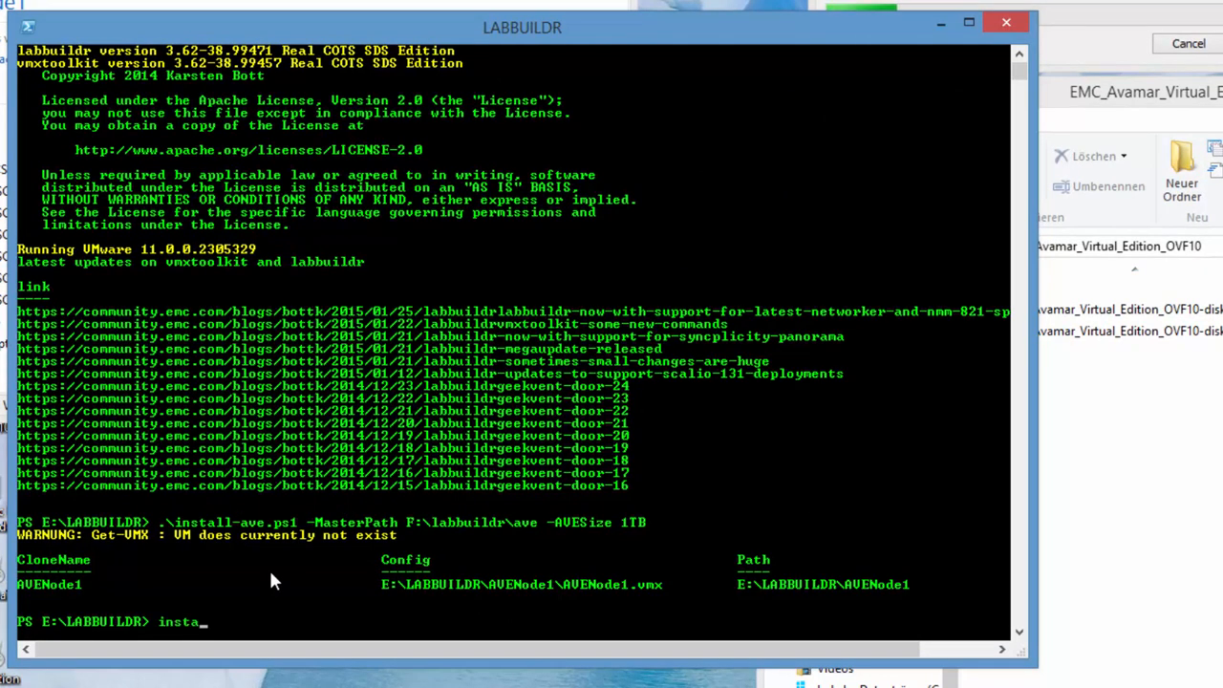
pyautogui.write('get')
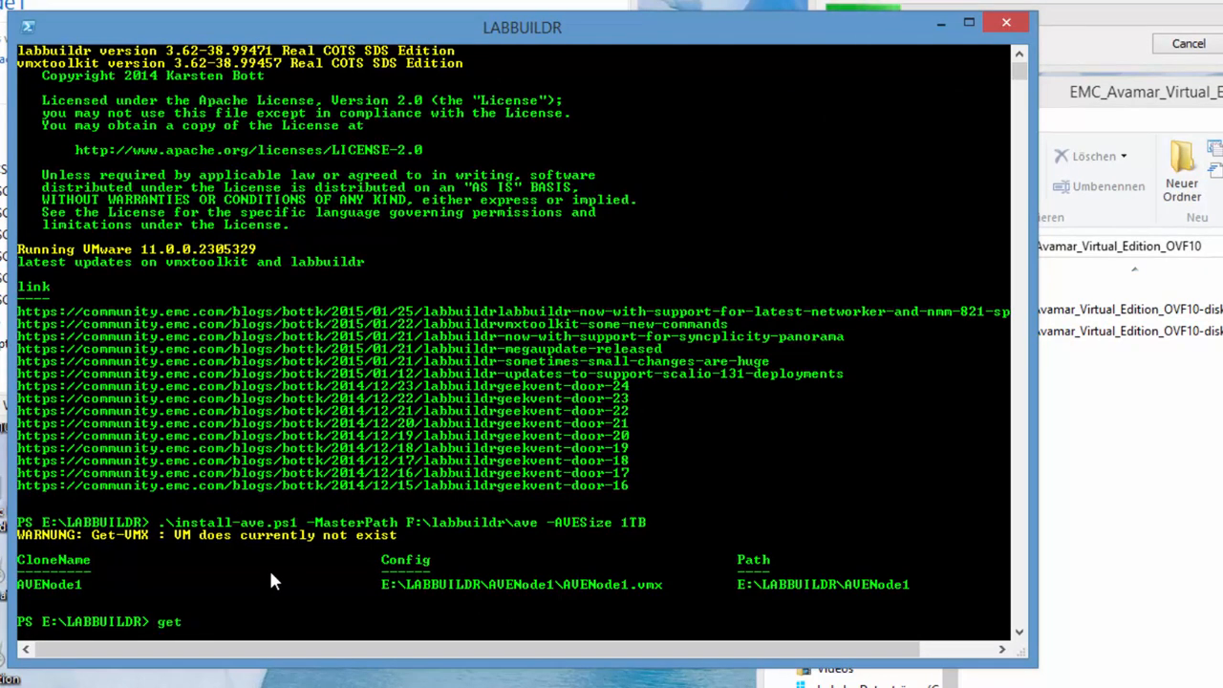
pyautogui.write('-help')
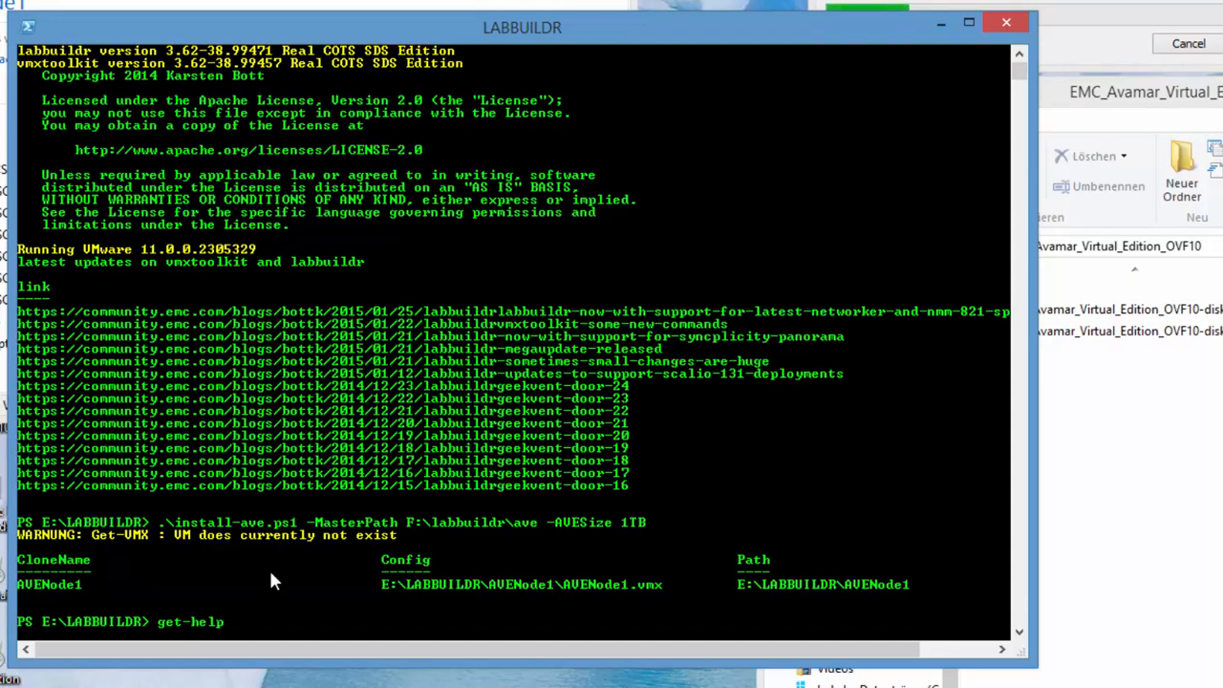
pyautogui.write('.\\install-ave.ps1')
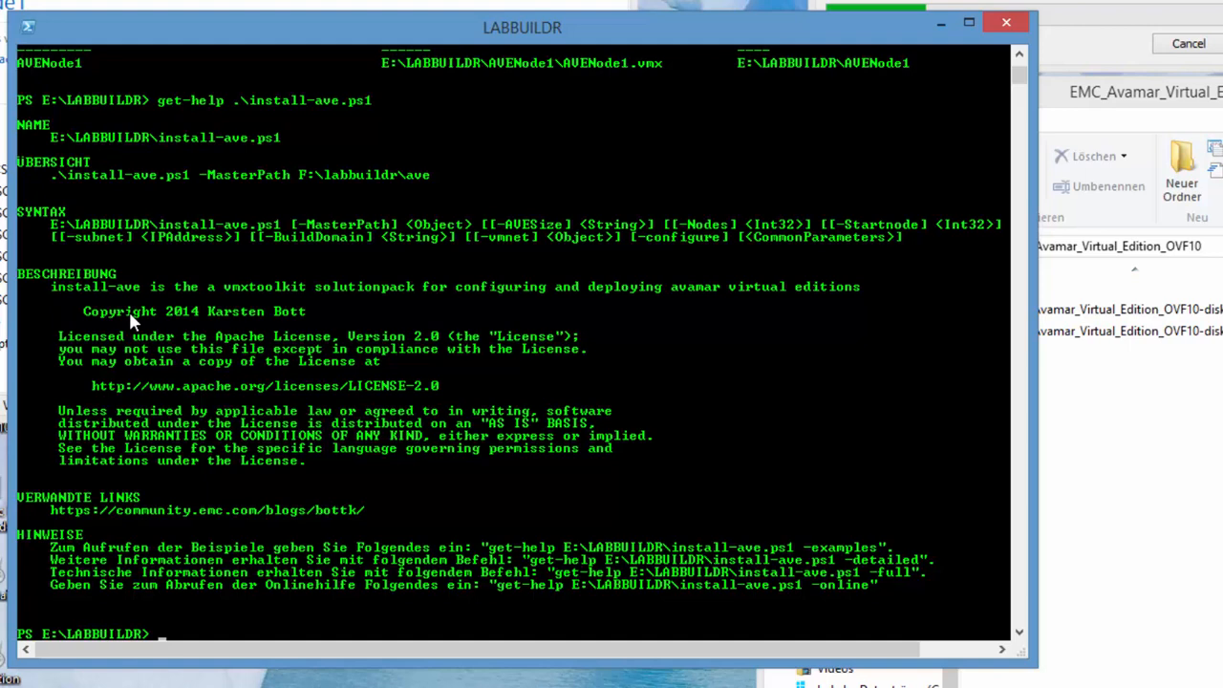
pyautogui.moveTo(302, 233)
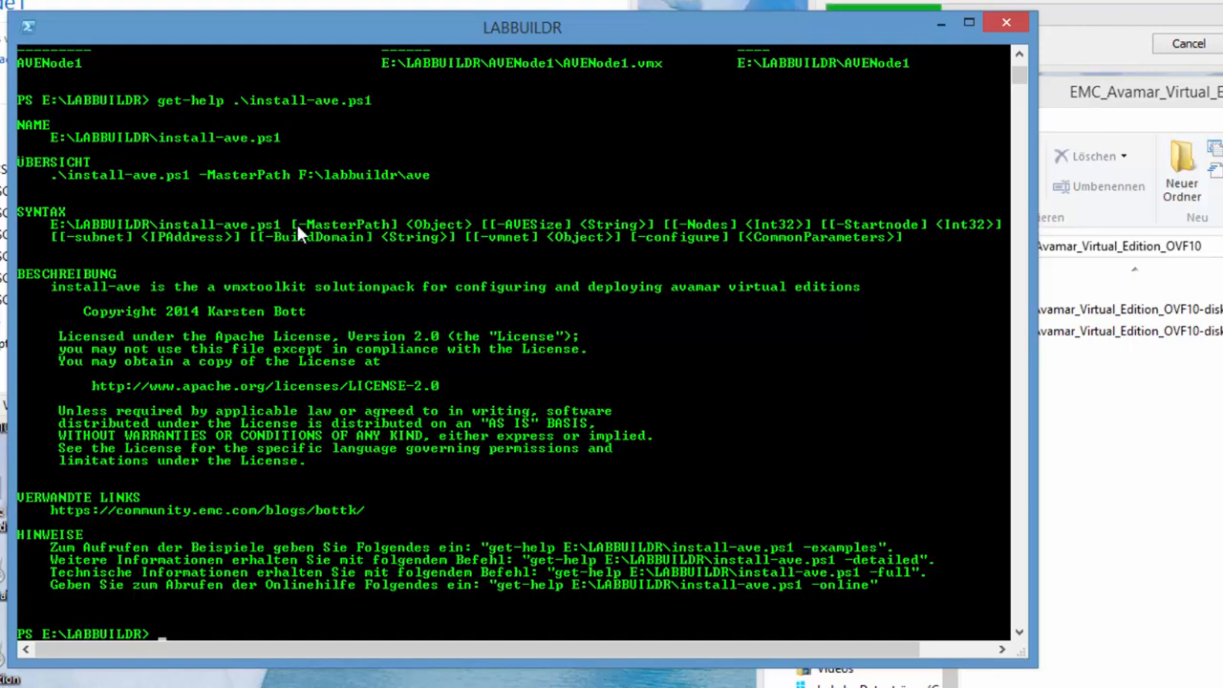
pyautogui.moveTo(392, 220)
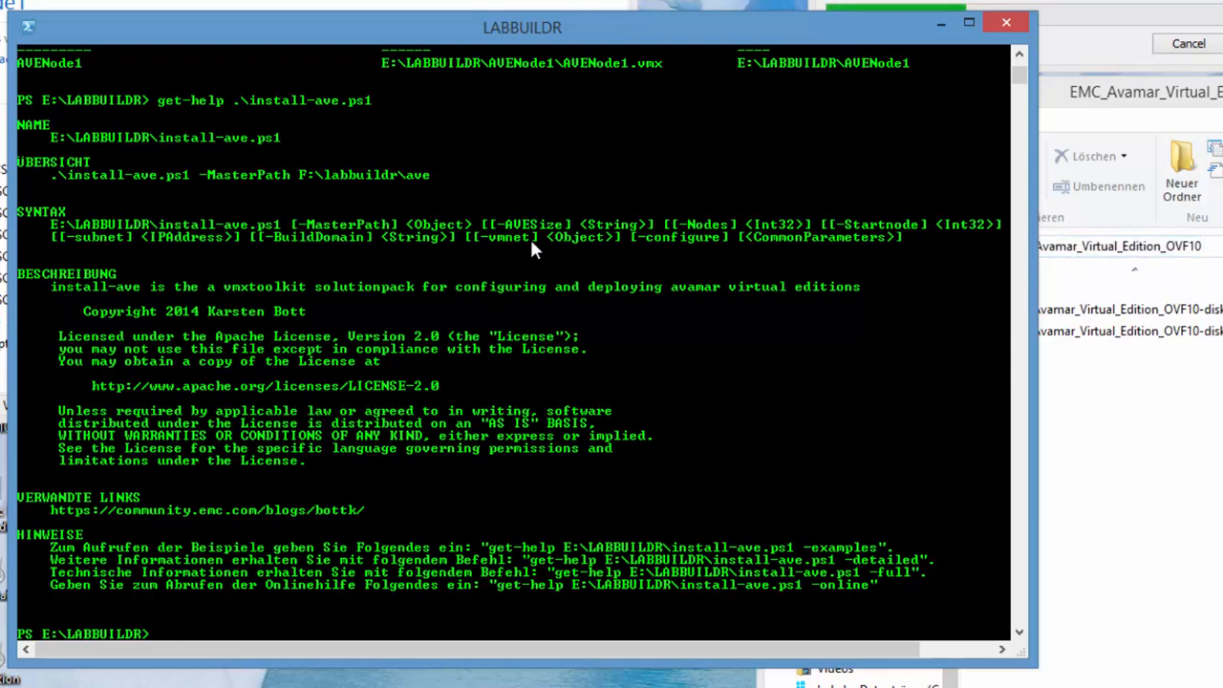
pyautogui.moveTo(667, 247)
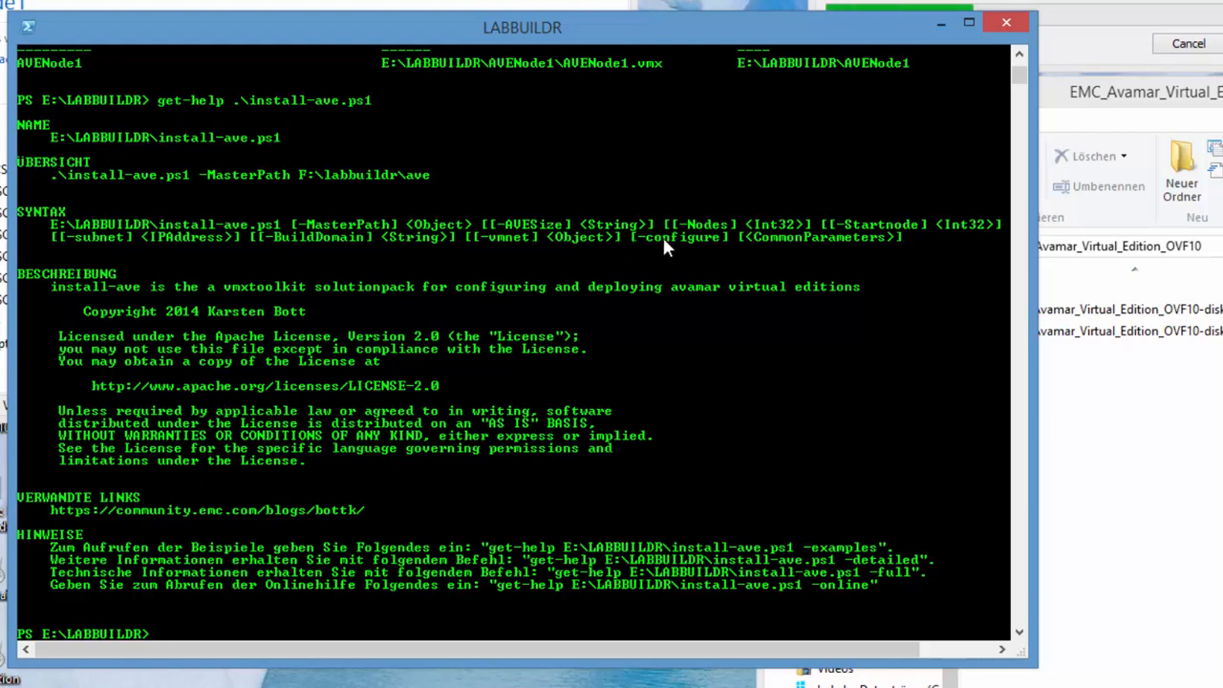
pyautogui.moveTo(642, 239)
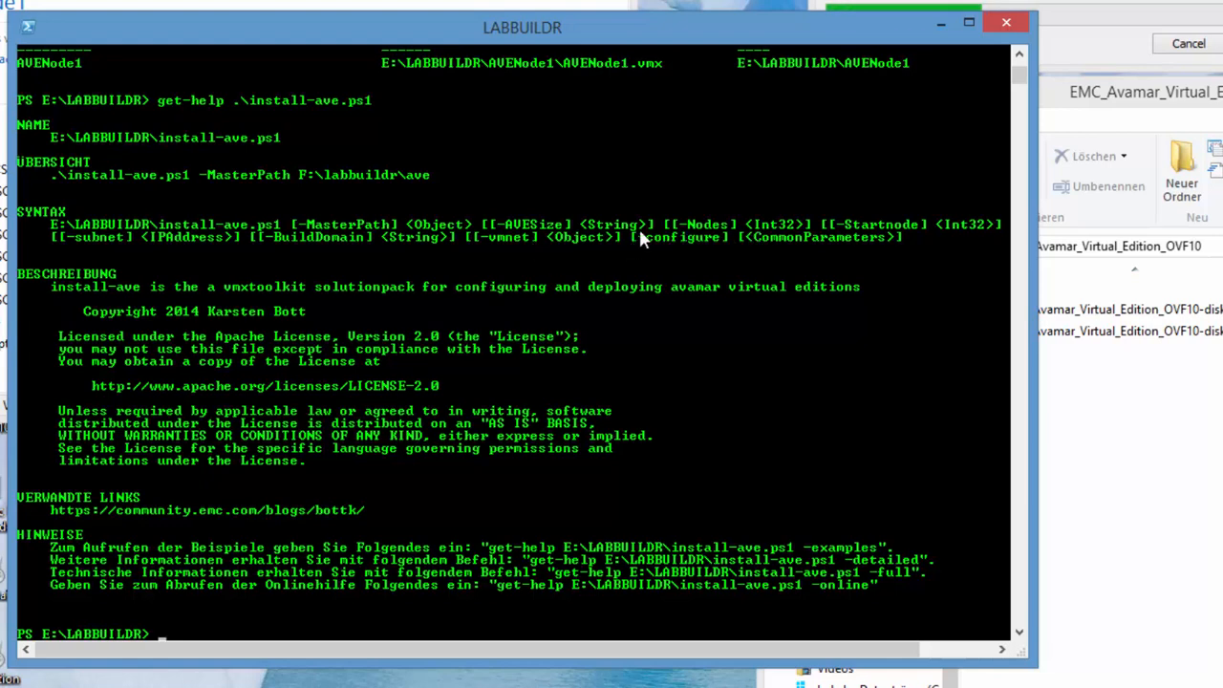
pyautogui.moveTo(704, 237)
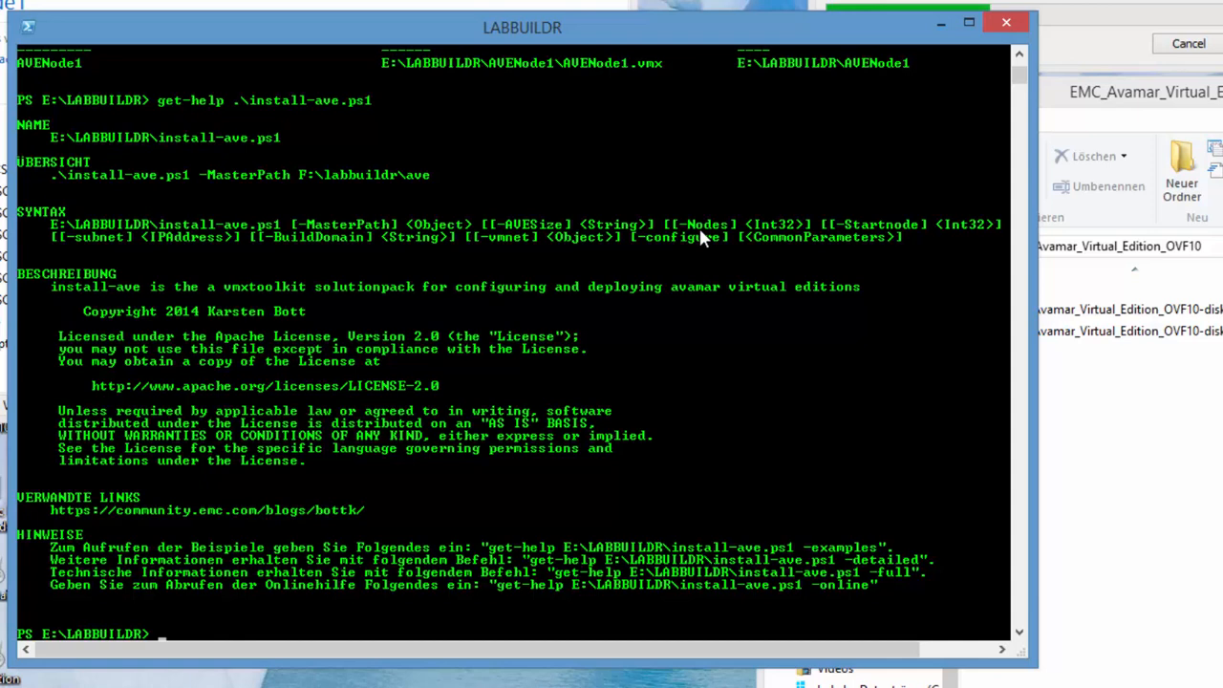
pyautogui.moveTo(841, 239)
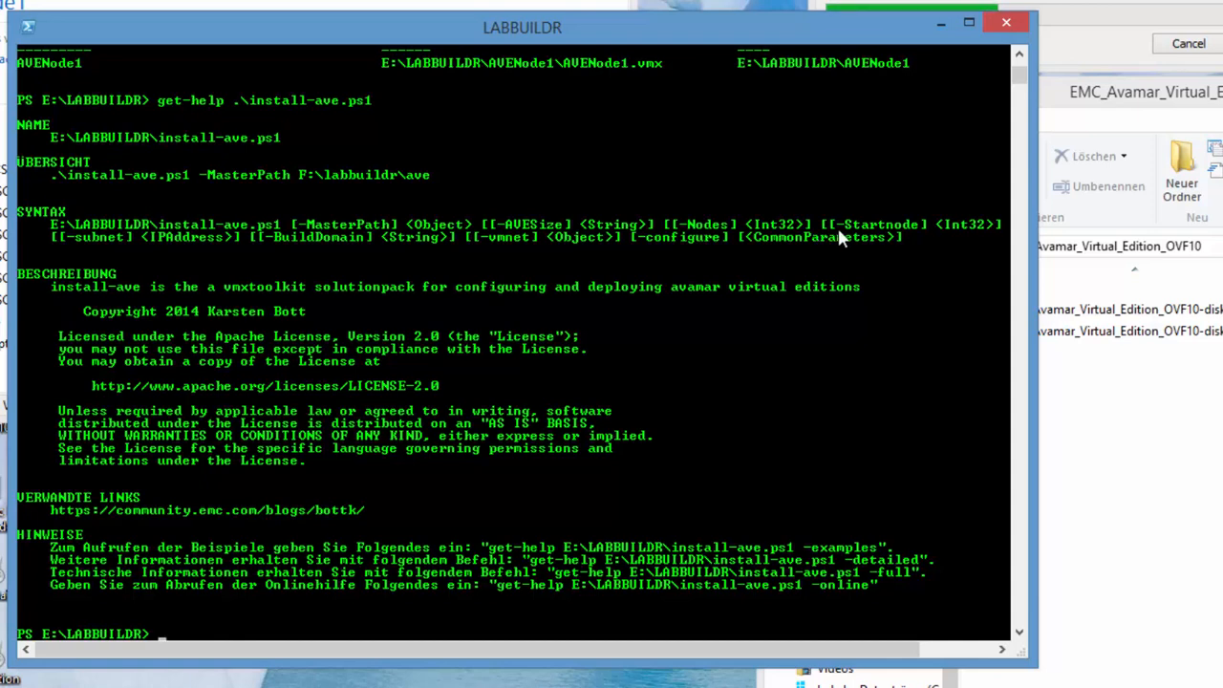
pyautogui.moveTo(122, 261)
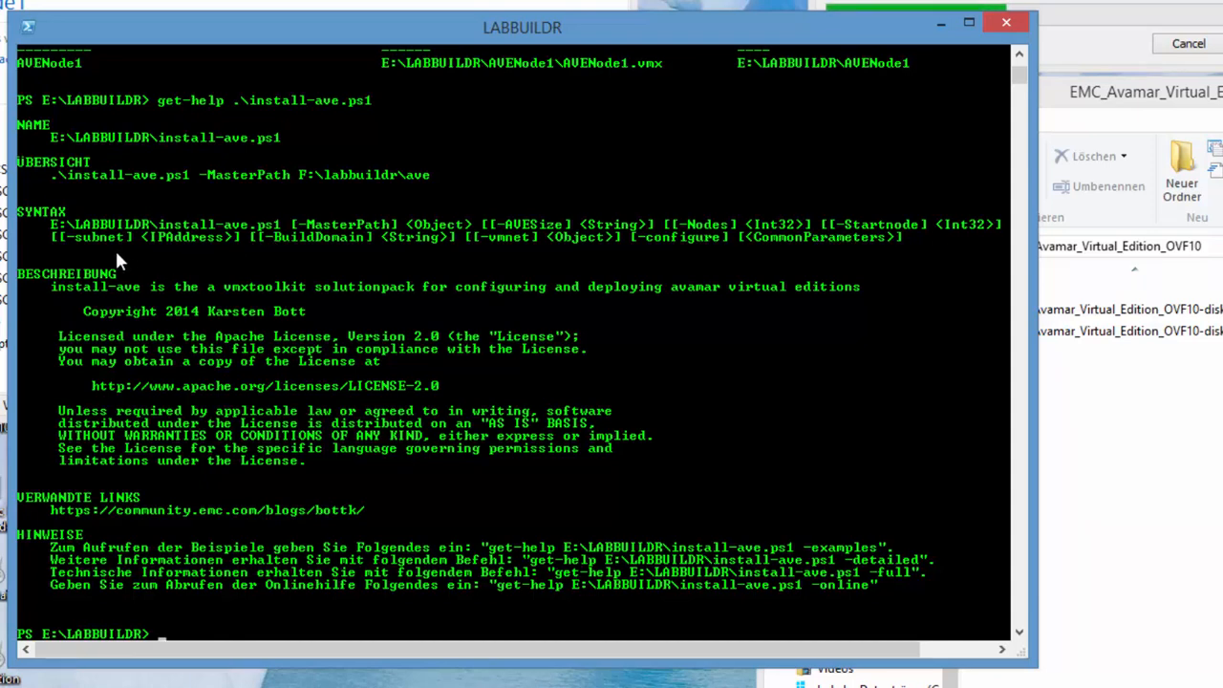
pyautogui.moveTo(170, 247)
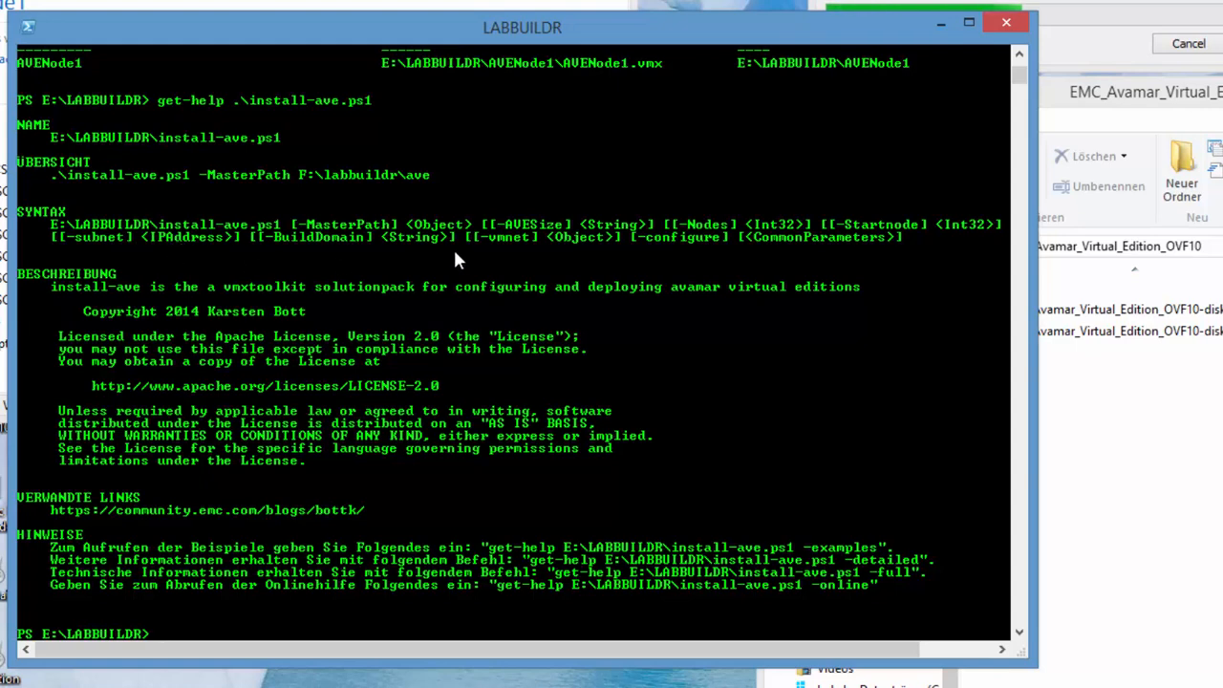
pyautogui.moveTo(459, 290)
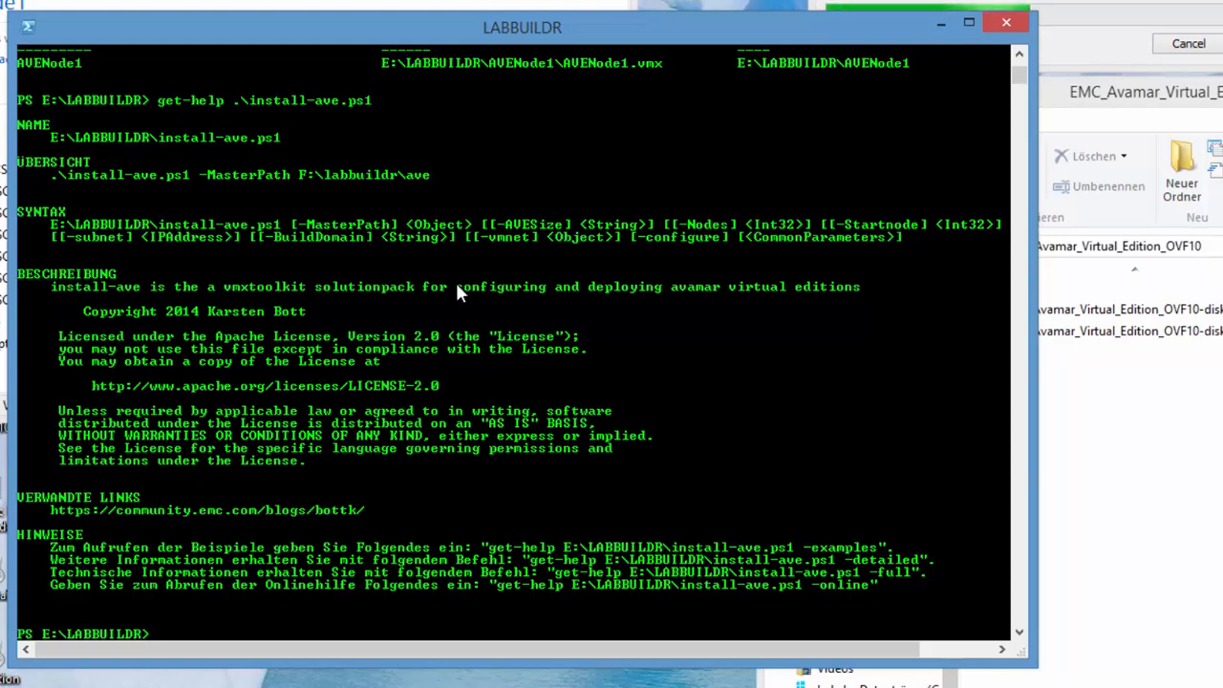
pyautogui.write('g')
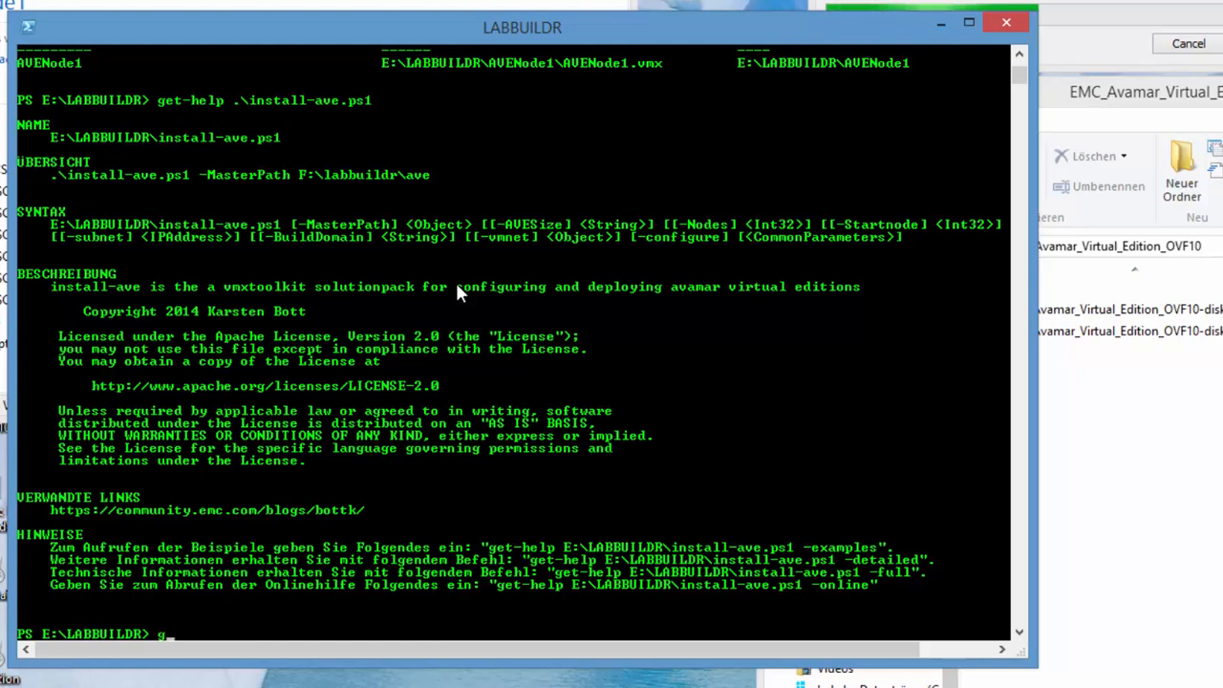
pyautogui.write('get-help .\\install-ave.ps1 -')
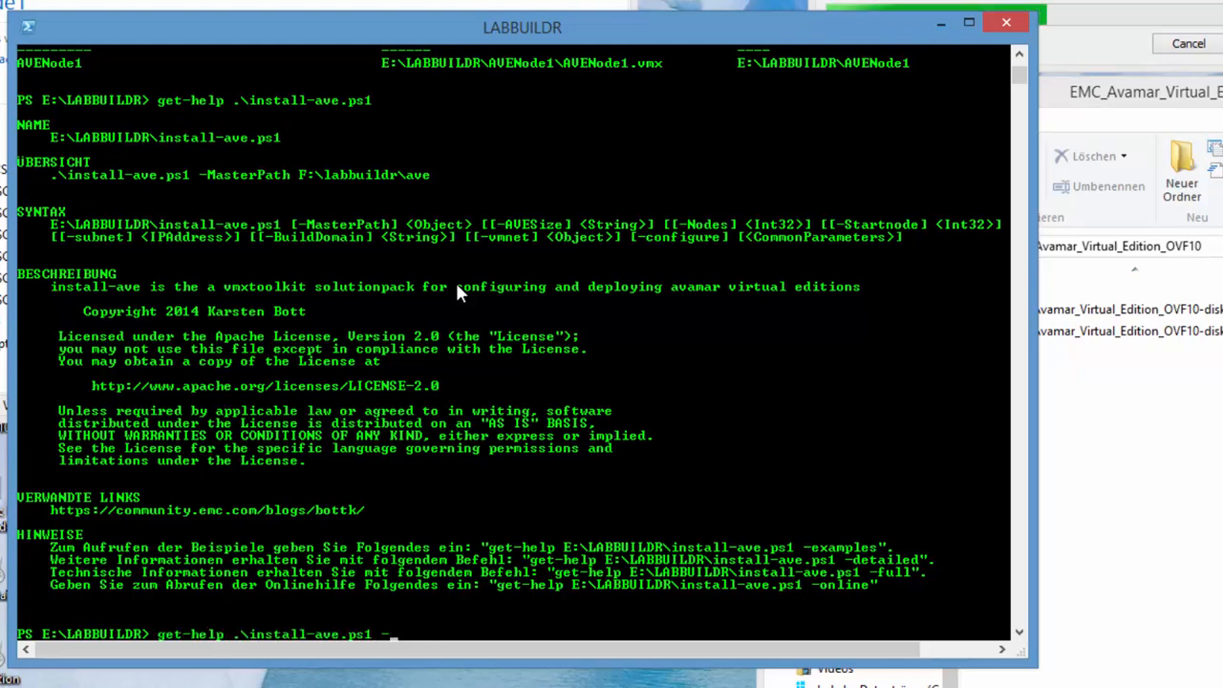
pyautogui.write('Parameter ave')
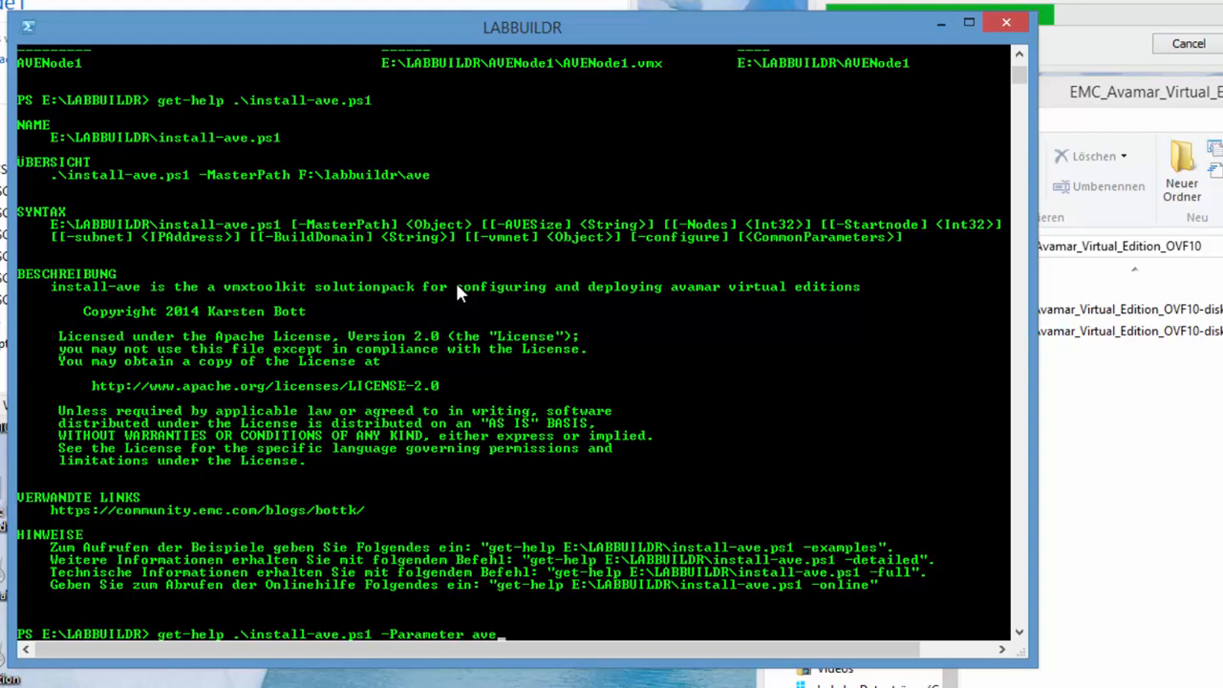
pyautogui.press('Return')
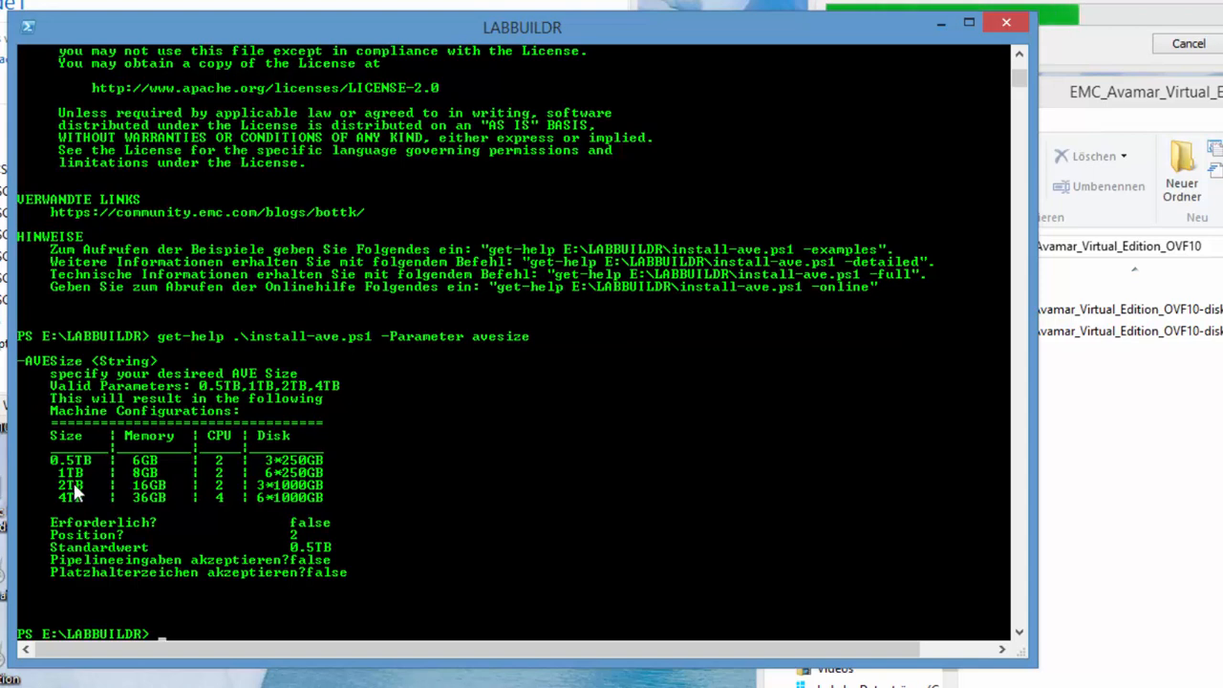
pyautogui.moveTo(76, 474)
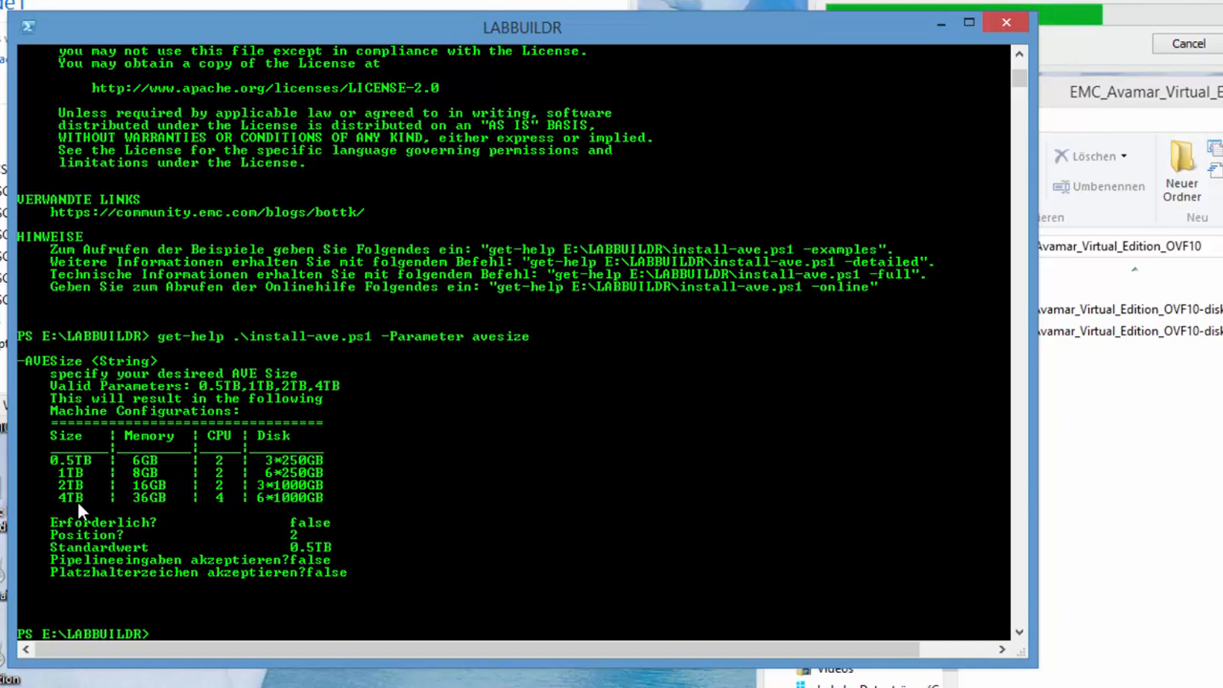
pyautogui.moveTo(138, 516)
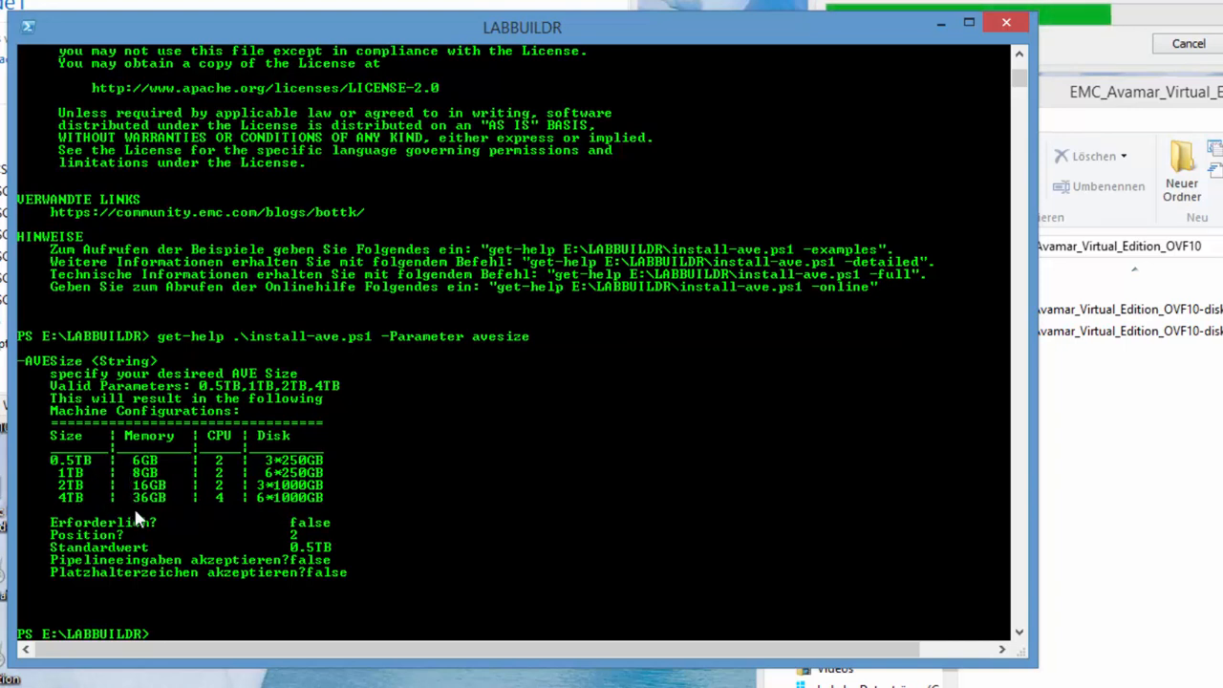
pyautogui.moveTo(290, 467)
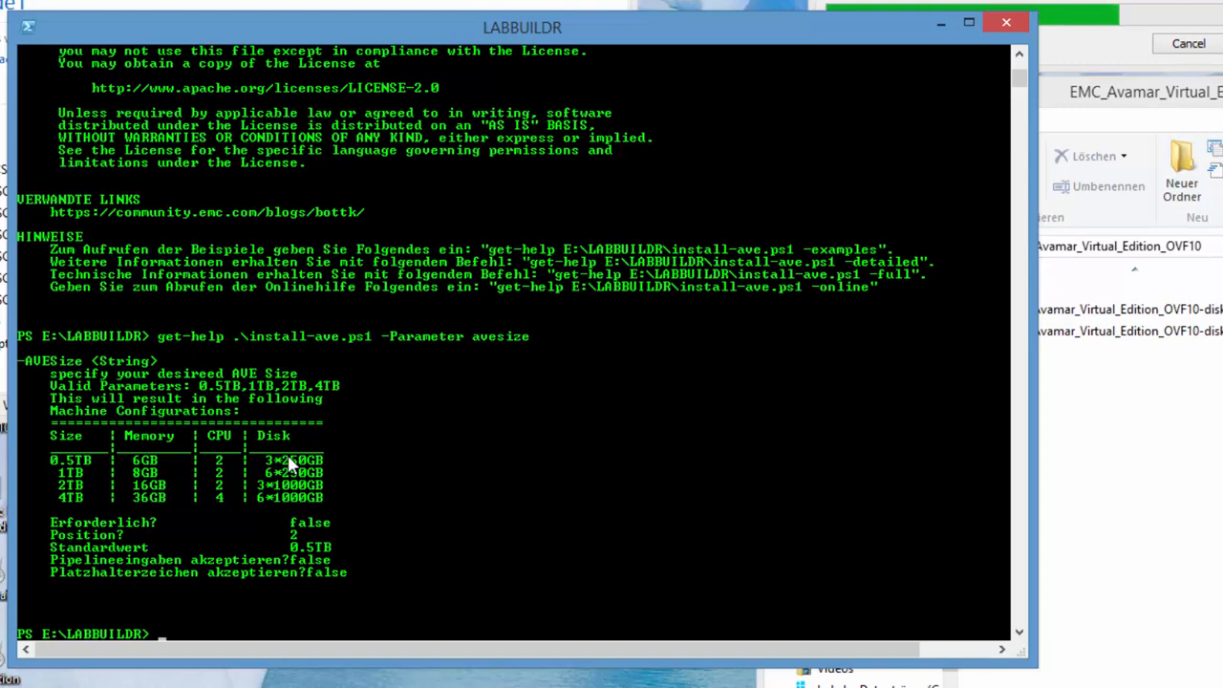
pyautogui.moveTo(290, 499)
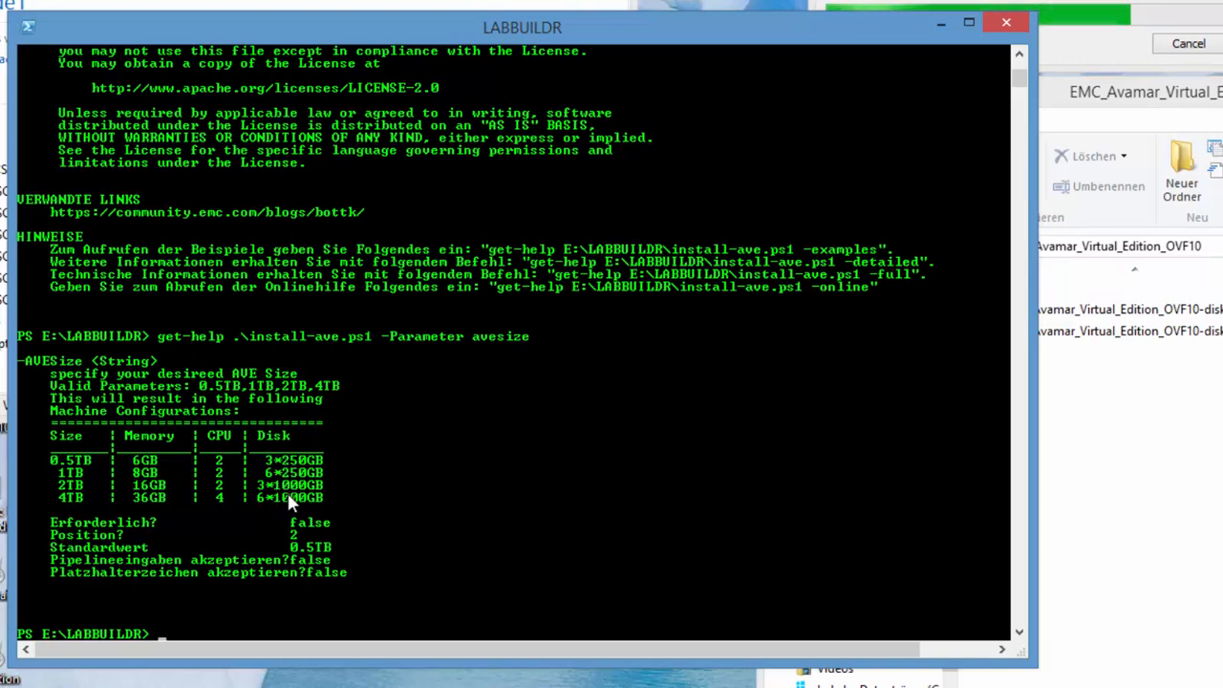
pyautogui.moveTo(157, 485)
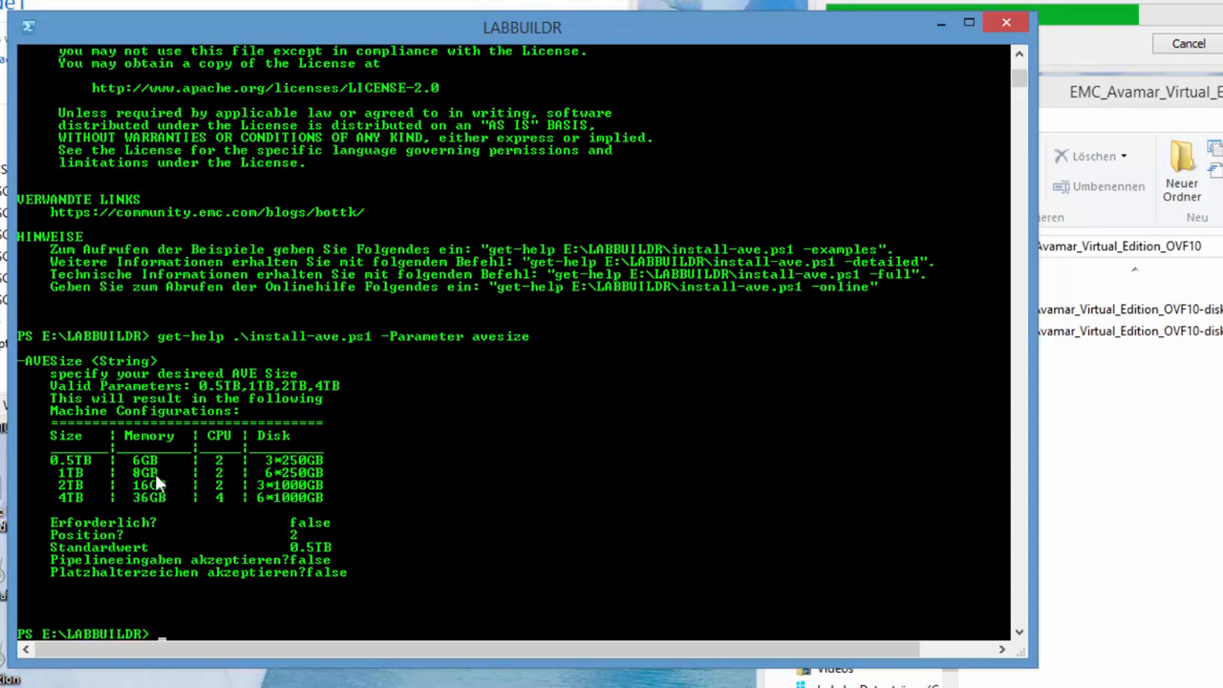
pyautogui.moveTo(264, 482)
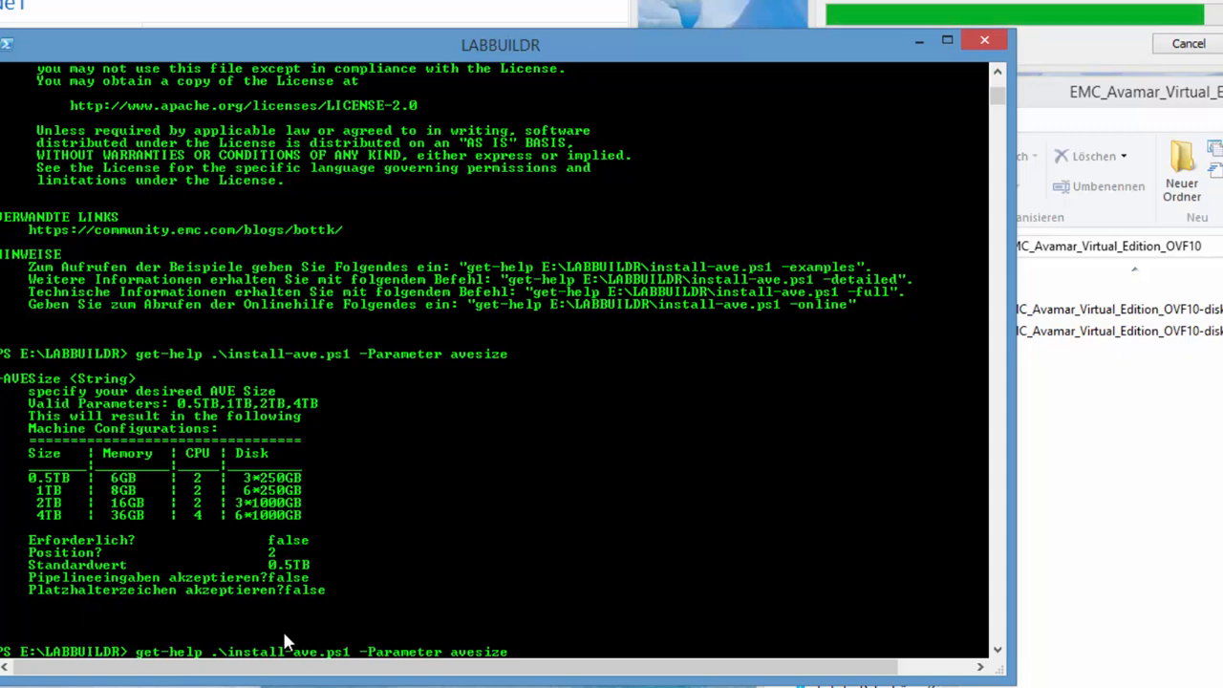
# Rerun get-help with -Parameter subnet to show the Class-C subnet default 10.10.0.0.
pyautogui.write('s')
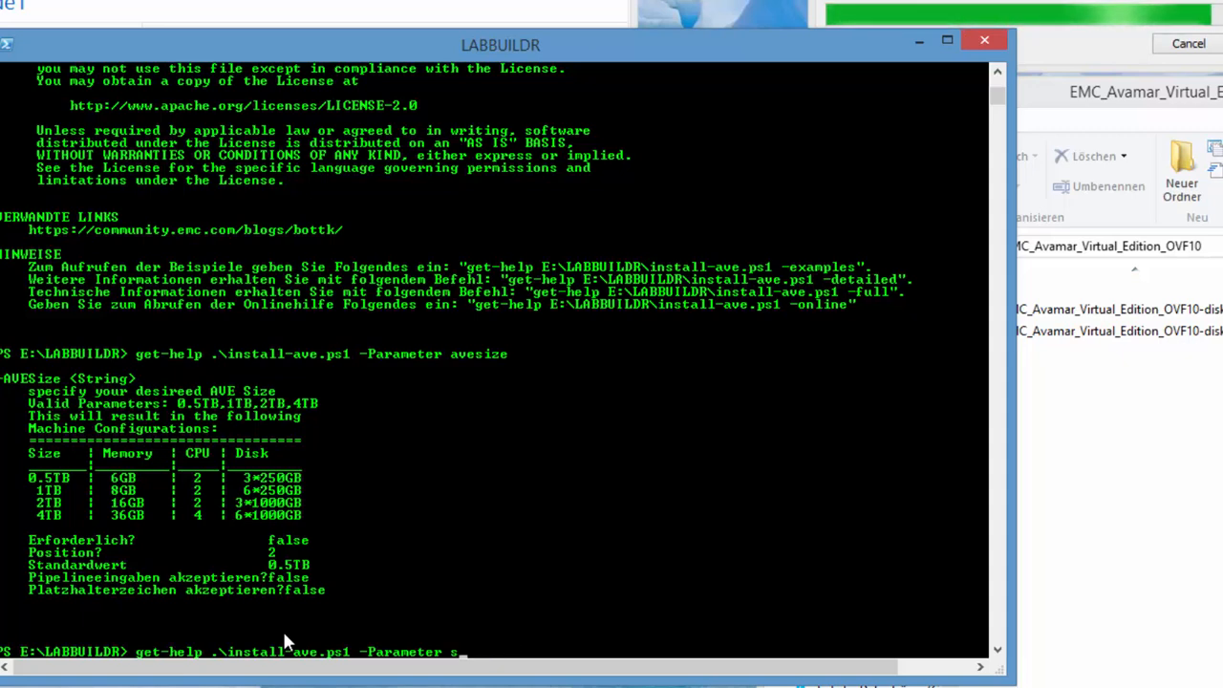
pyautogui.write('ubnet')
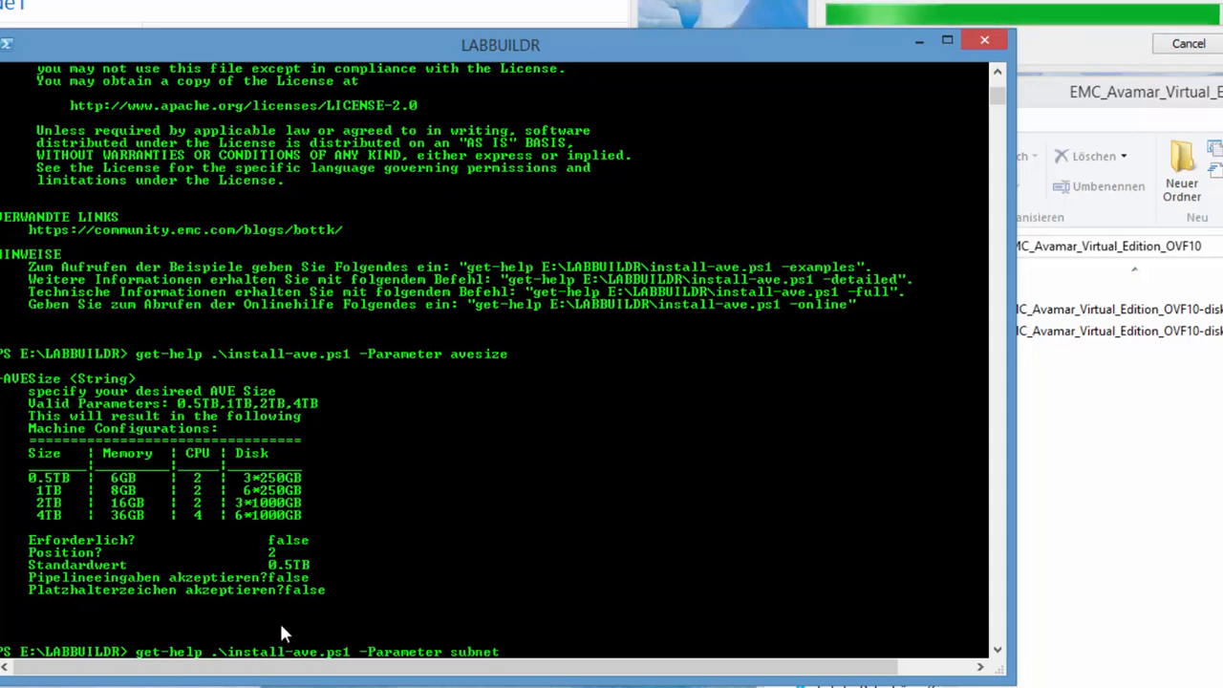
pyautogui.scroll(-3)
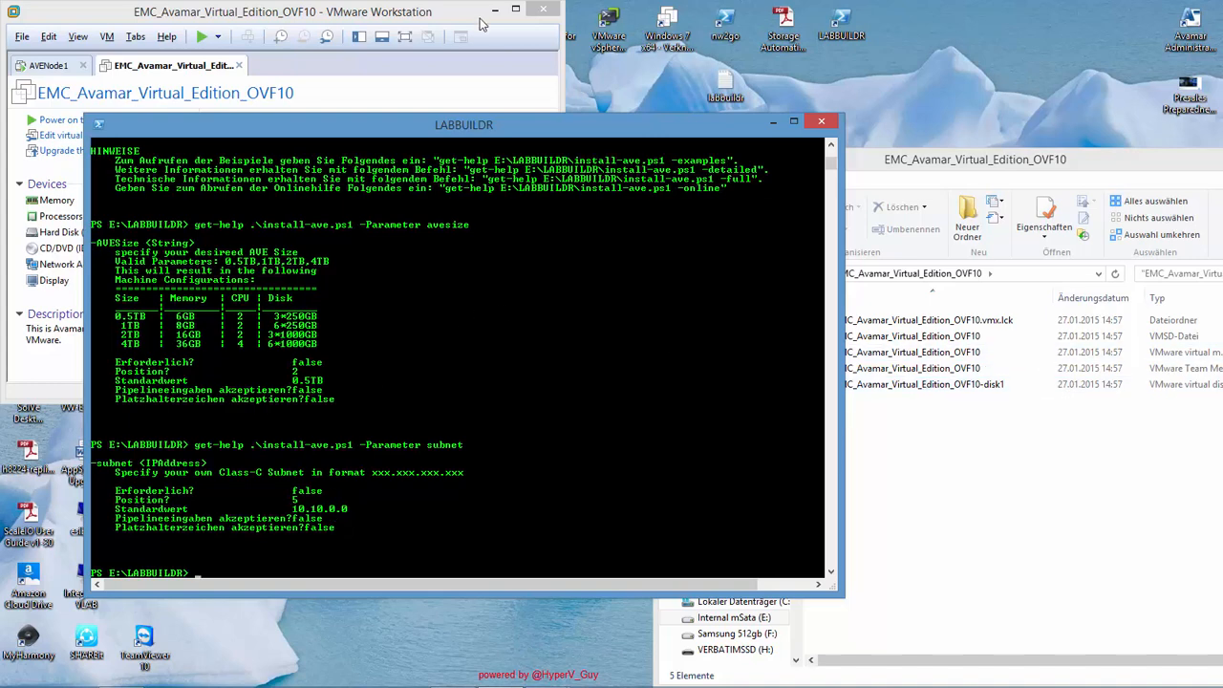
# Review the OVF10 machine's devices in VMware Workstation (6 GB memory, 2 processors, 100 GB disk).
pyautogui.click(975, 161)
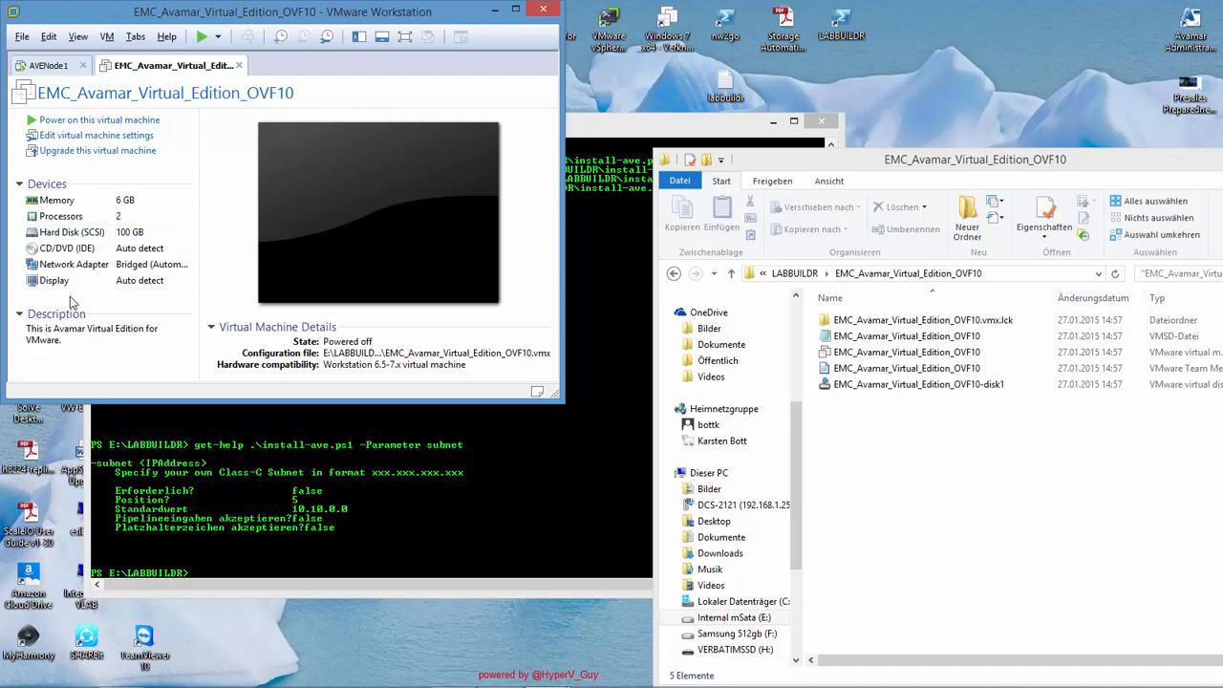
pyautogui.moveTo(144, 268)
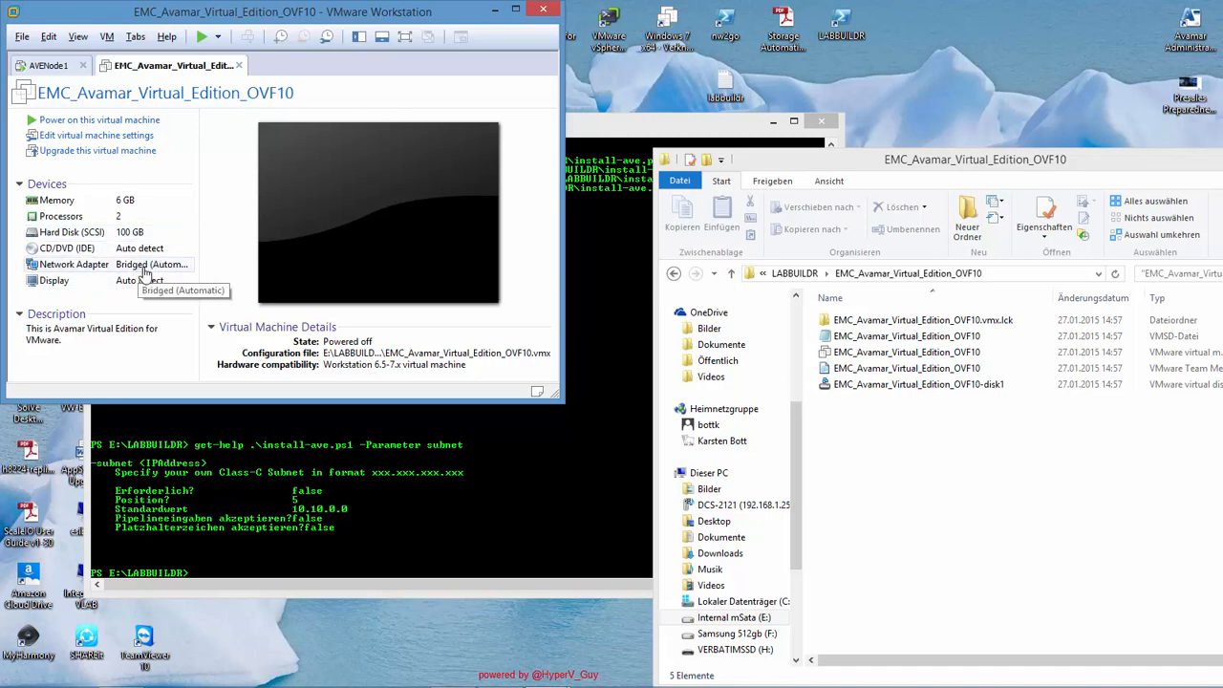
pyautogui.moveTo(146, 284)
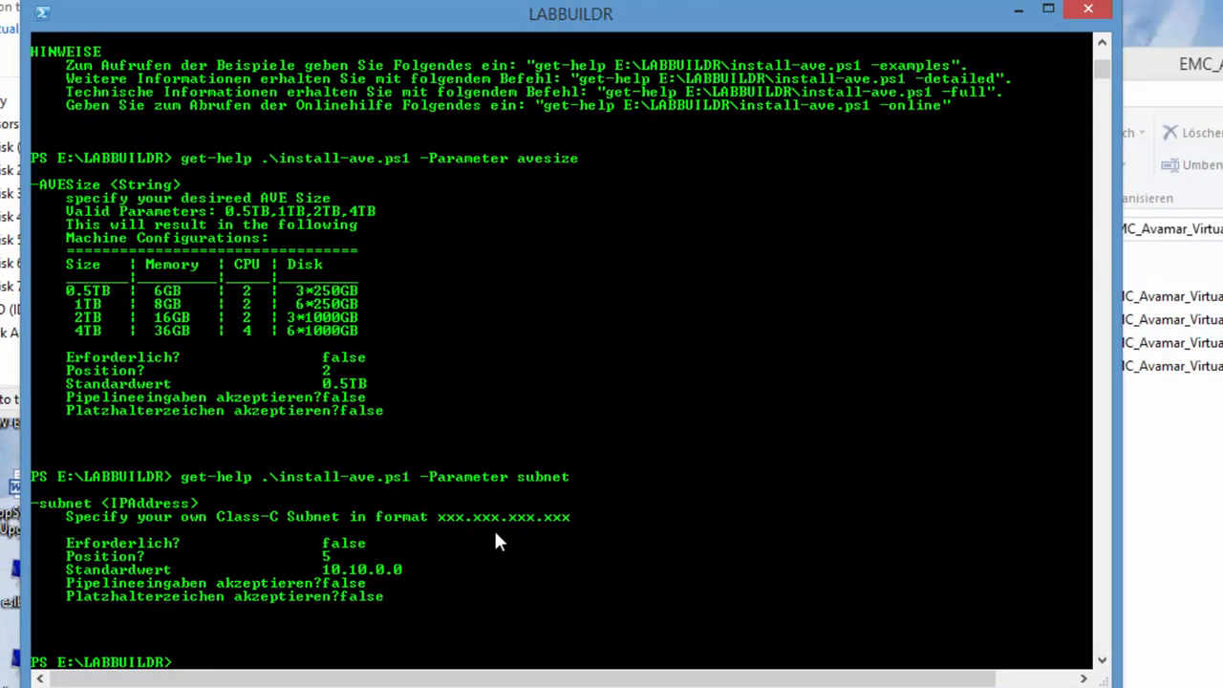
# Run Get-VMX .\AVENode1 | remove-vmx to stop and remove the existing AVENode1.
pyautogui.write('Get-VMX')
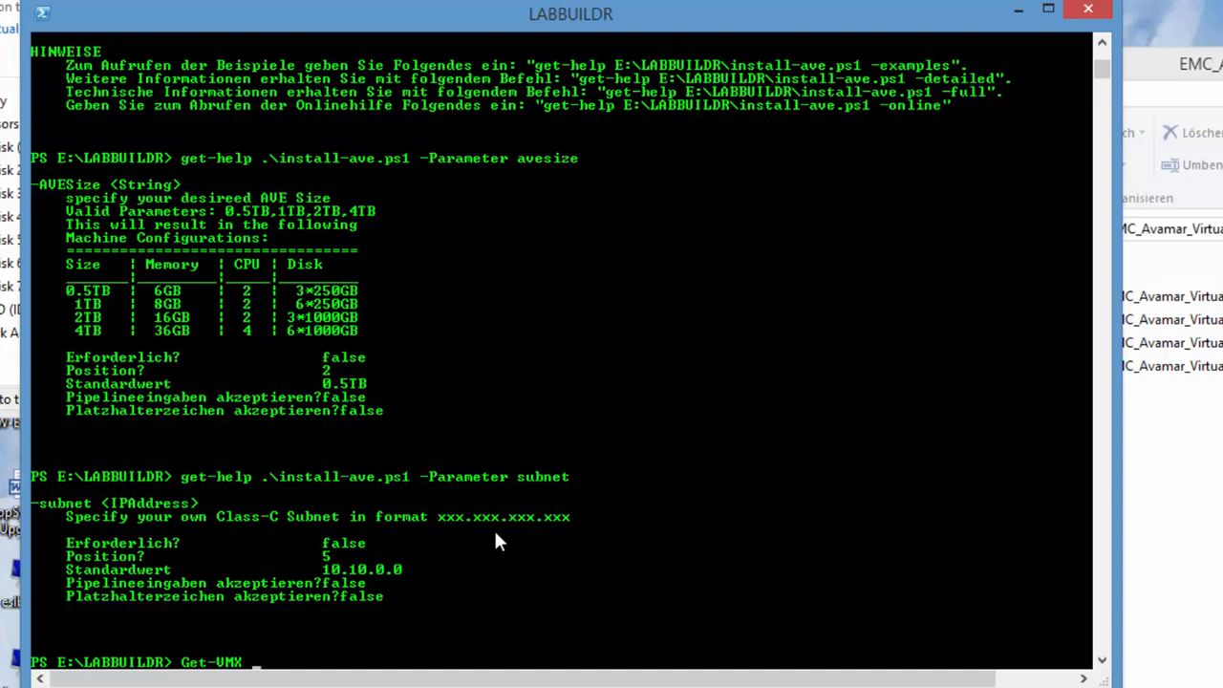
pyautogui.write('.\\AVENode1')
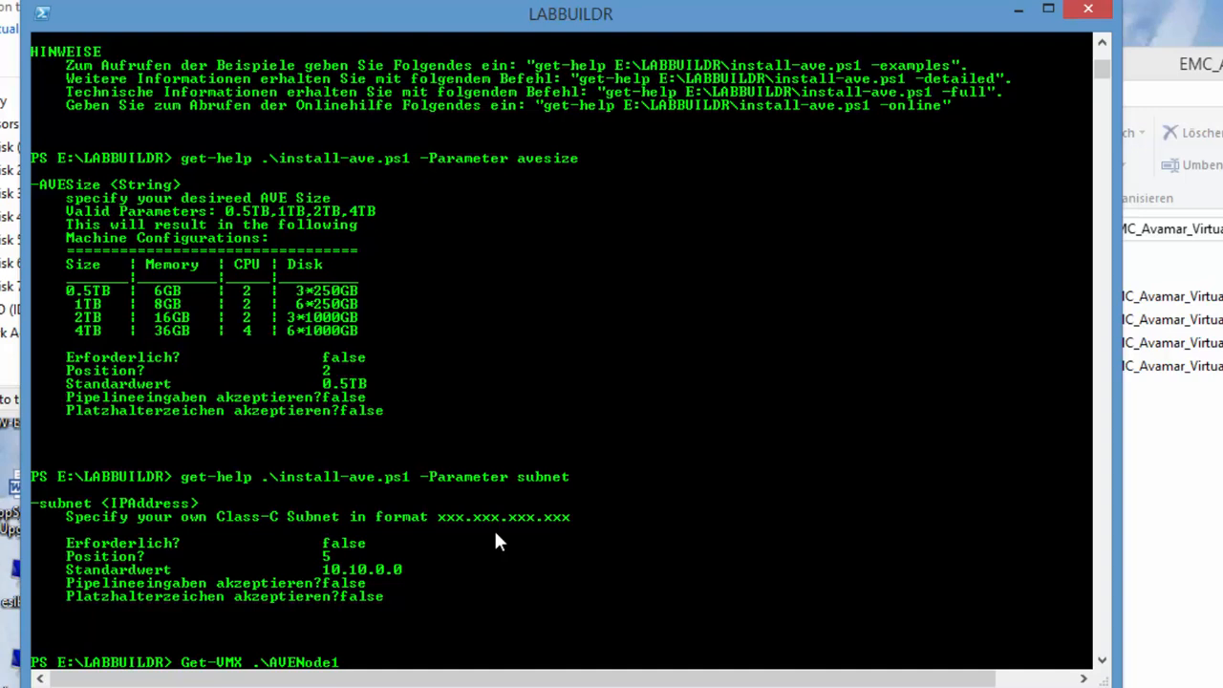
pyautogui.write('| remov')
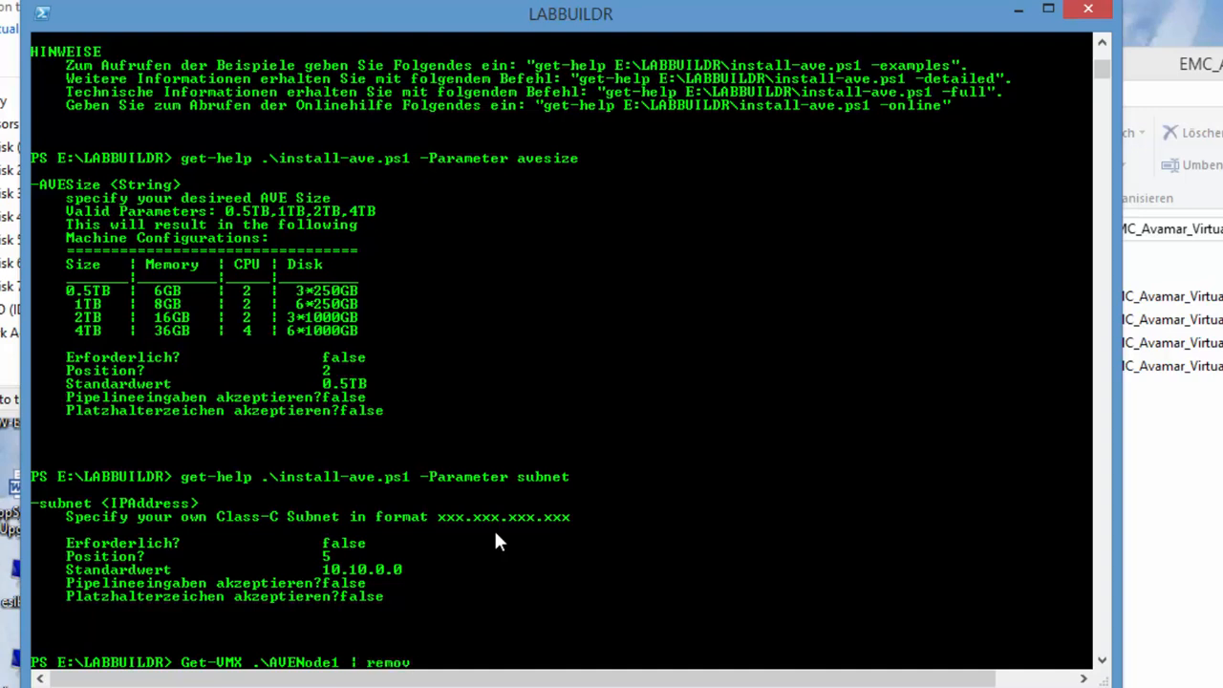
pyautogui.write('e-vmx')
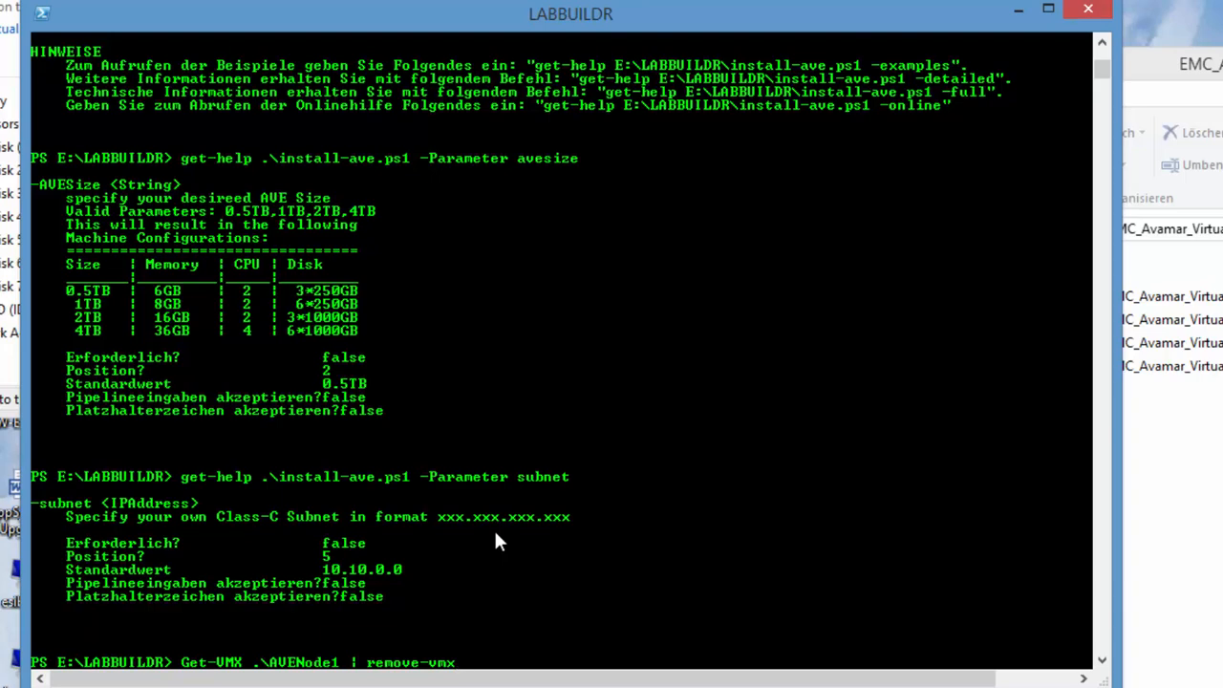
pyautogui.scroll(3)
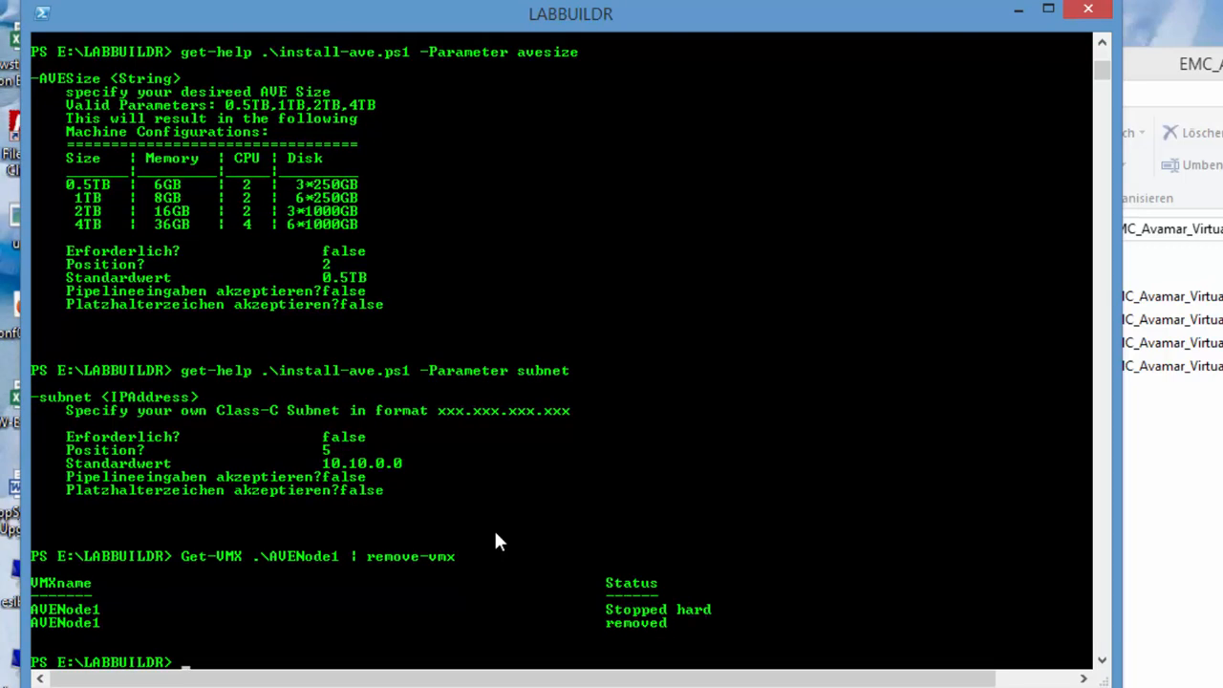
# Run install-ave.ps1 with -MasterPath E:\LABBUILDR\EMC_Avamar_Virtual_Edition_OVF10 and -configure to redeploy AVENode1.
pyautogui.write('Get-VMX .\\AVENode1 | remove-vmx')
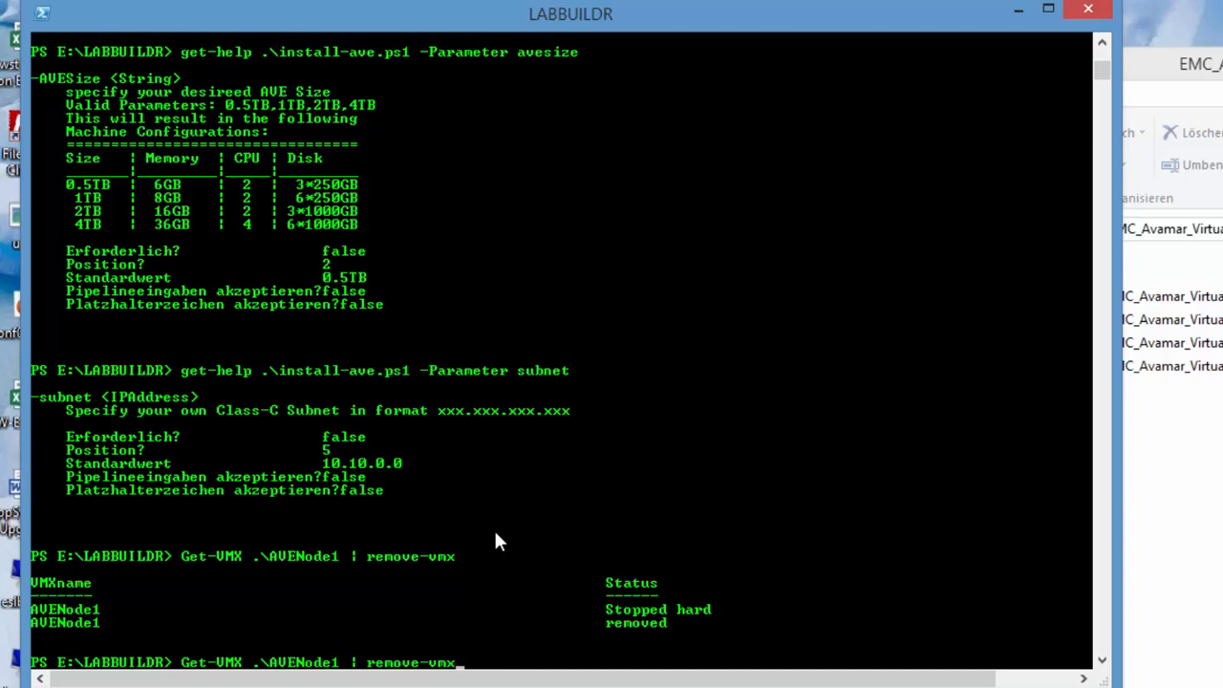
pyautogui.write('.\\install-ave.ps1 -MasterPath F:\\labbuildr\\ave -AVESize 1T')
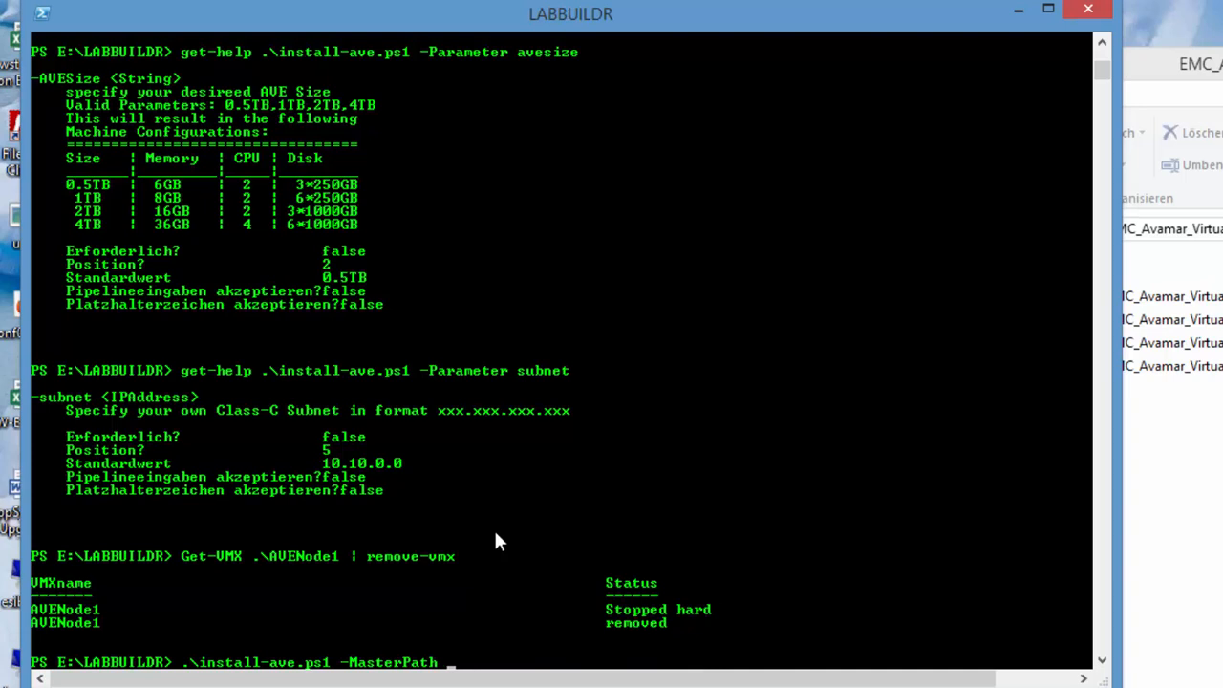
pyautogui.write('E:\\LABBUILDR\\')
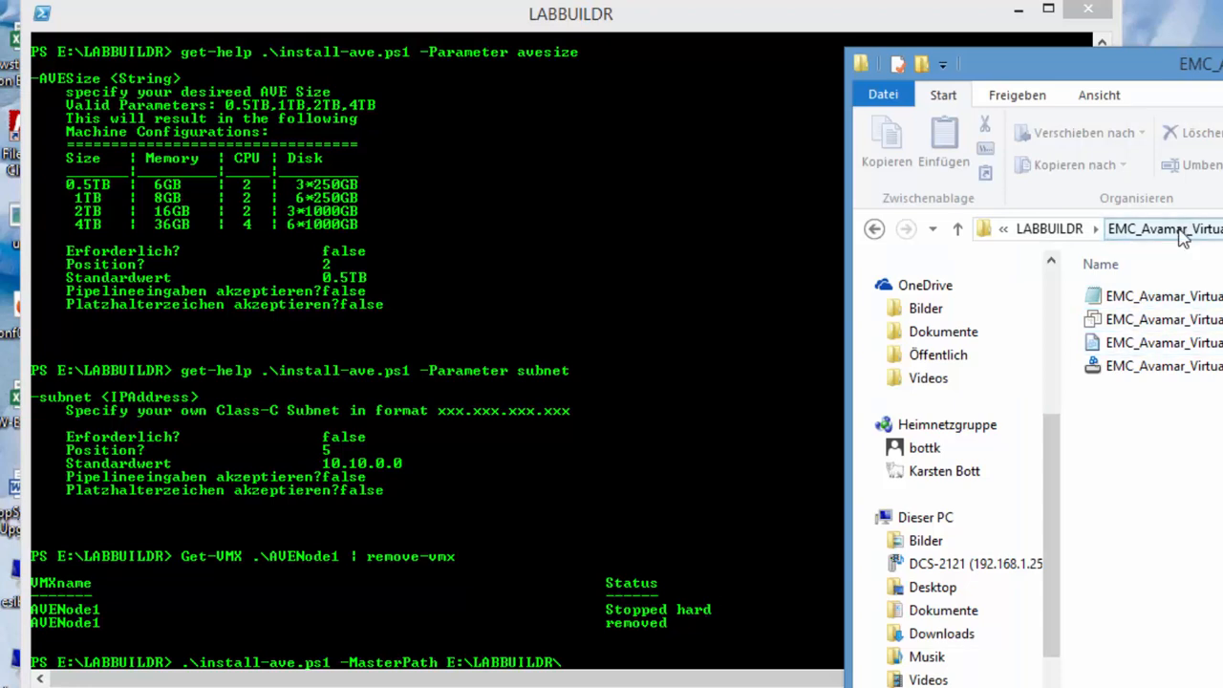
pyautogui.click(602, 316)
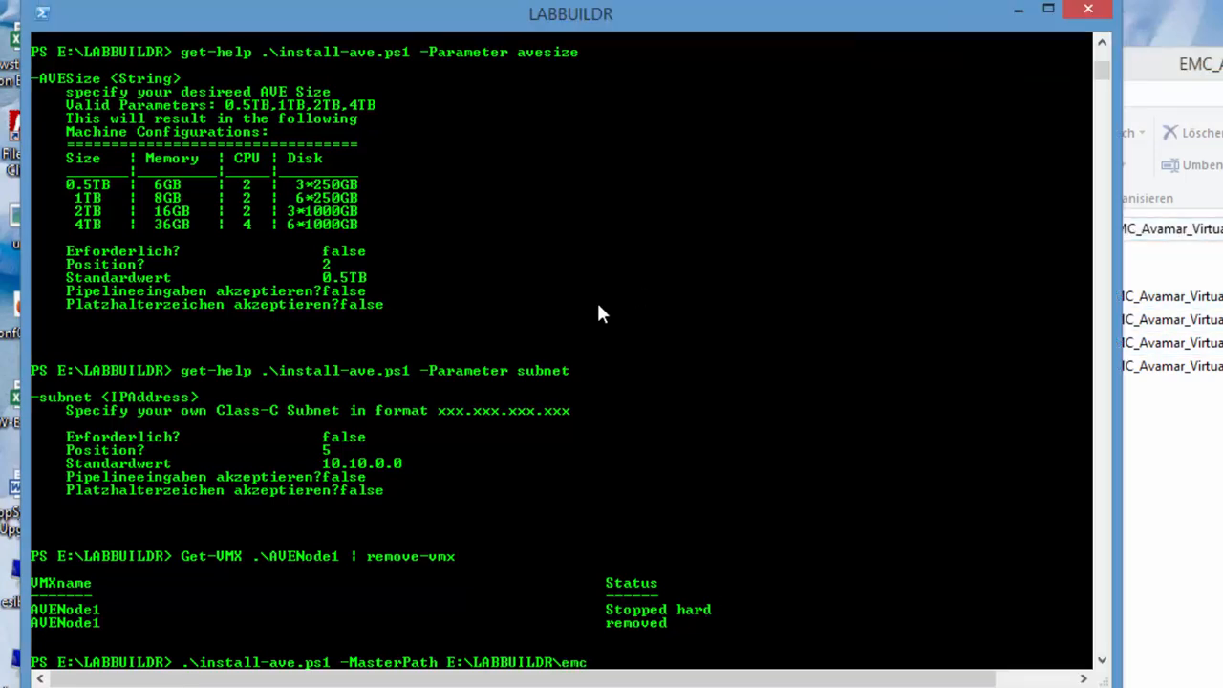
pyautogui.write('EMC_Avamar_Virtual_Edition_OVF10')
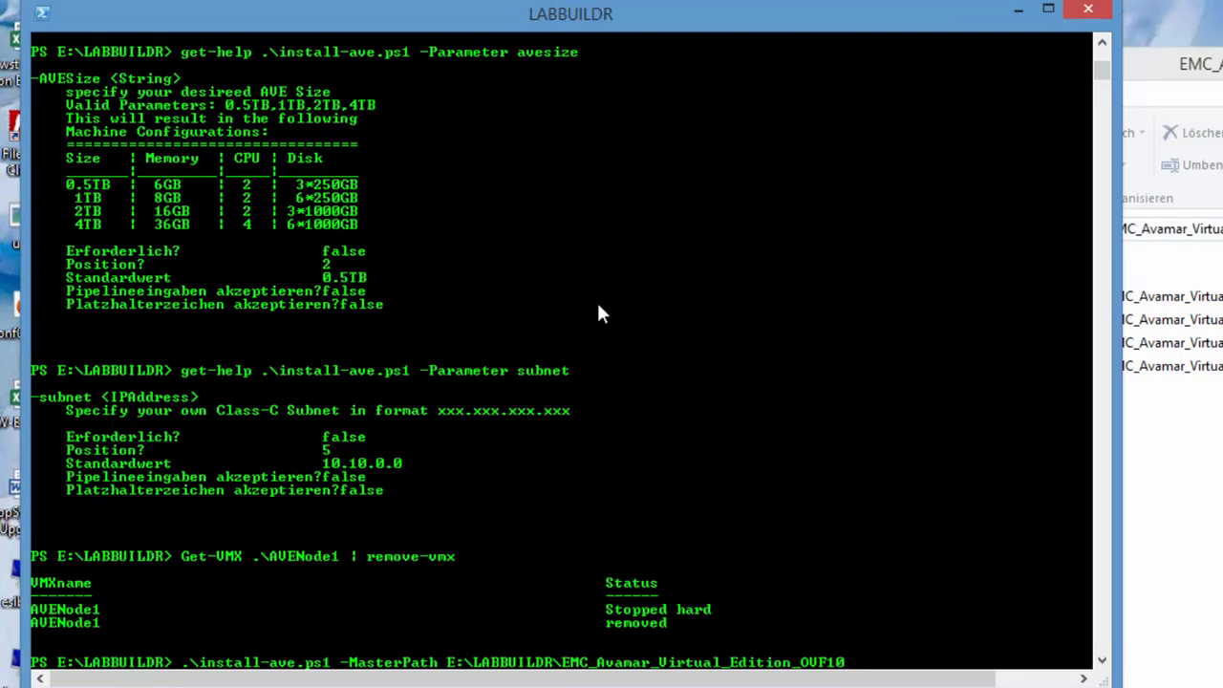
pyautogui.write('-AVESize')
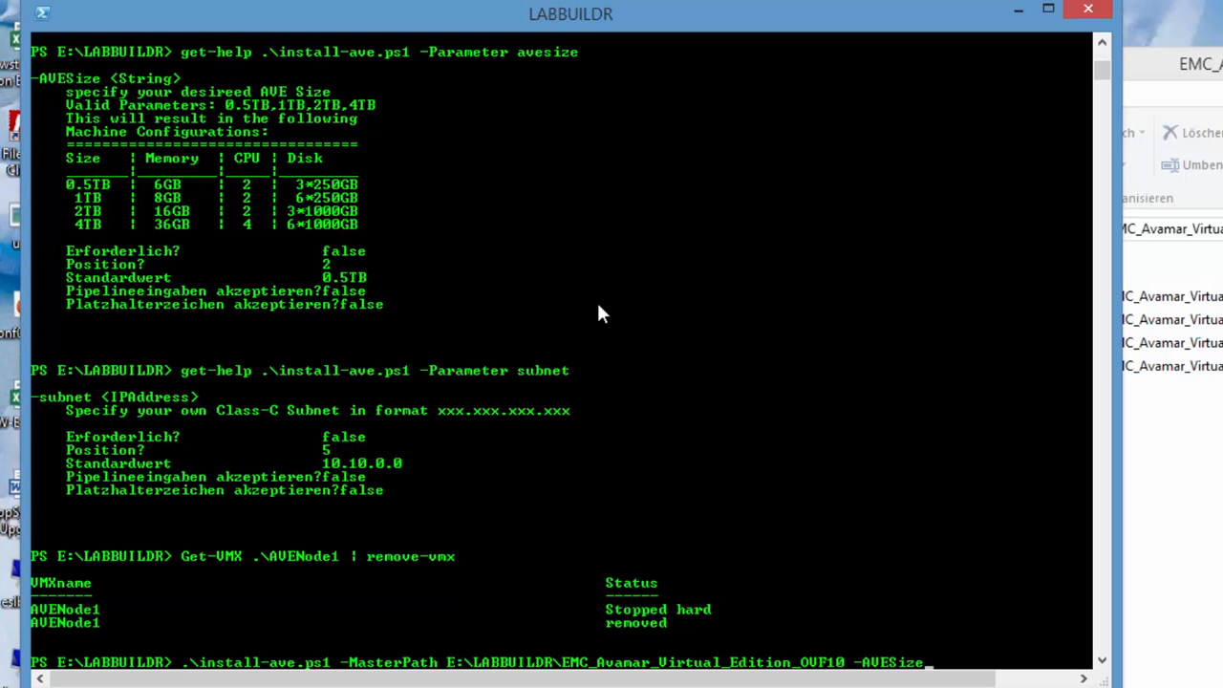
pyautogui.write('-Nodes')
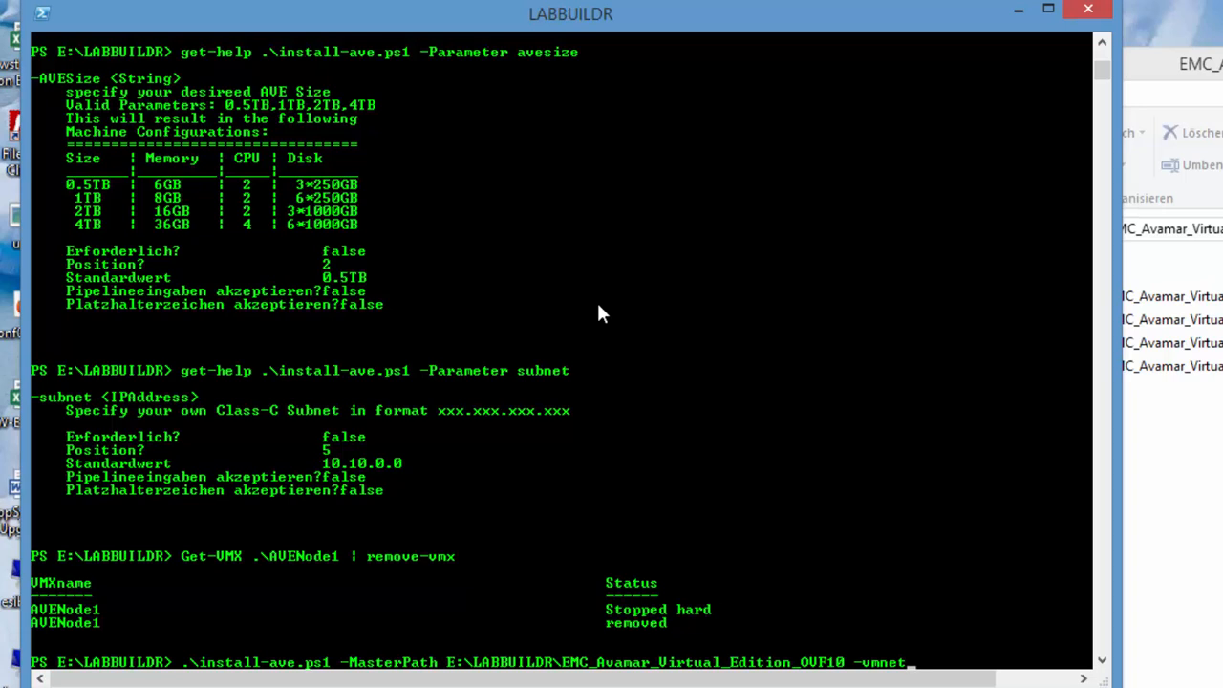
pyautogui.write('-configure')
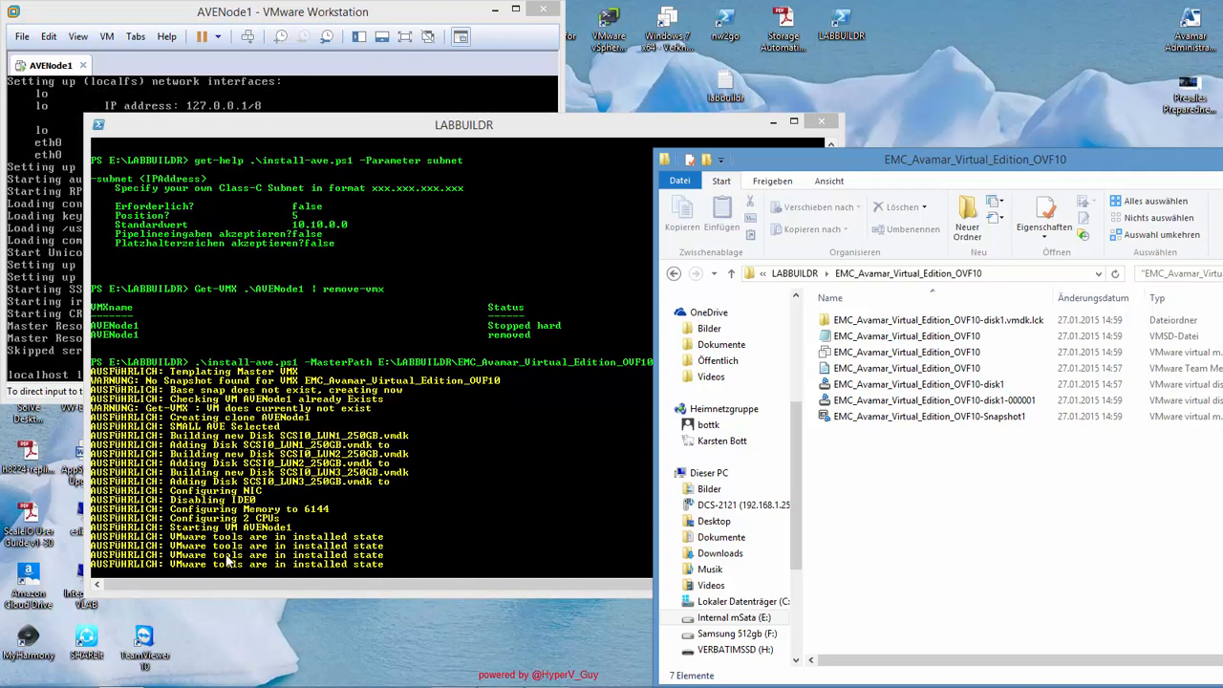
pyautogui.moveTo(237, 577)
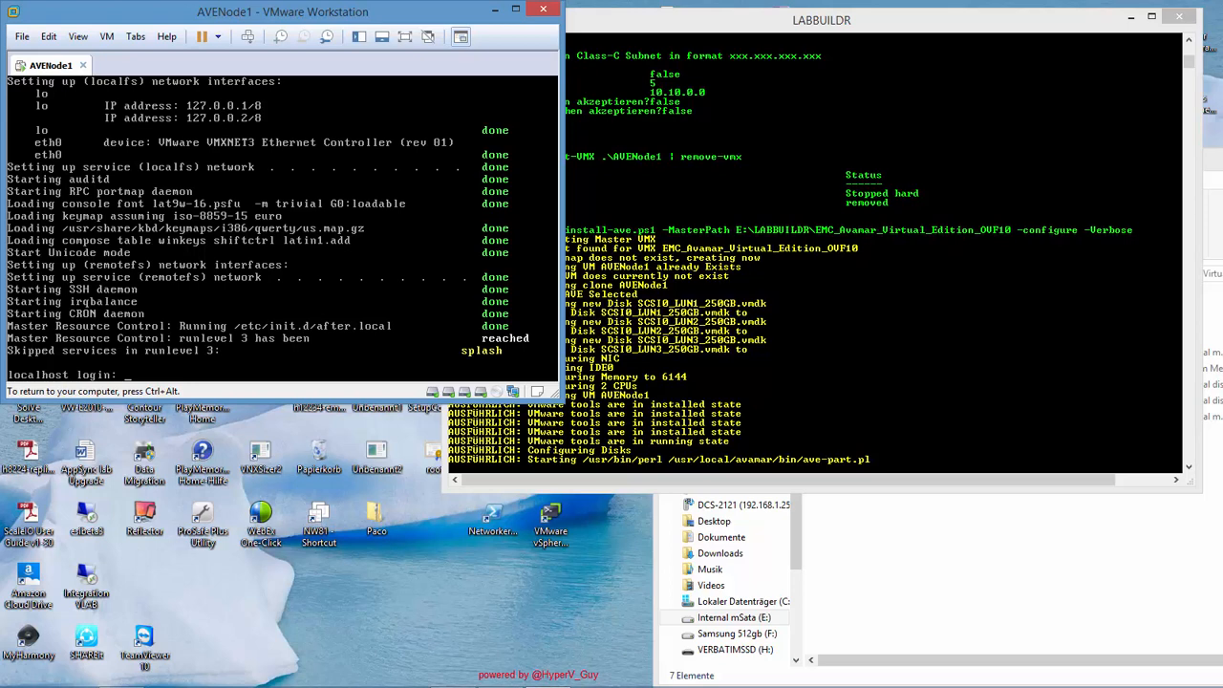
# Log in to the AVENode1 console as root and follow ave-part.log with tail -f.
pyautogui.write('r')
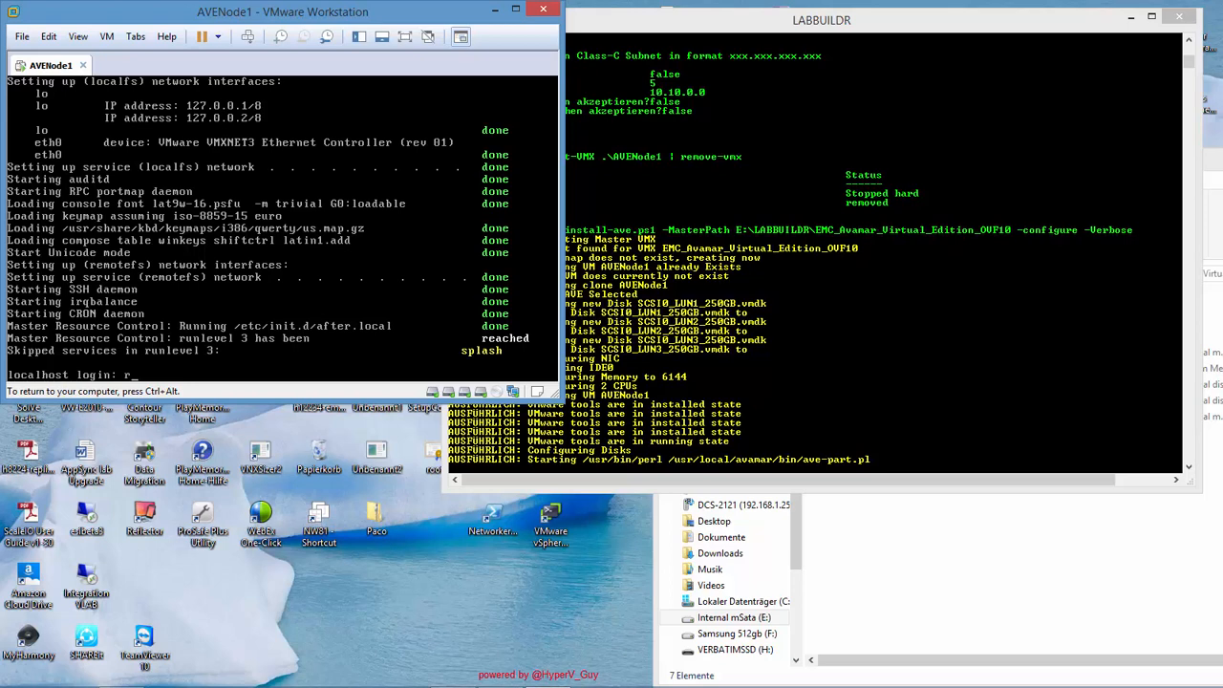
pyautogui.write('root')
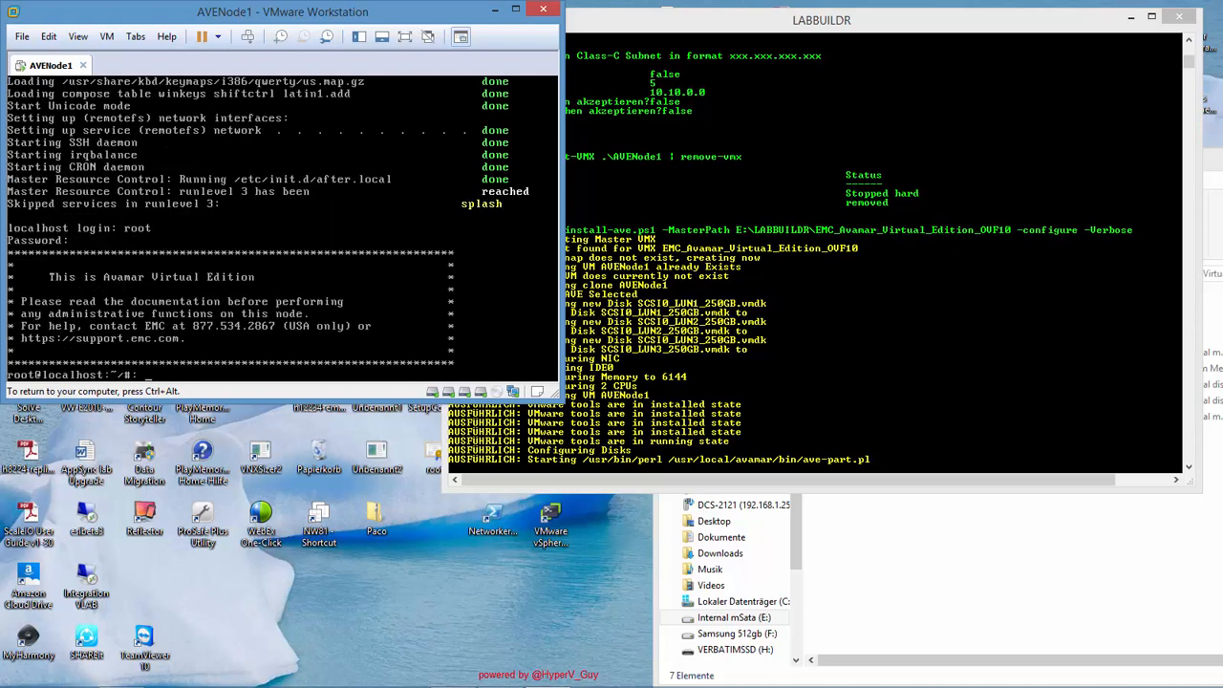
pyautogui.write('tail')
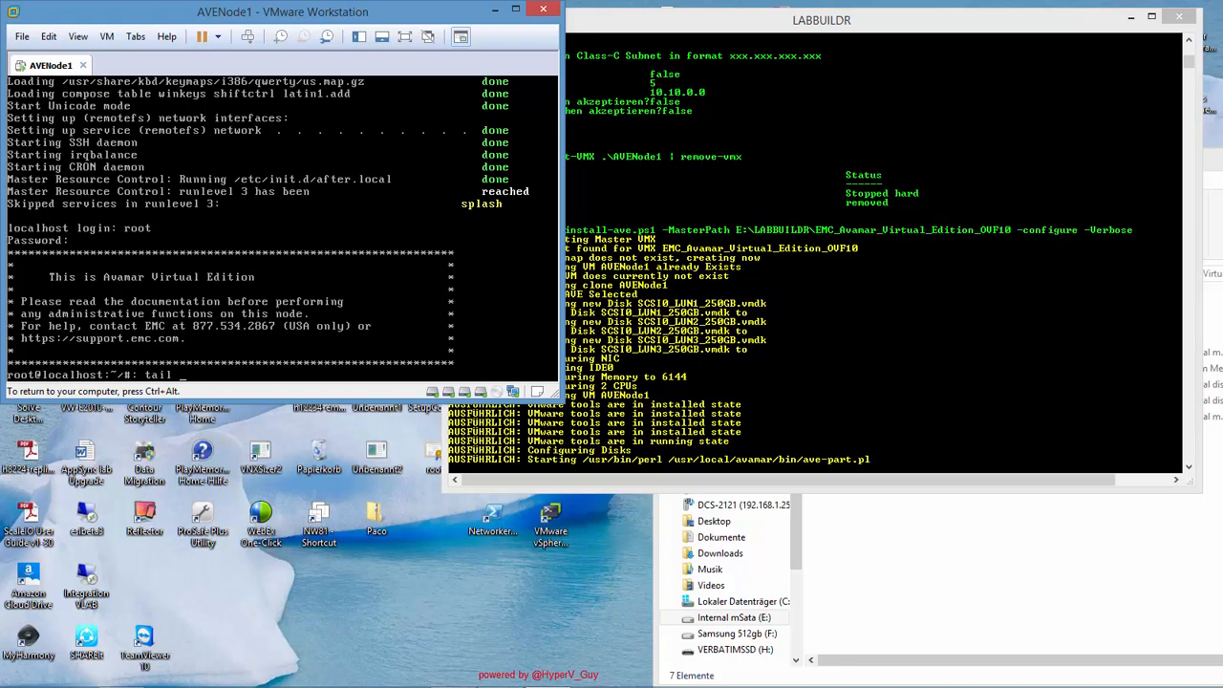
pyautogui.write('-f')
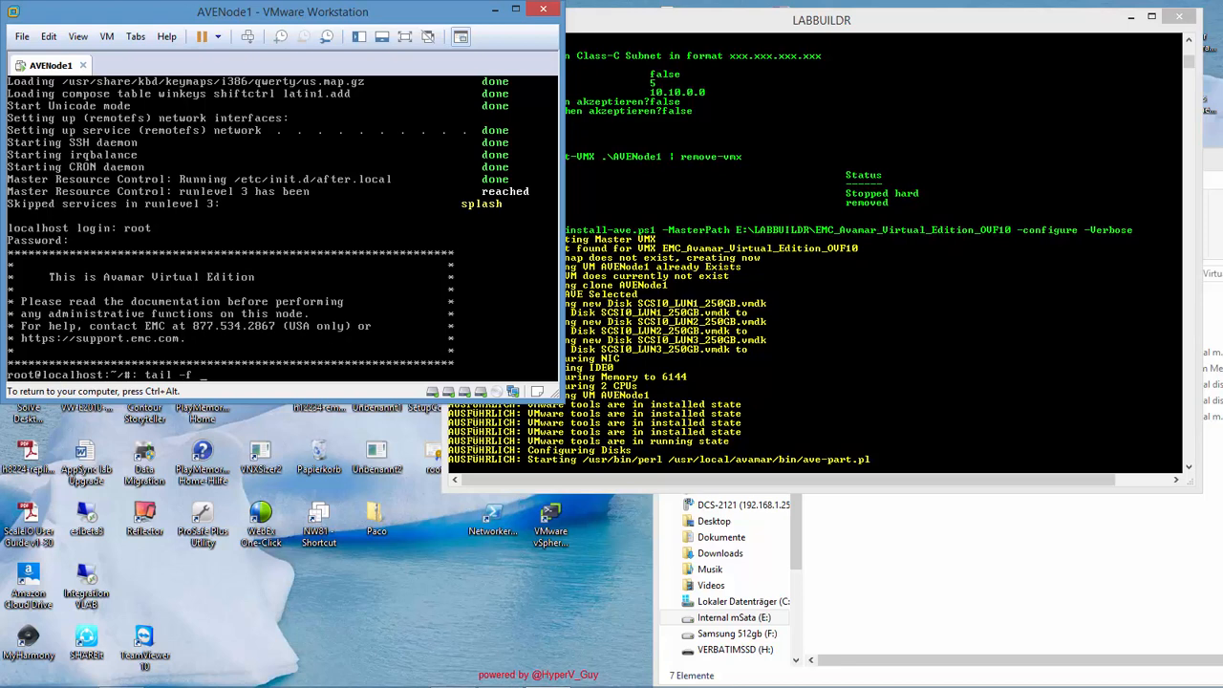
pyautogui.write('ave-')
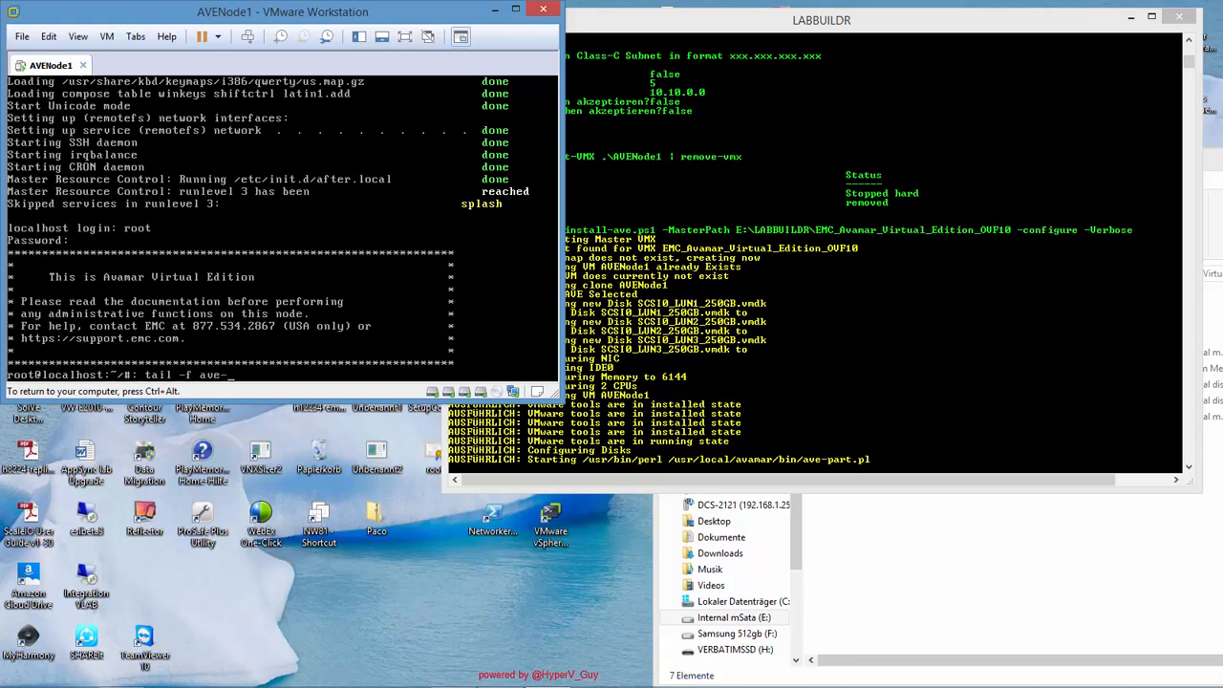
pyautogui.write('part.log')
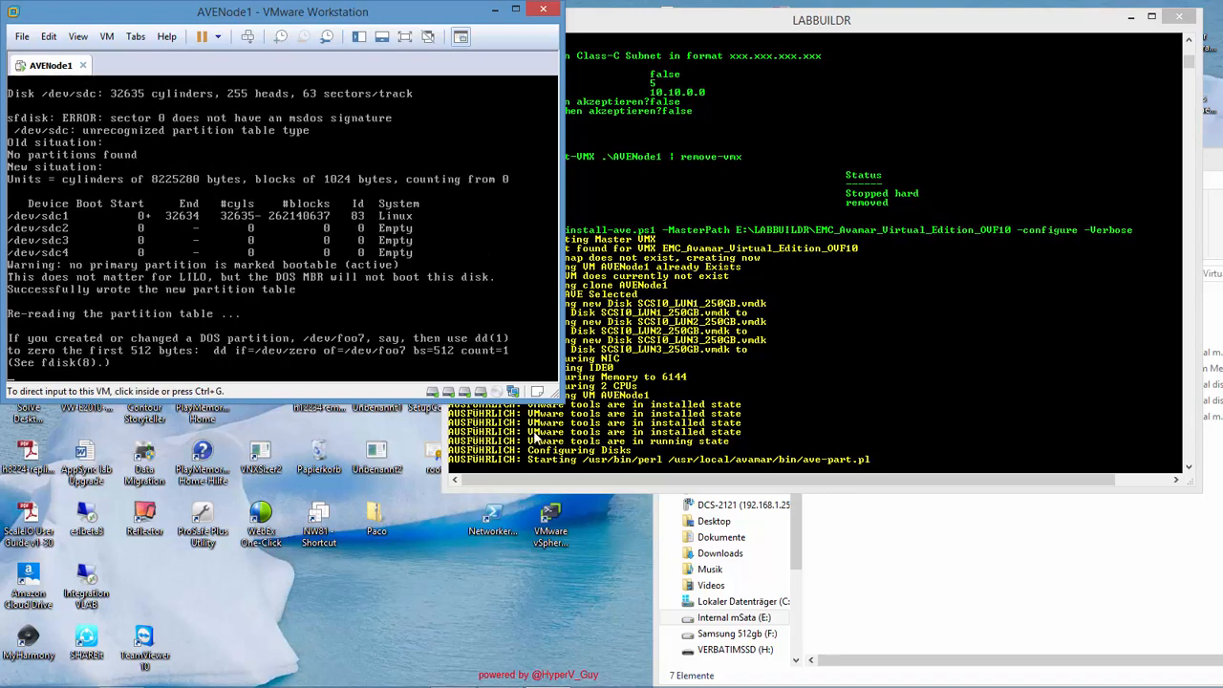
pyautogui.moveTo(531, 472)
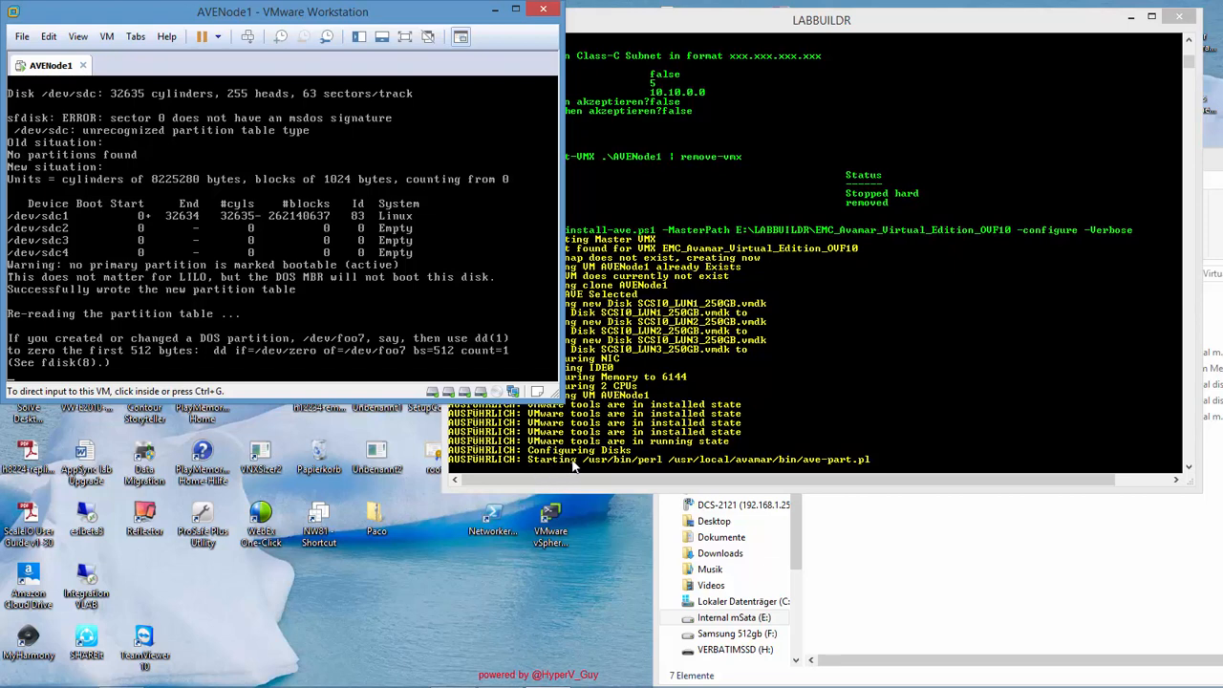
pyautogui.moveTo(673, 459)
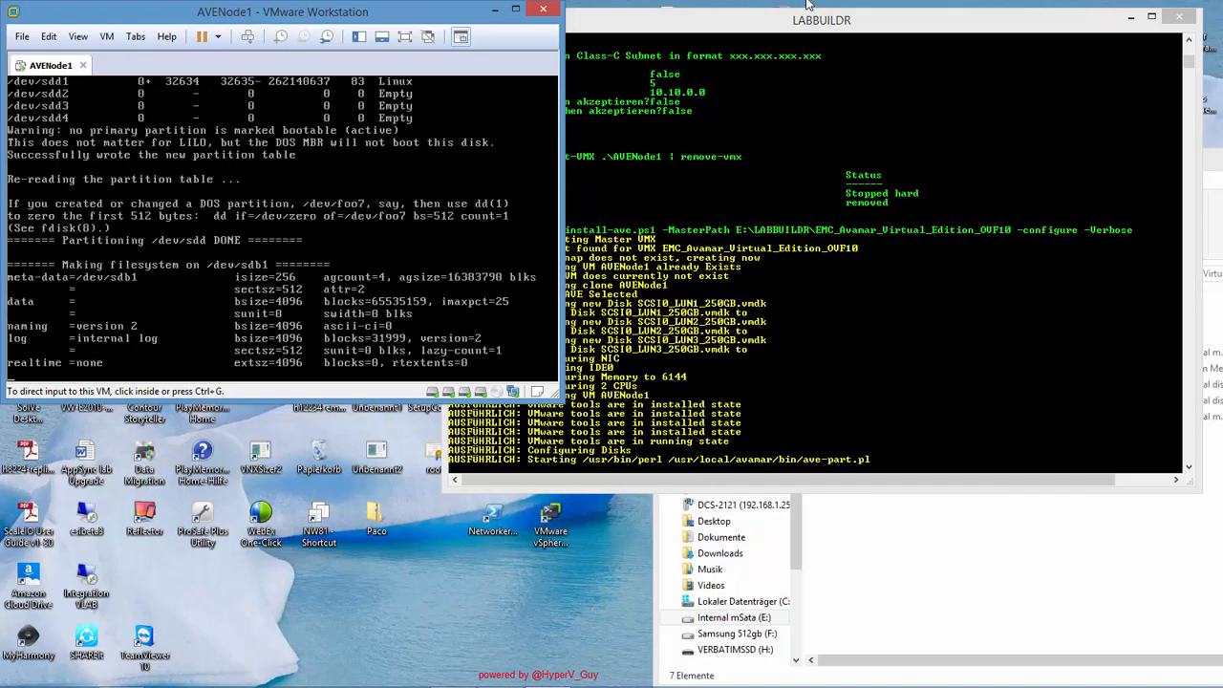
# From a second labbuildr shell, start the DCNODE VM with get-vmx .\DCNODE | start-vmx.
pyautogui.click(841, 28)
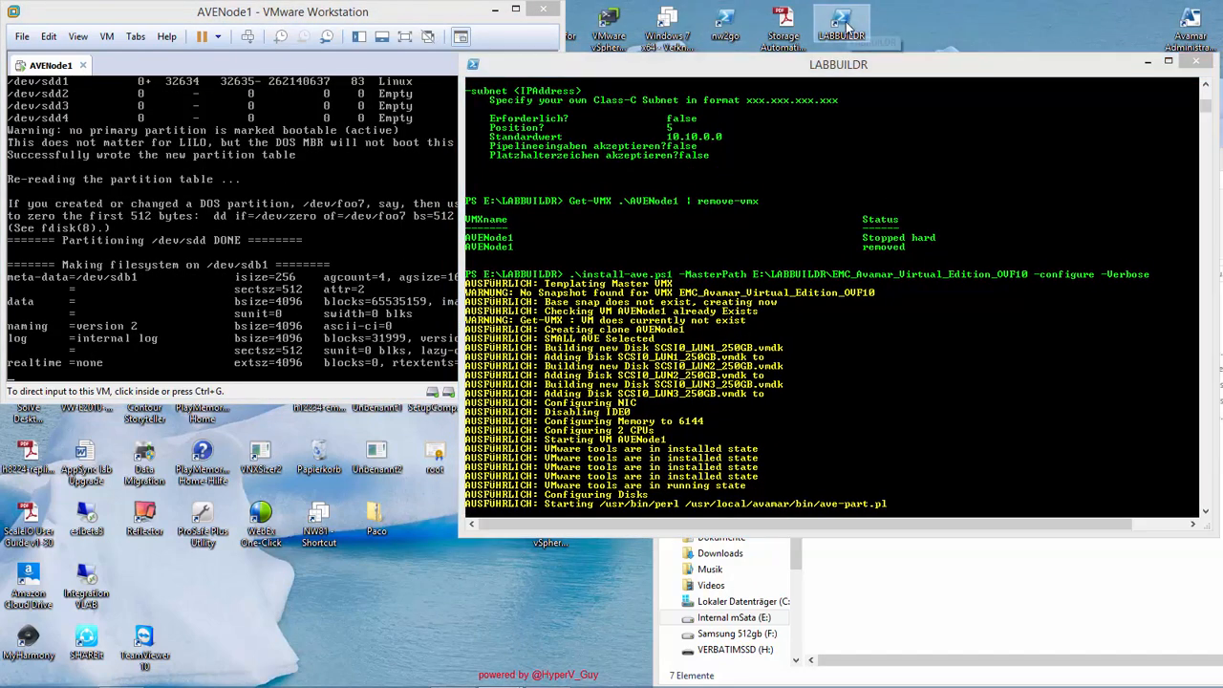
pyautogui.click(839, 23)
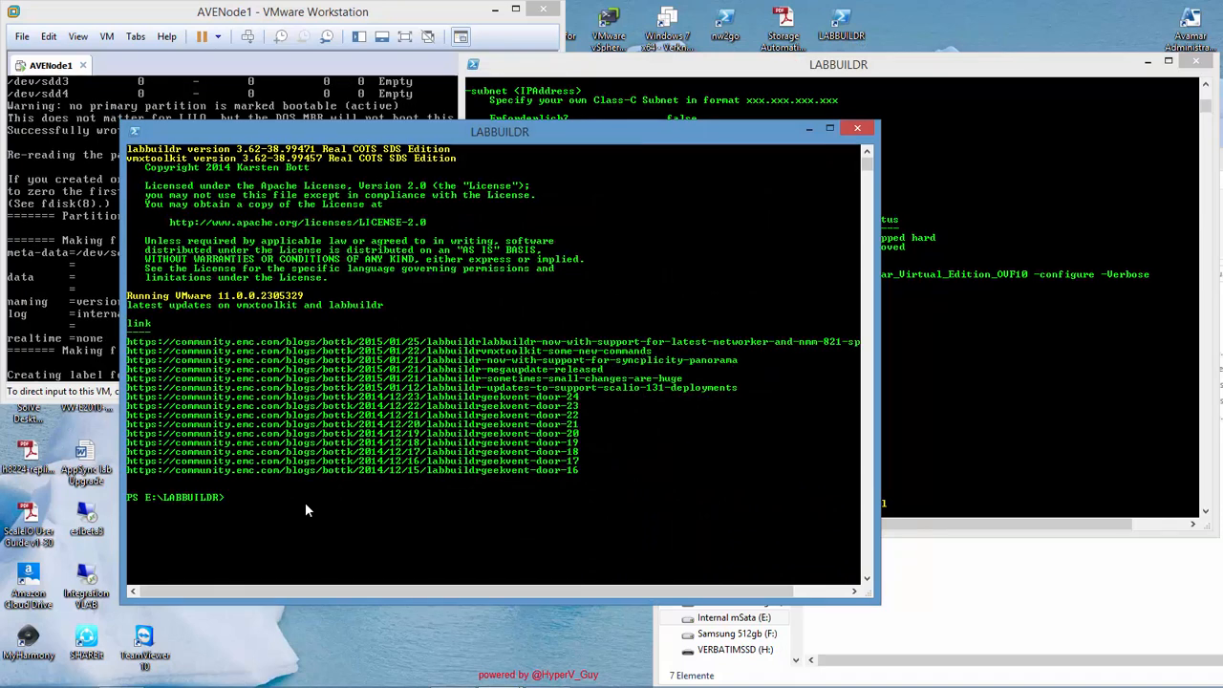
pyautogui.write('get-vmx .\\DCNODE |')
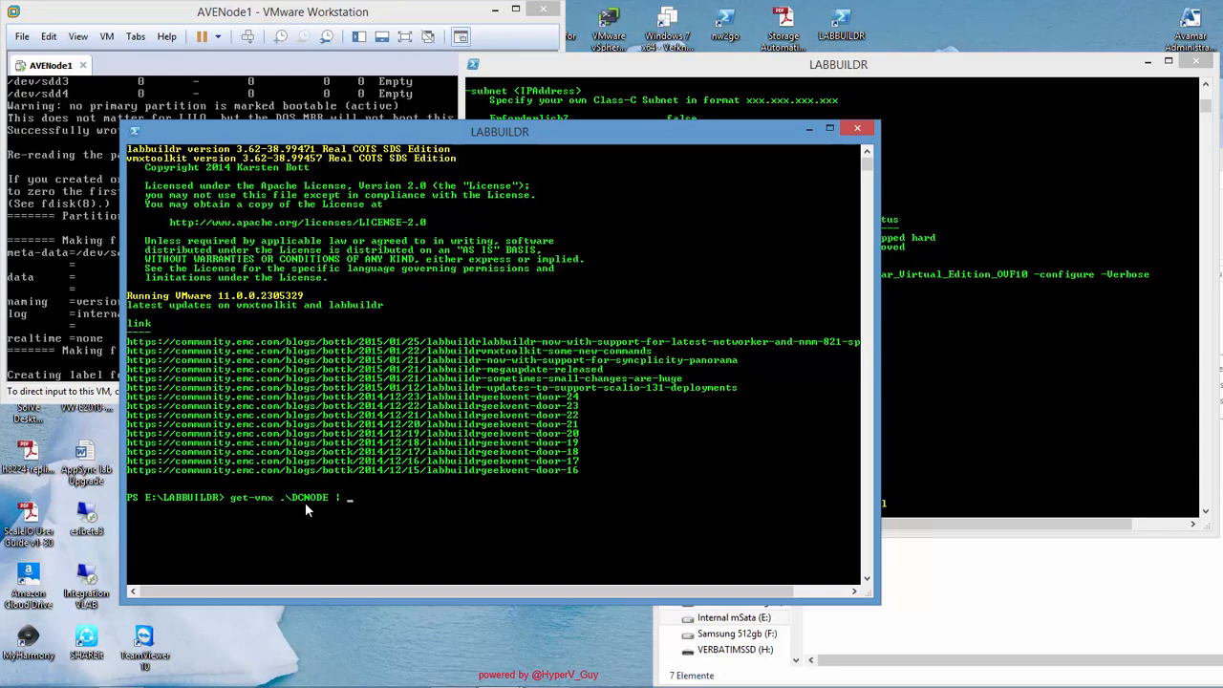
pyautogui.write('star')
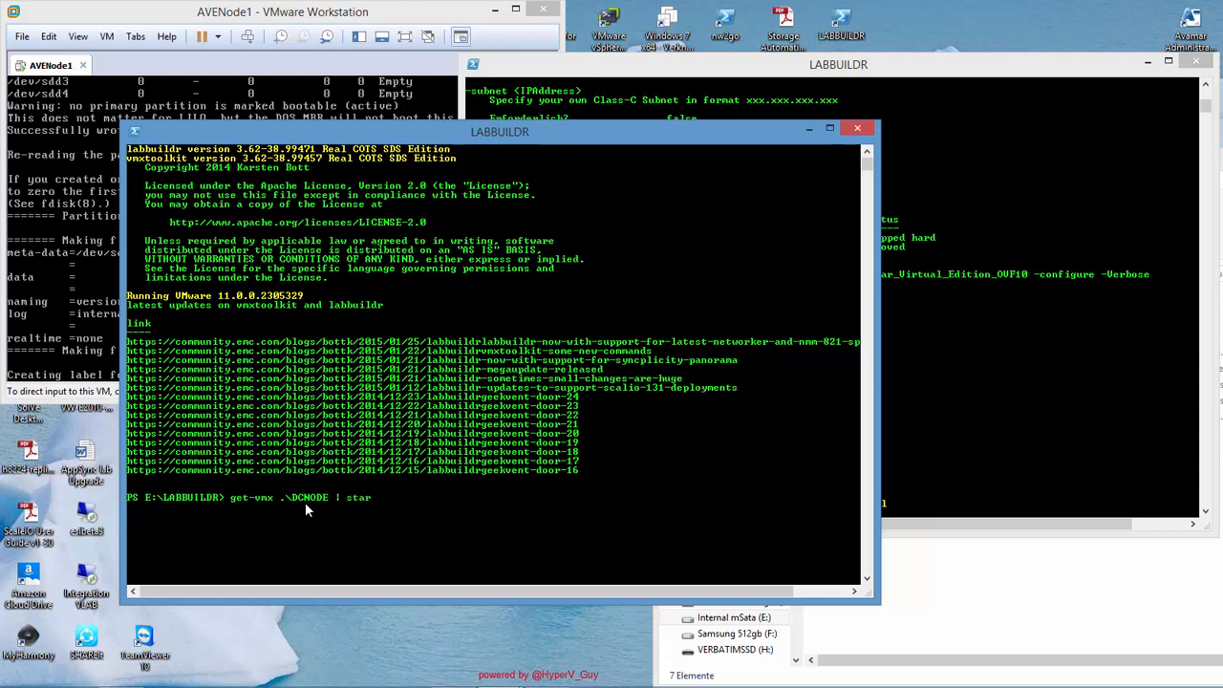
pyautogui.write('t-vmx')
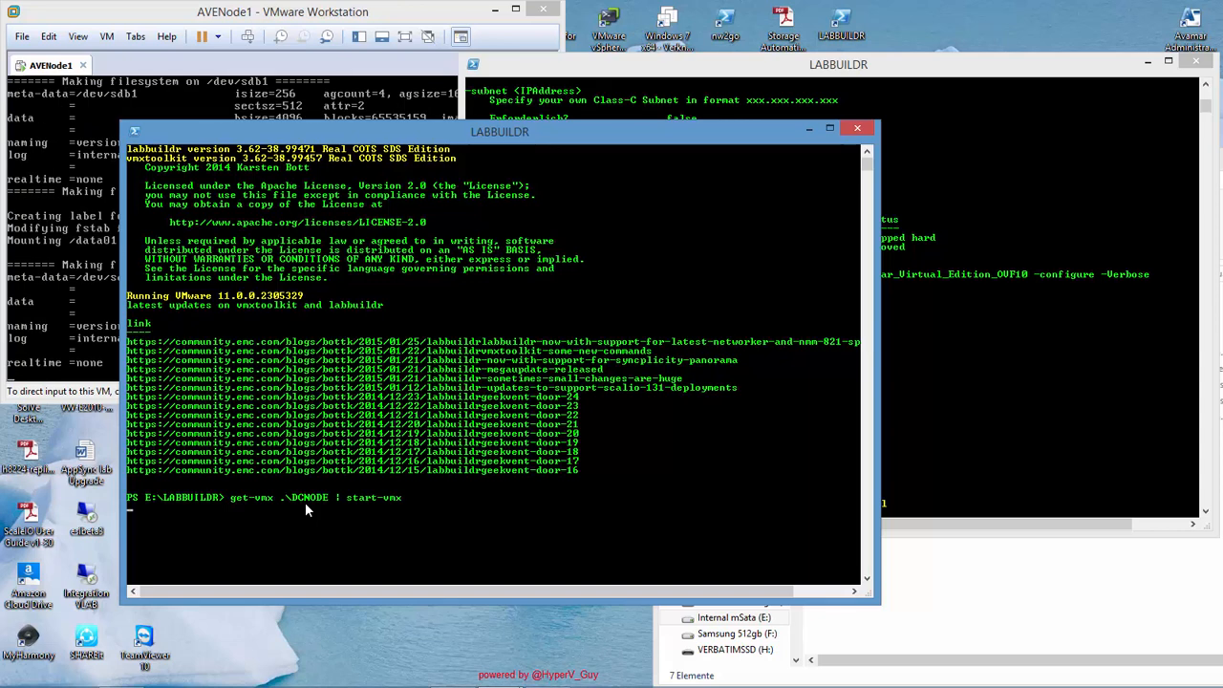
pyautogui.click(810, 126)
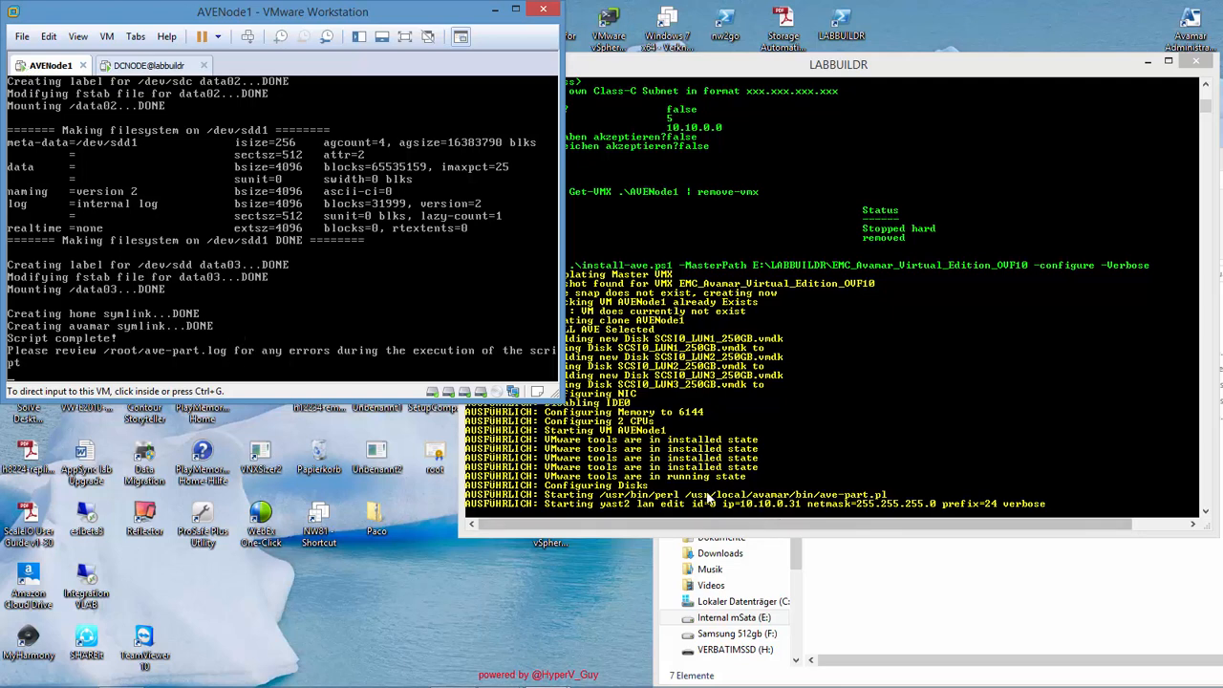
# Scroll the install script output while the AVE is assigned 10.10.0.31.
pyautogui.scroll(-3)
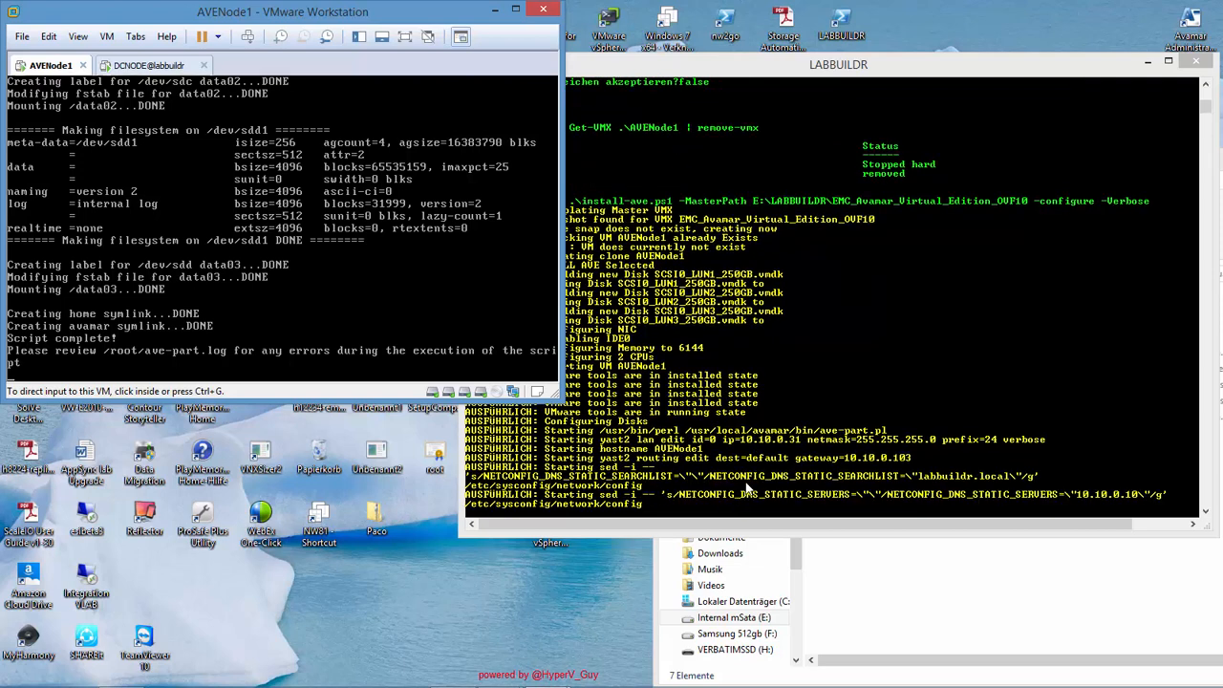
pyautogui.scroll(-3)
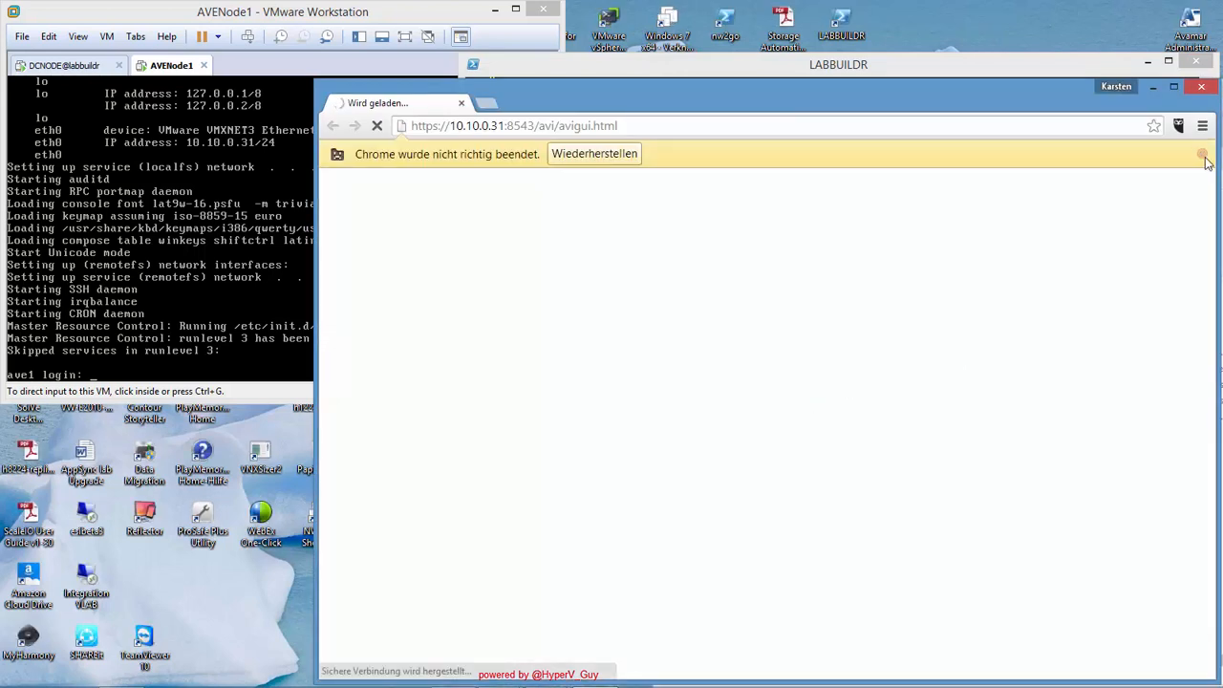
# Pass the certificate warning for 10.10.0.31 and log in to the Installation Manager as root.
pyautogui.click(1204, 153)
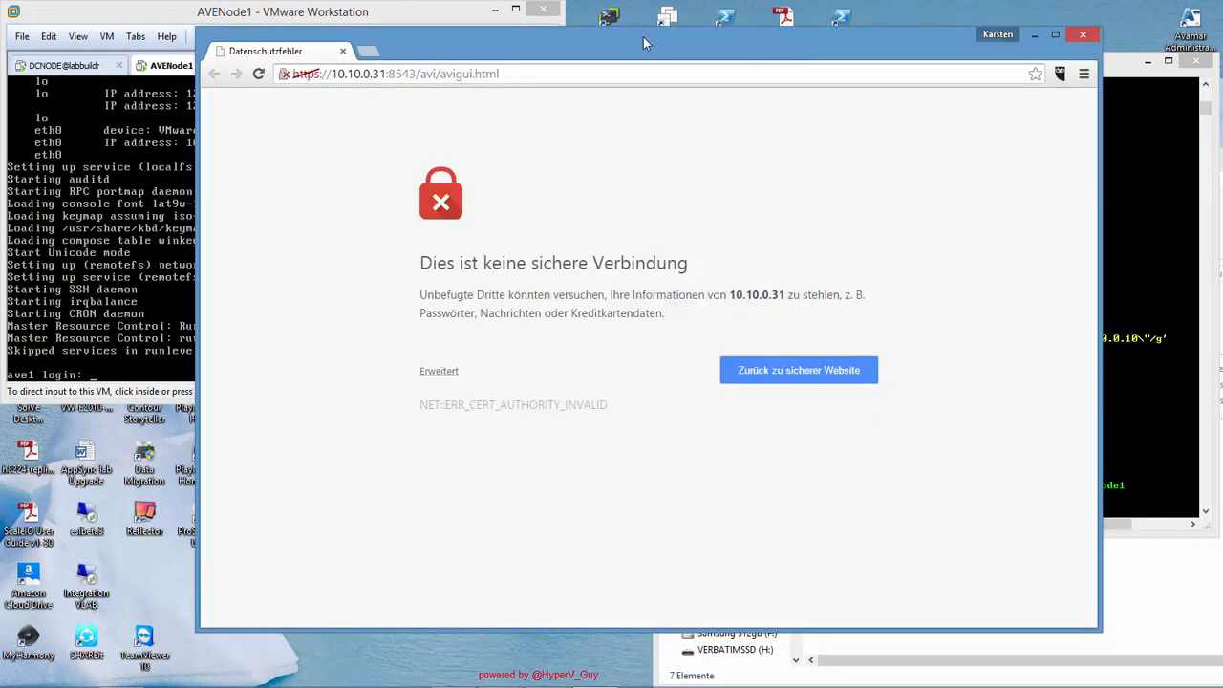
pyautogui.moveTo(439, 371)
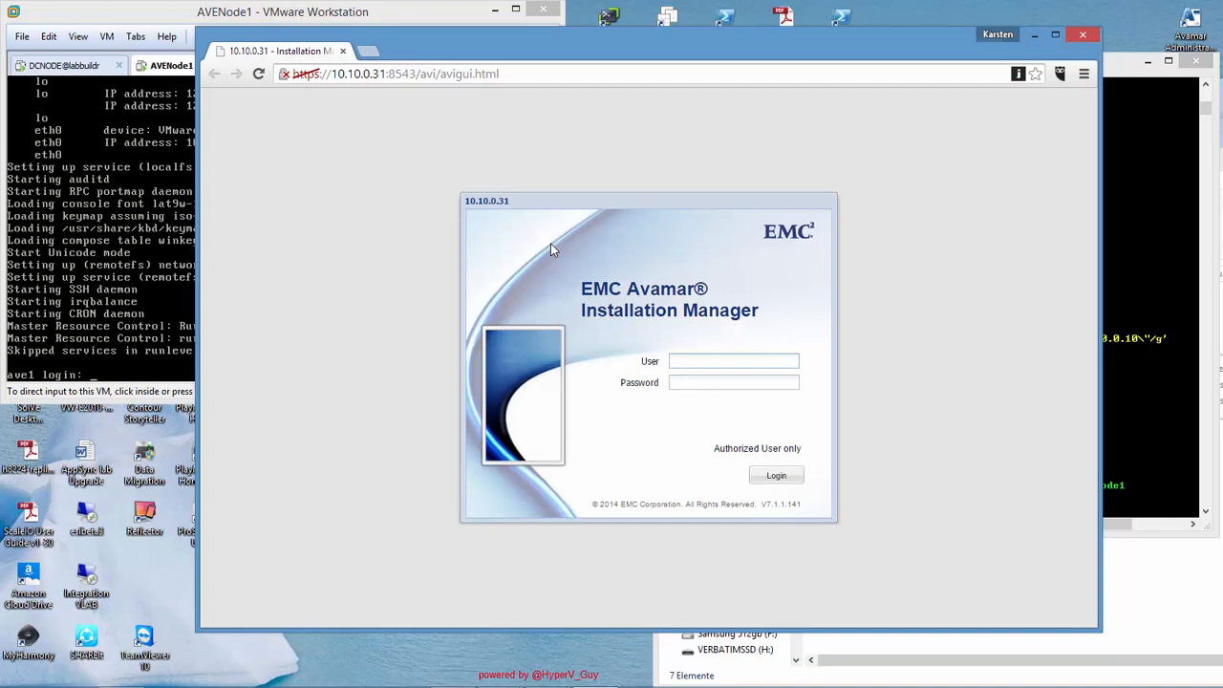
pyautogui.write('root')
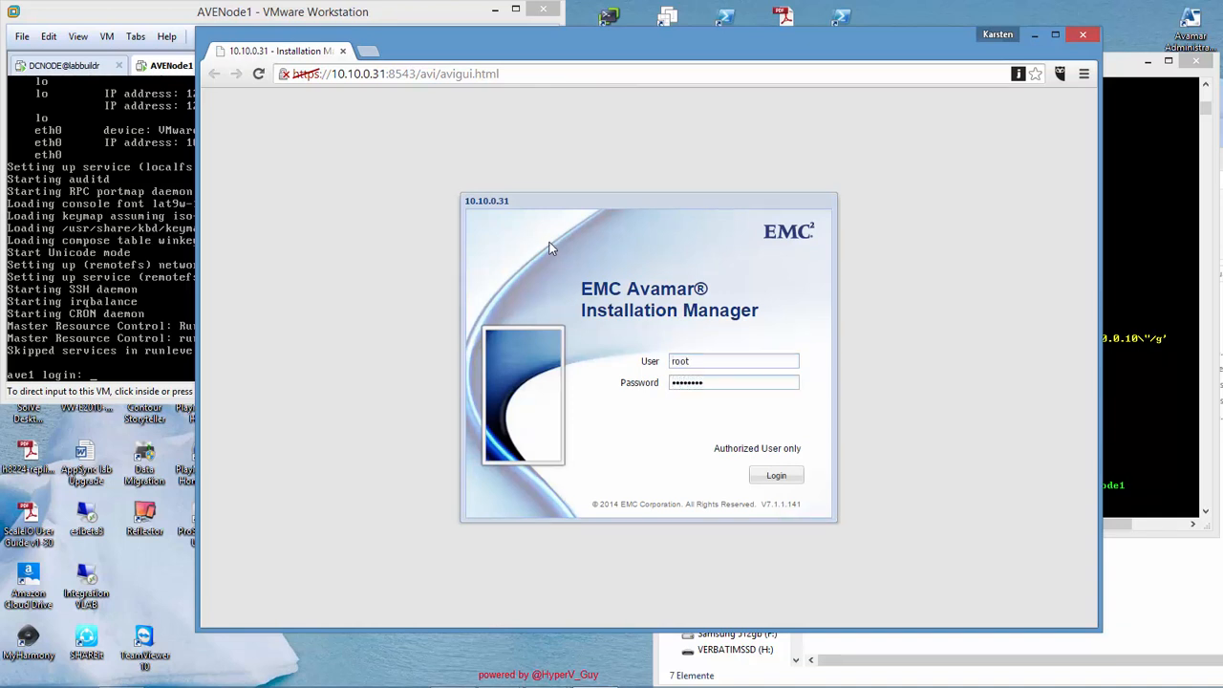
pyautogui.click(776, 474)
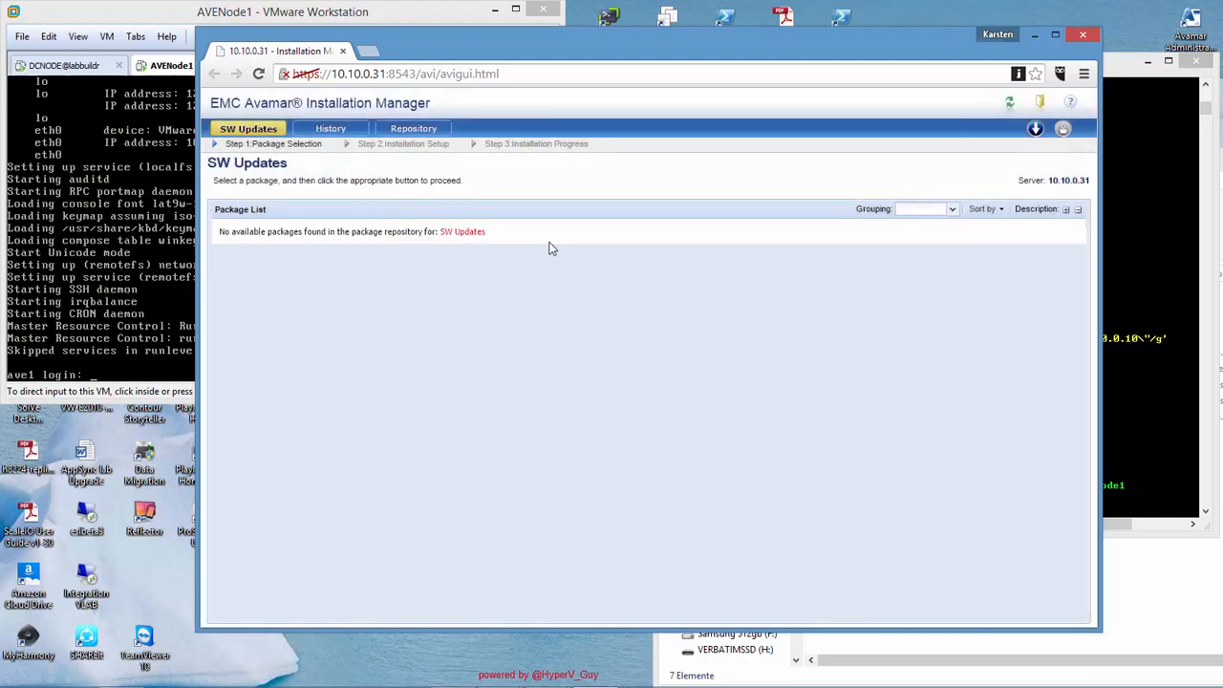
pyautogui.moveTo(1063, 103)
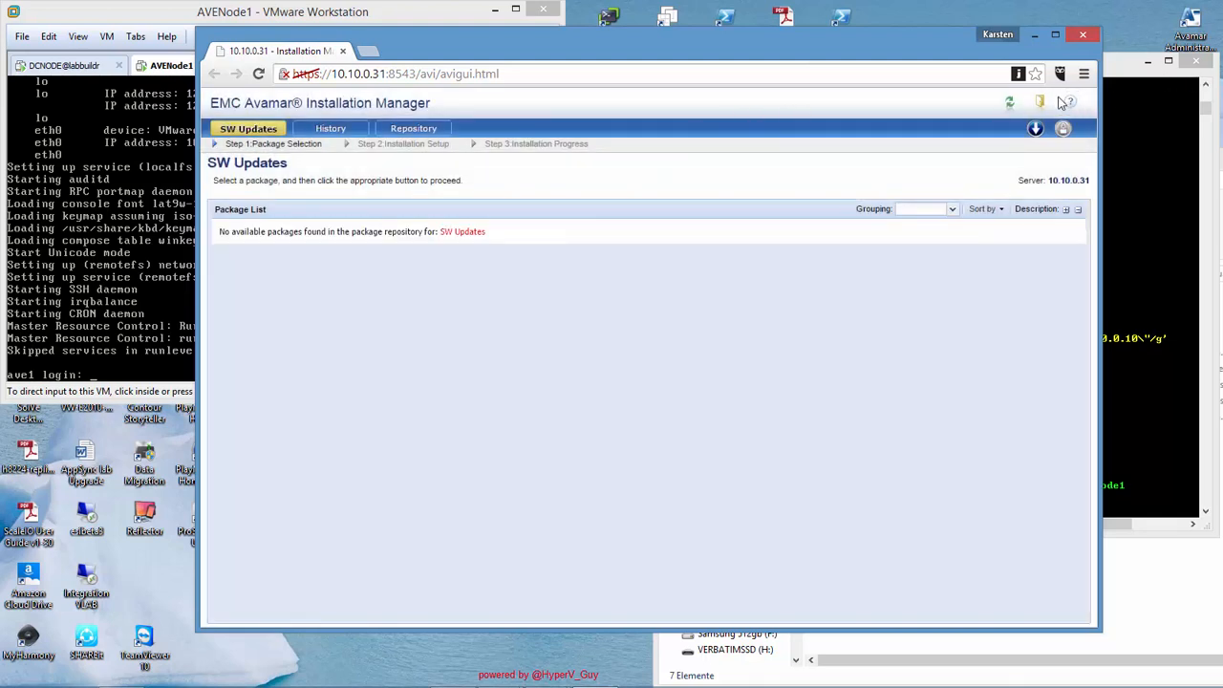
pyautogui.moveTo(1016, 126)
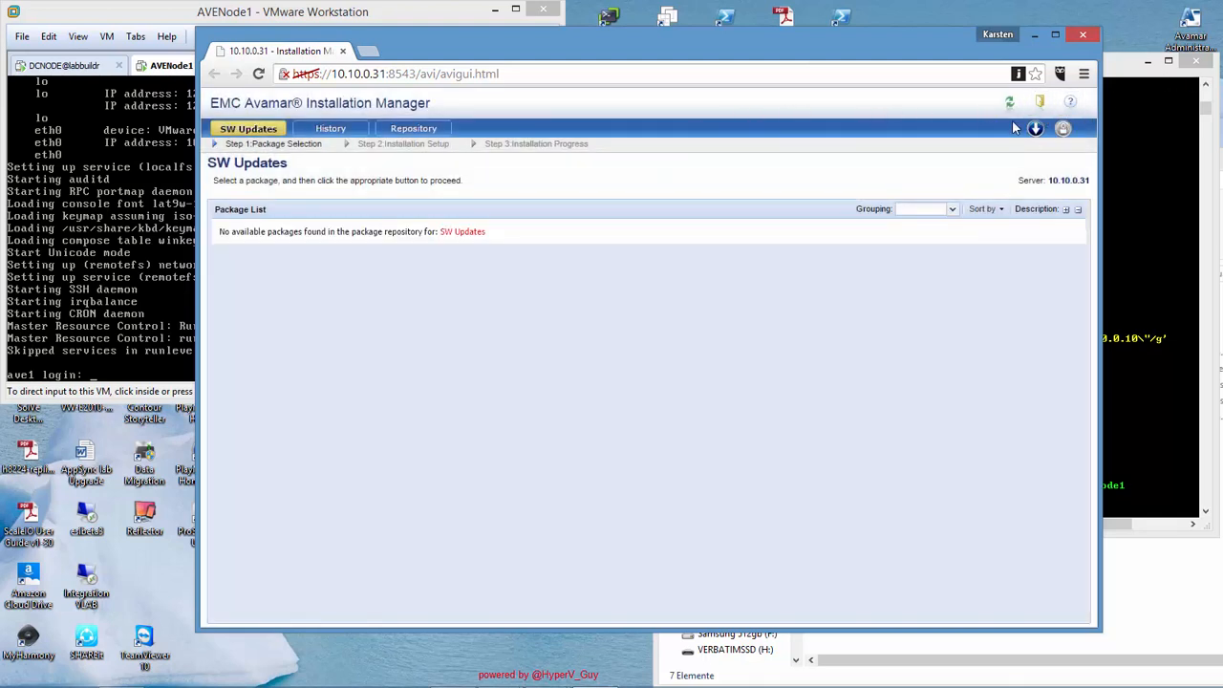
# Enter the EMC customer support passcode and refresh the SW Updates package list.
pyautogui.click(1037, 128)
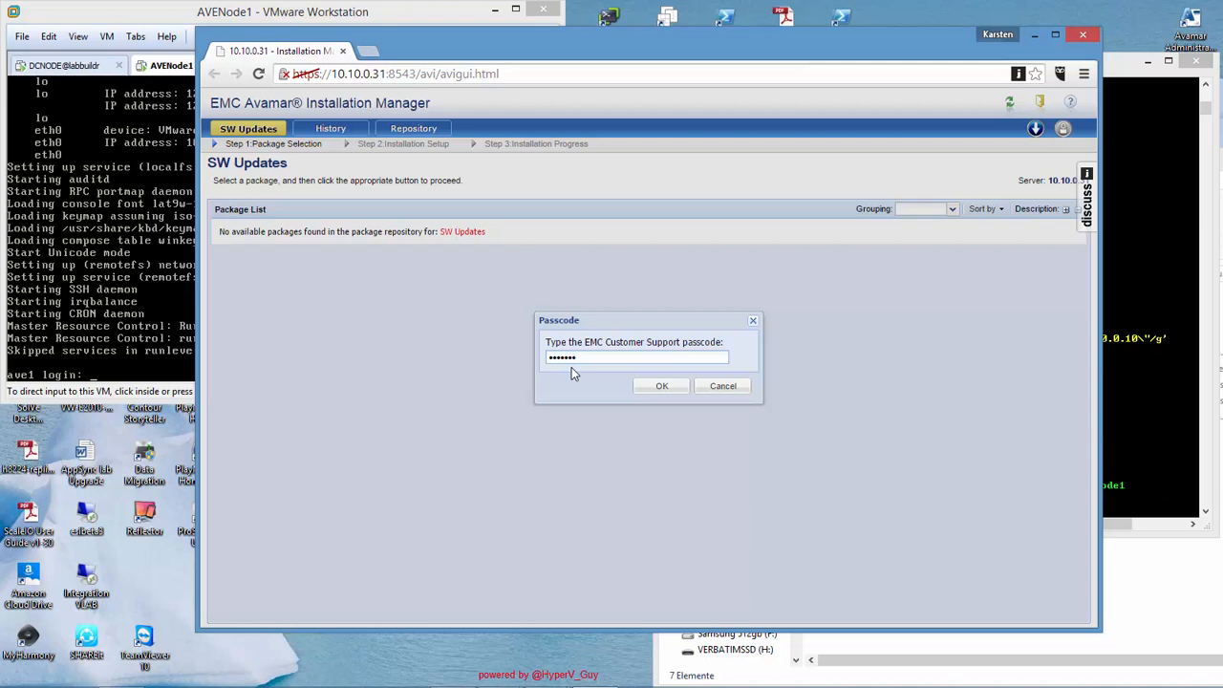
pyautogui.click(662, 387)
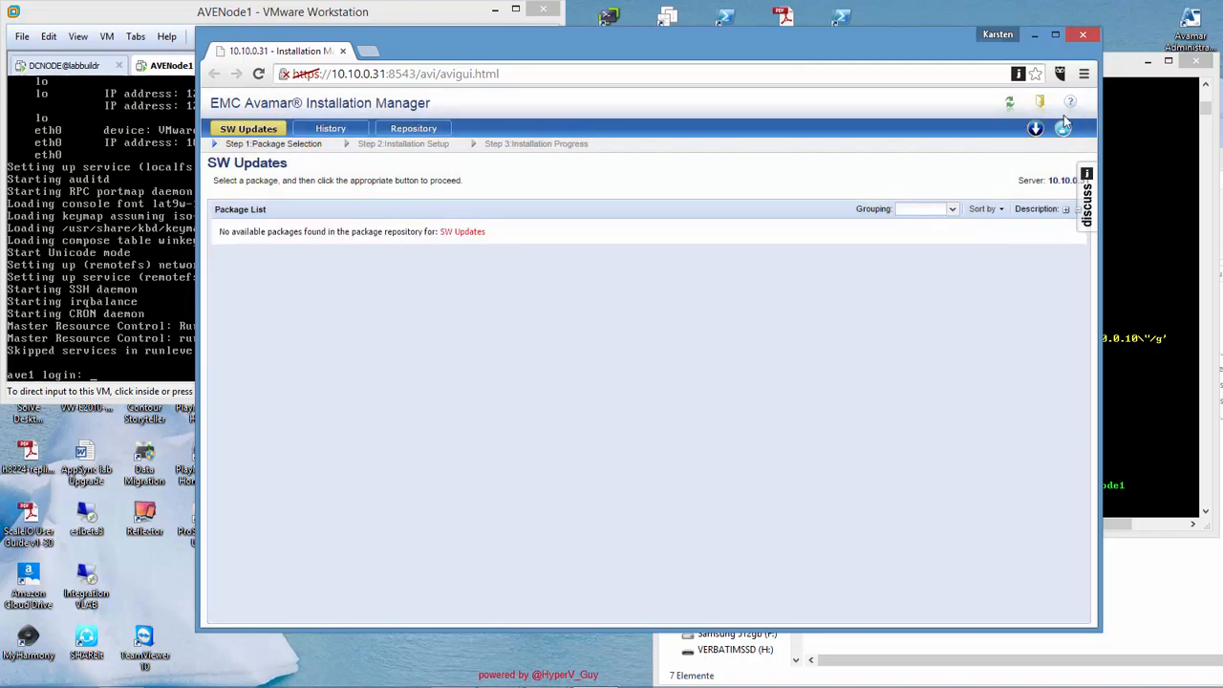
pyautogui.moveTo(1010, 103)
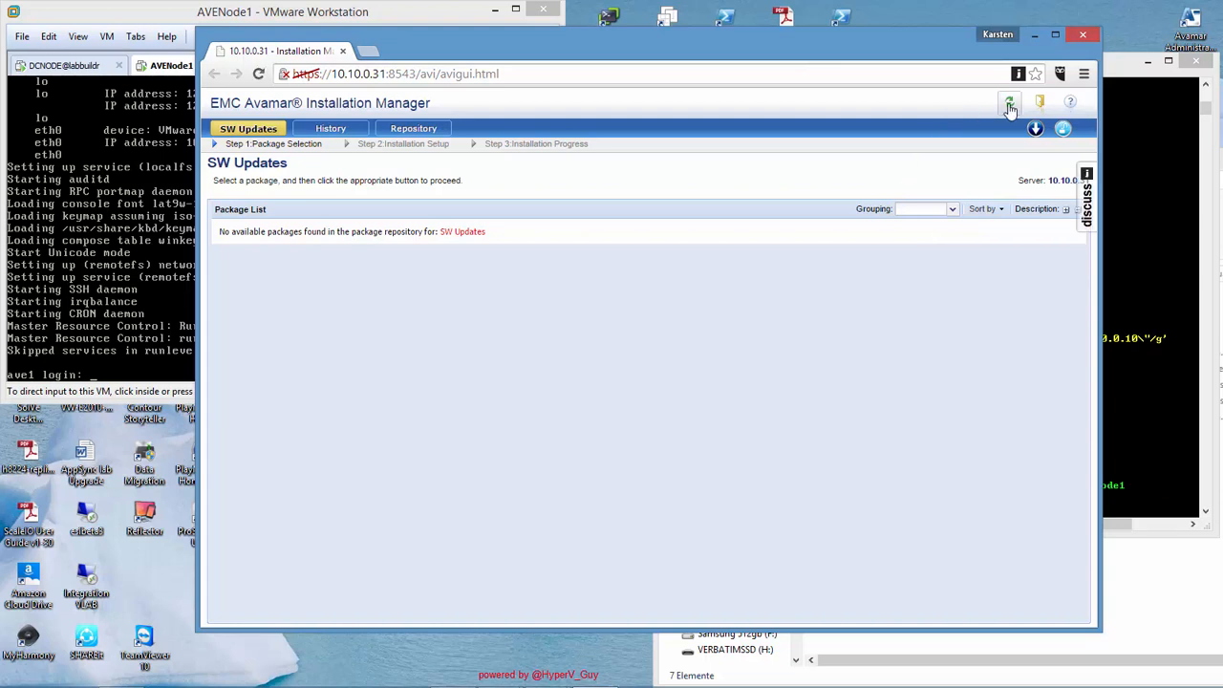
pyautogui.click(1010, 103)
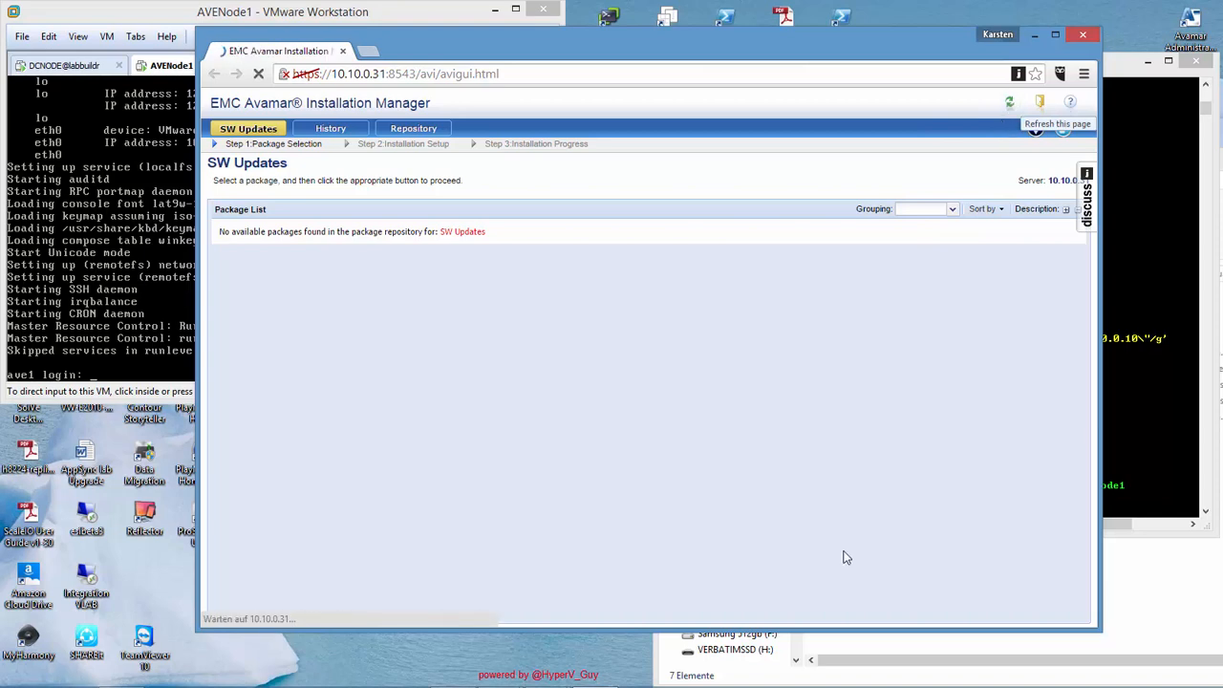